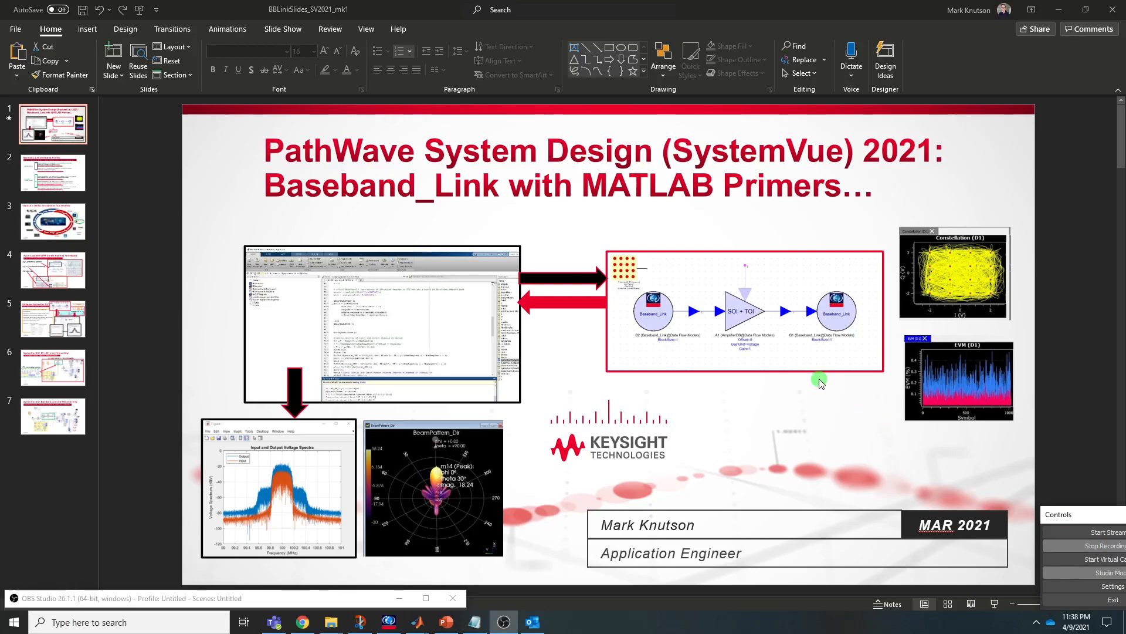
pyautogui.moveTo(731, 352)
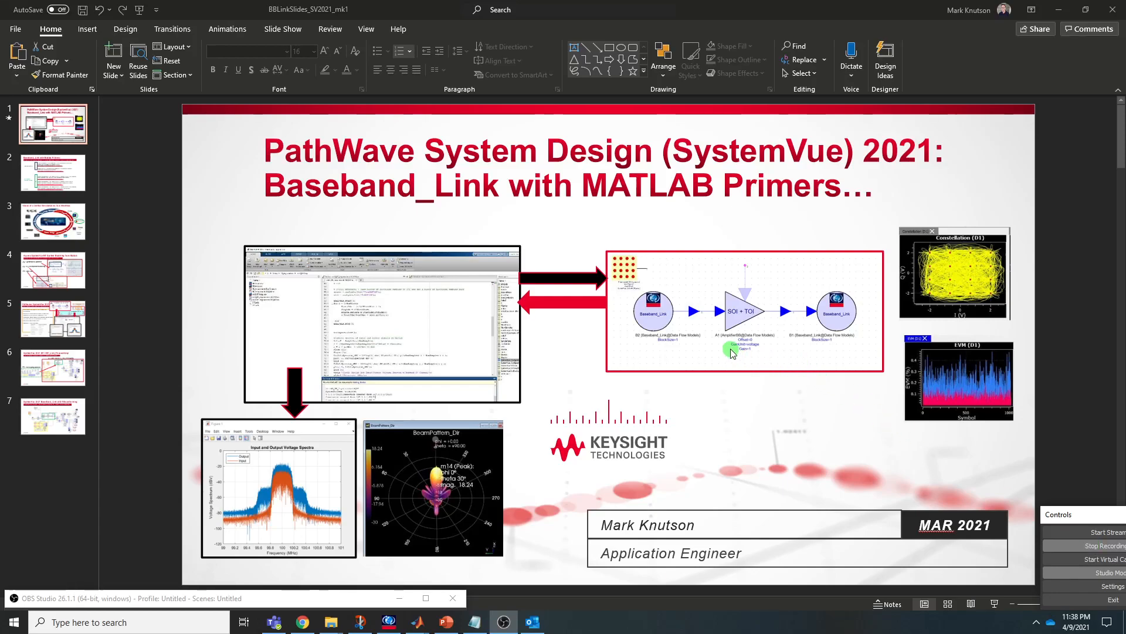
pyautogui.moveTo(727, 351)
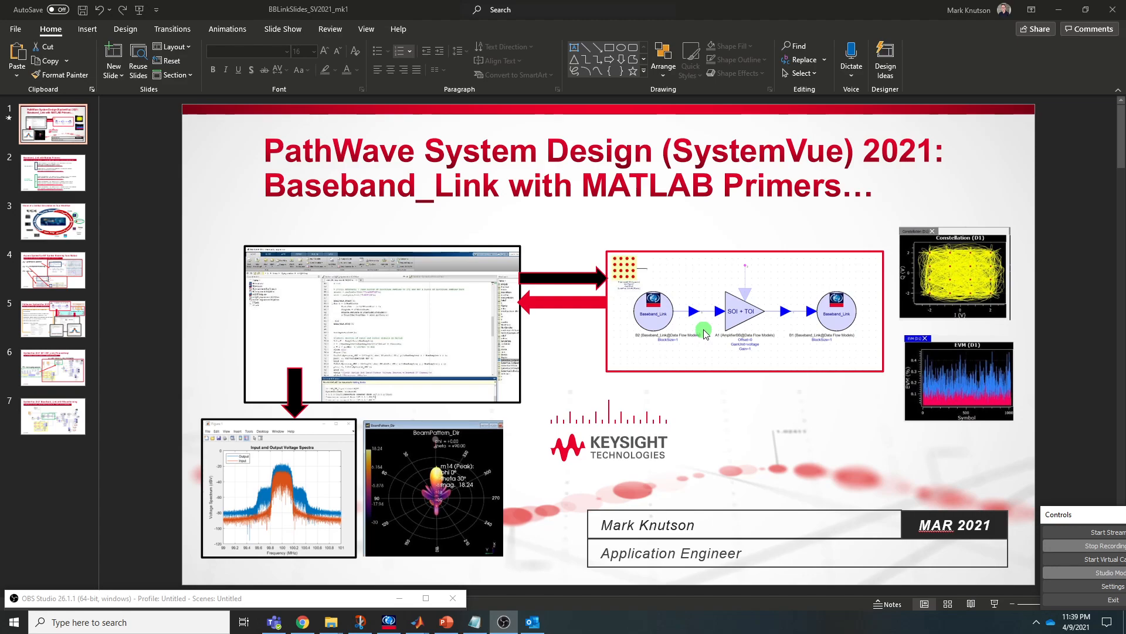
pyautogui.moveTo(706, 331)
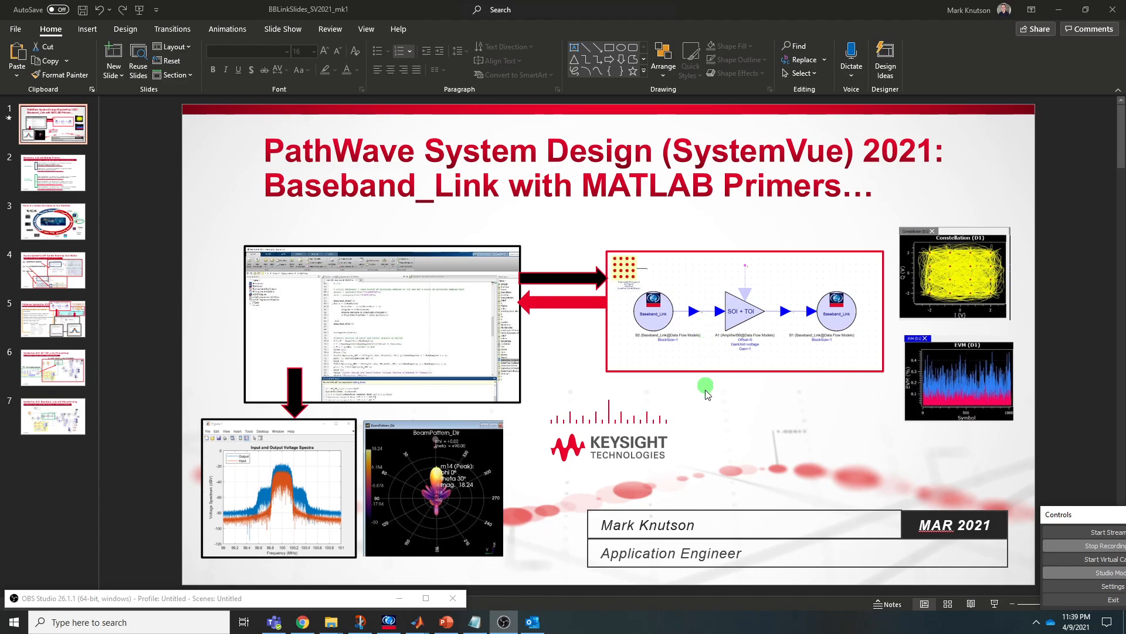
pyautogui.moveTo(809, 242)
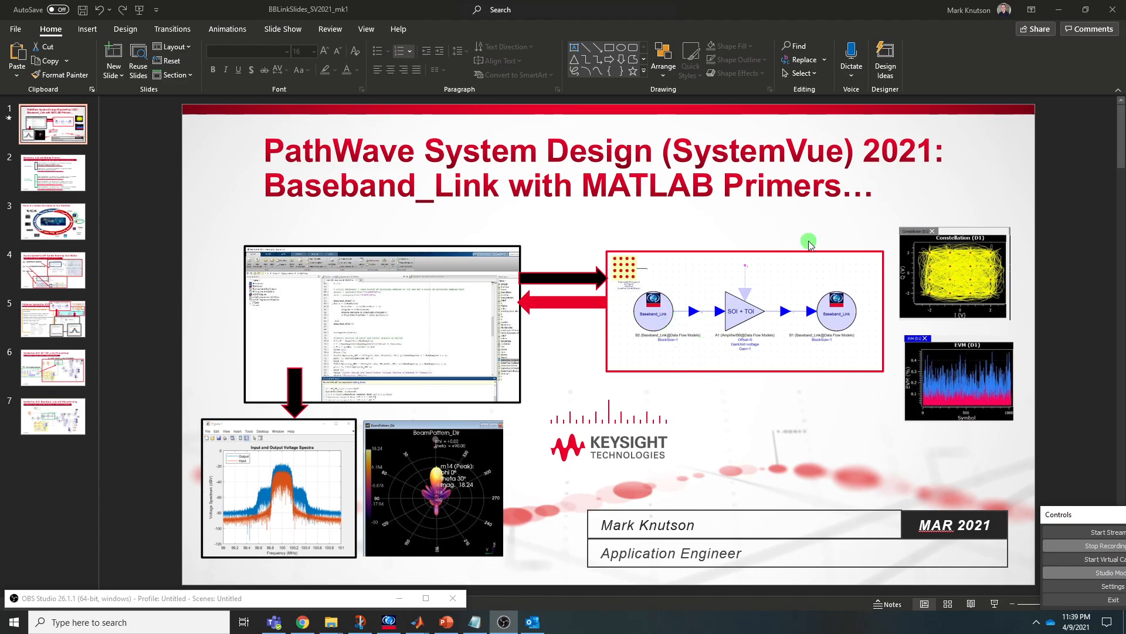
# Show slide 2, listing the five Baseband_Link with Matlab primer tutorials.
pyautogui.click(53, 173)
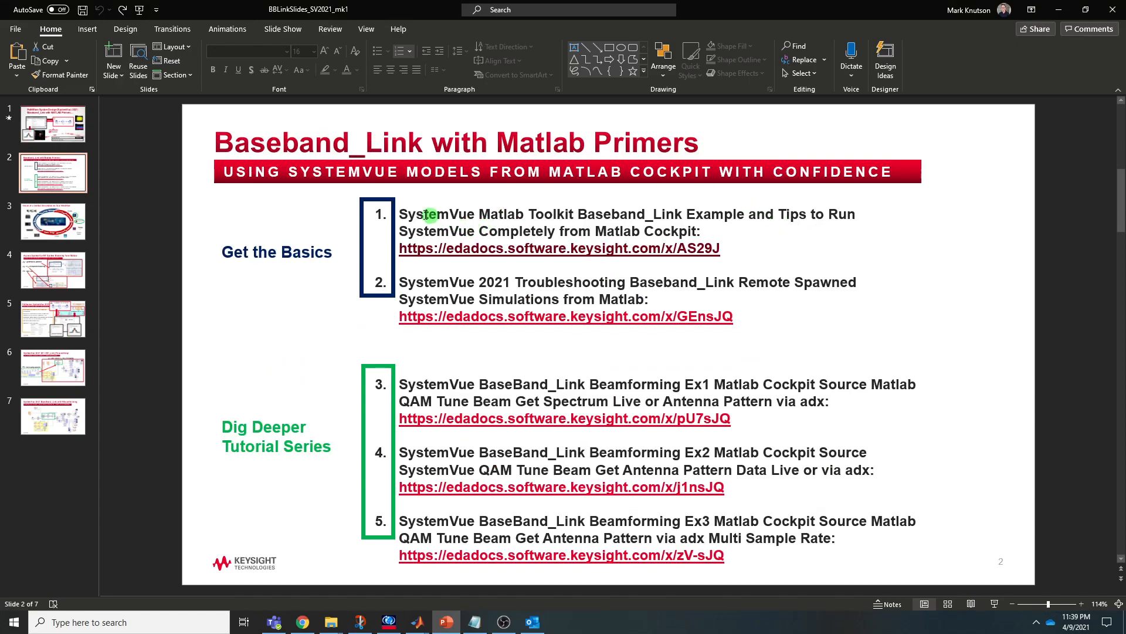
pyautogui.moveTo(424, 235)
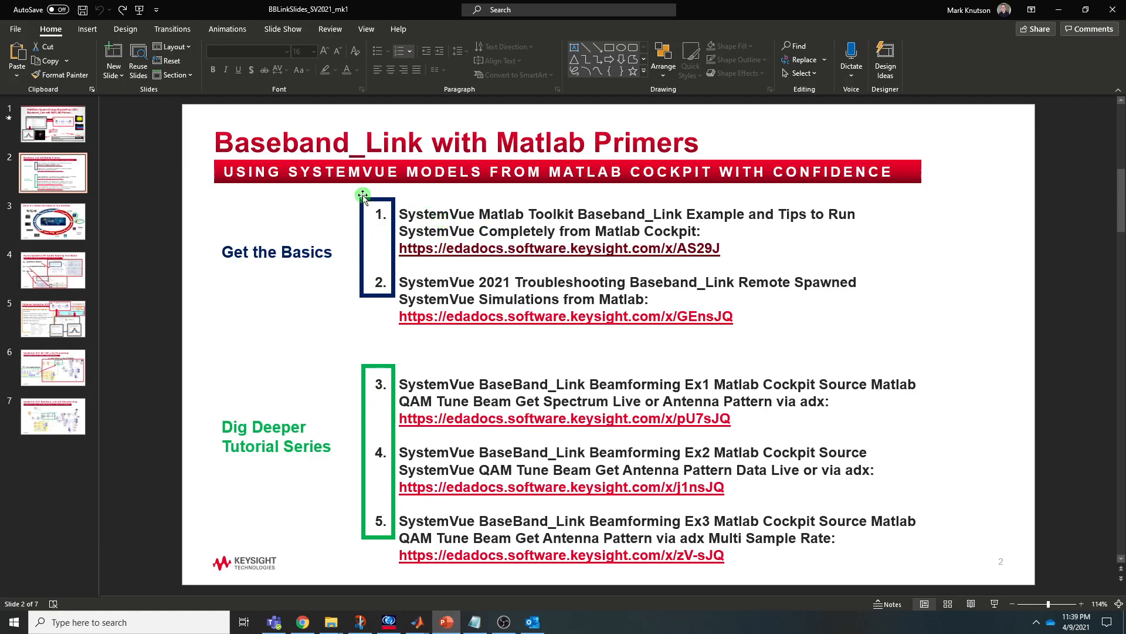
pyautogui.moveTo(392, 248)
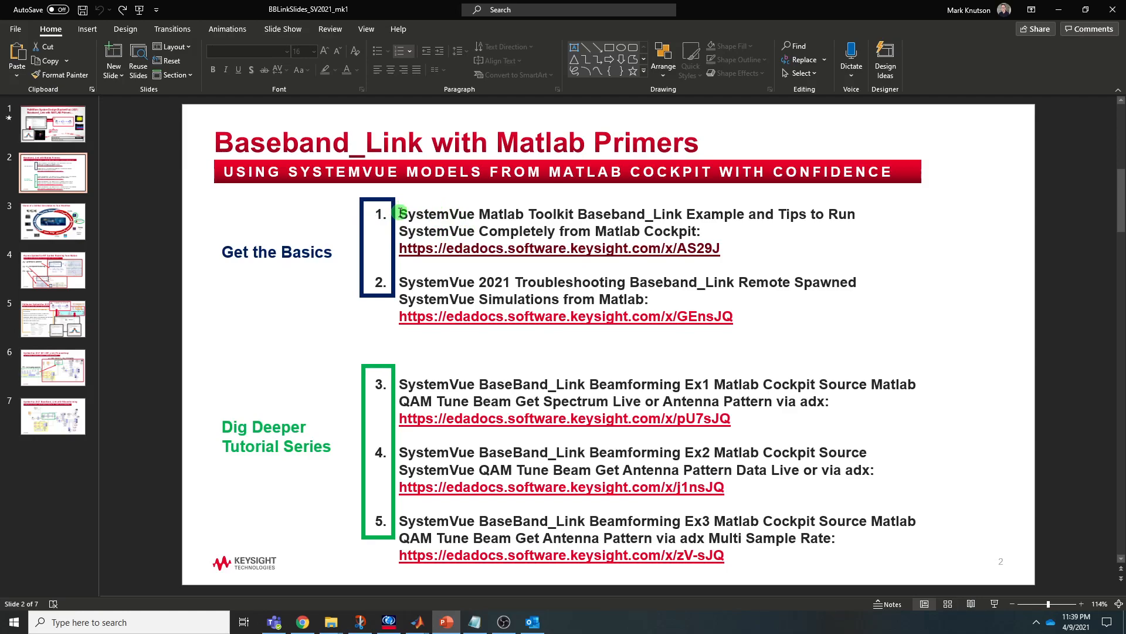
pyautogui.moveTo(490, 339)
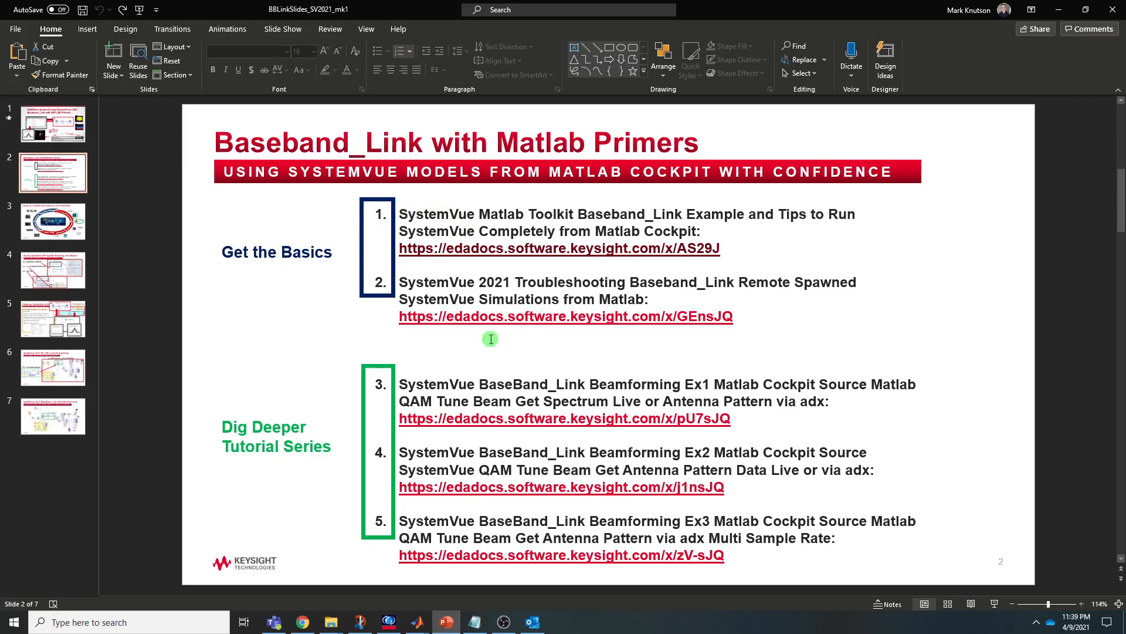
pyautogui.moveTo(417, 342)
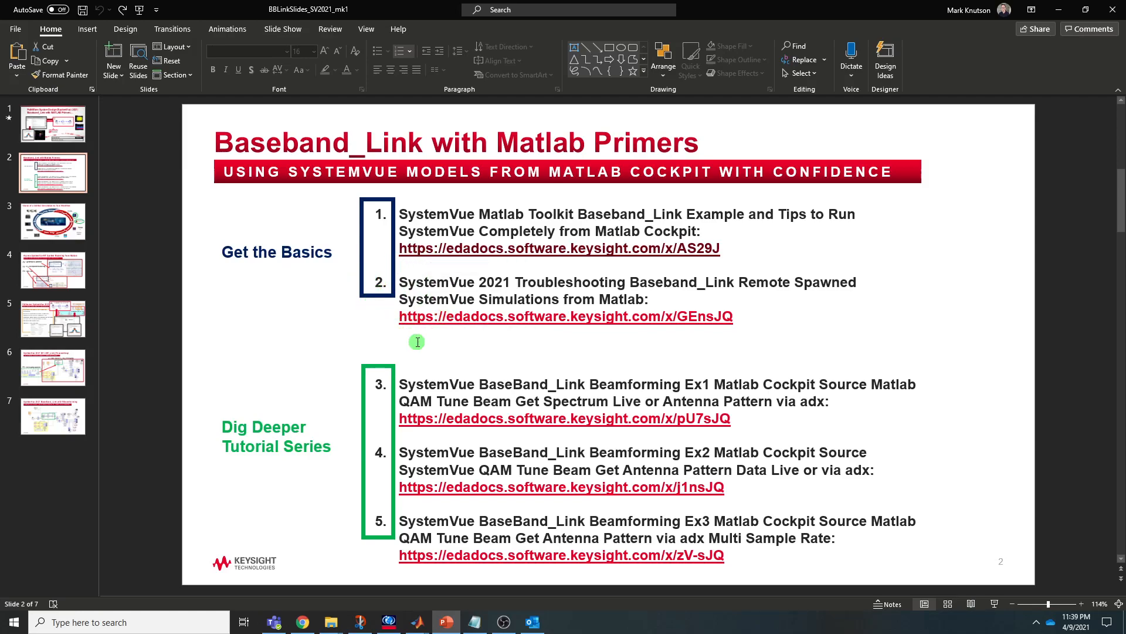
pyautogui.moveTo(466, 336)
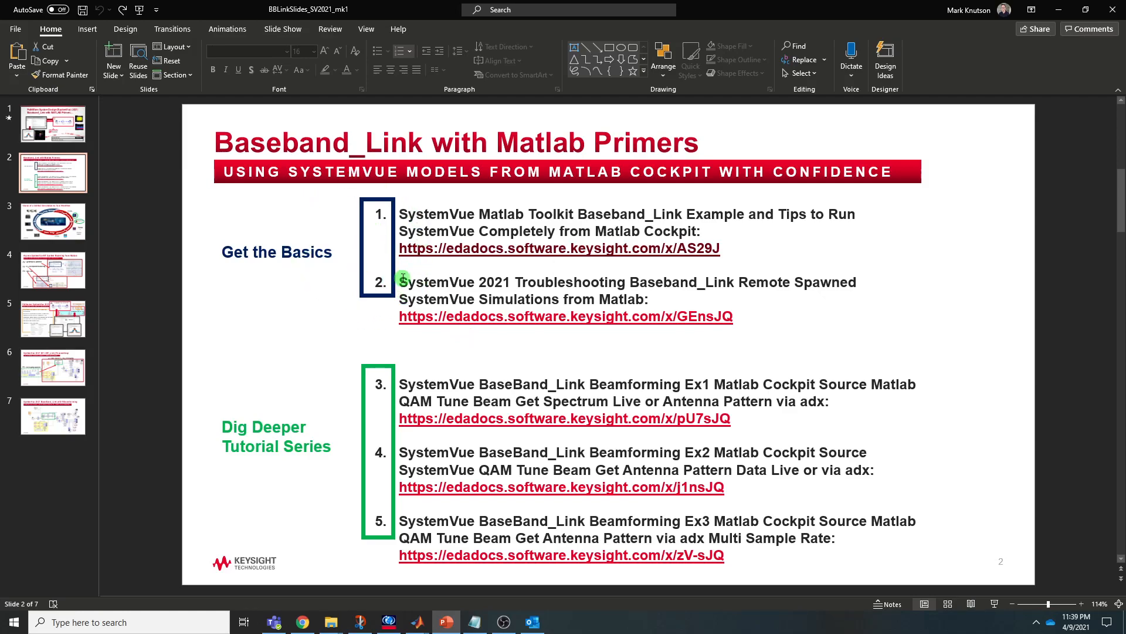
pyautogui.moveTo(438, 405)
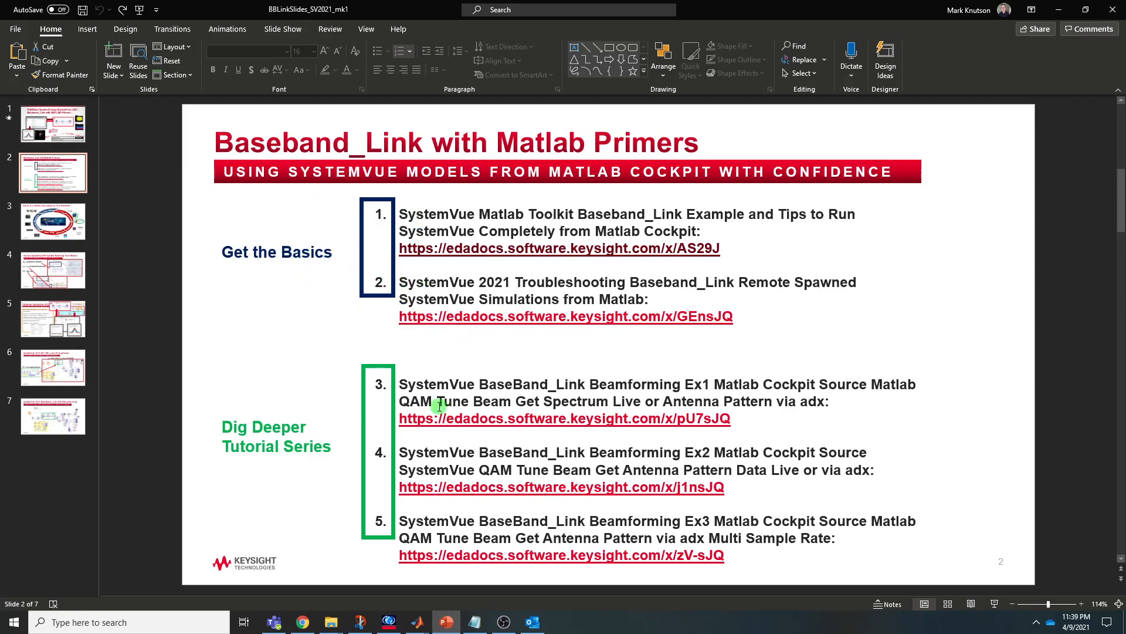
pyautogui.moveTo(404, 529)
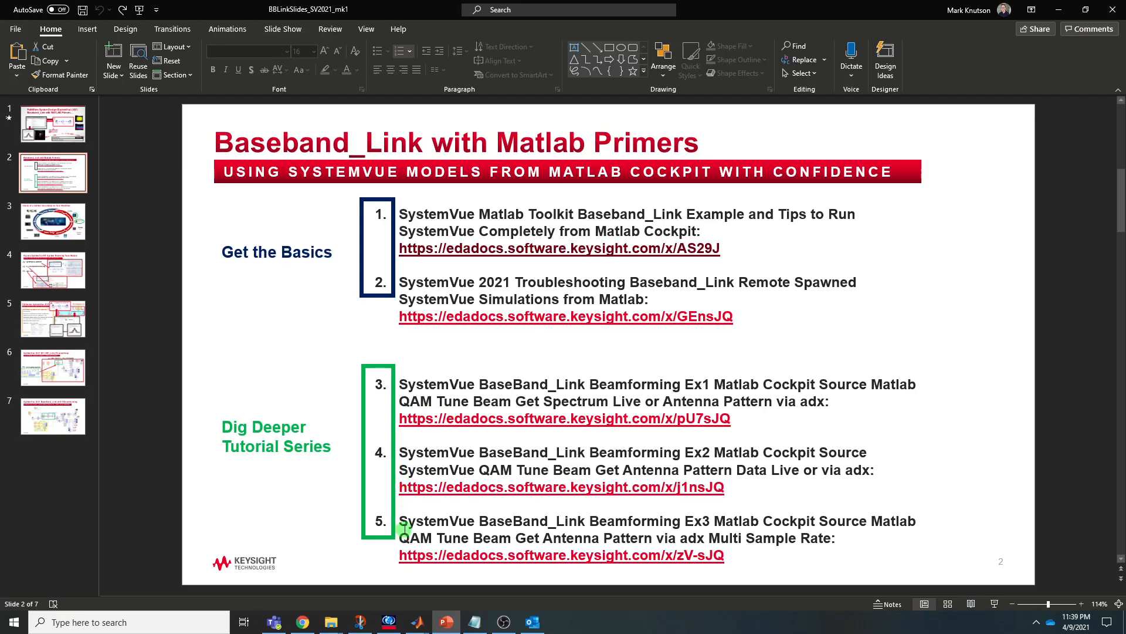
pyautogui.moveTo(411, 504)
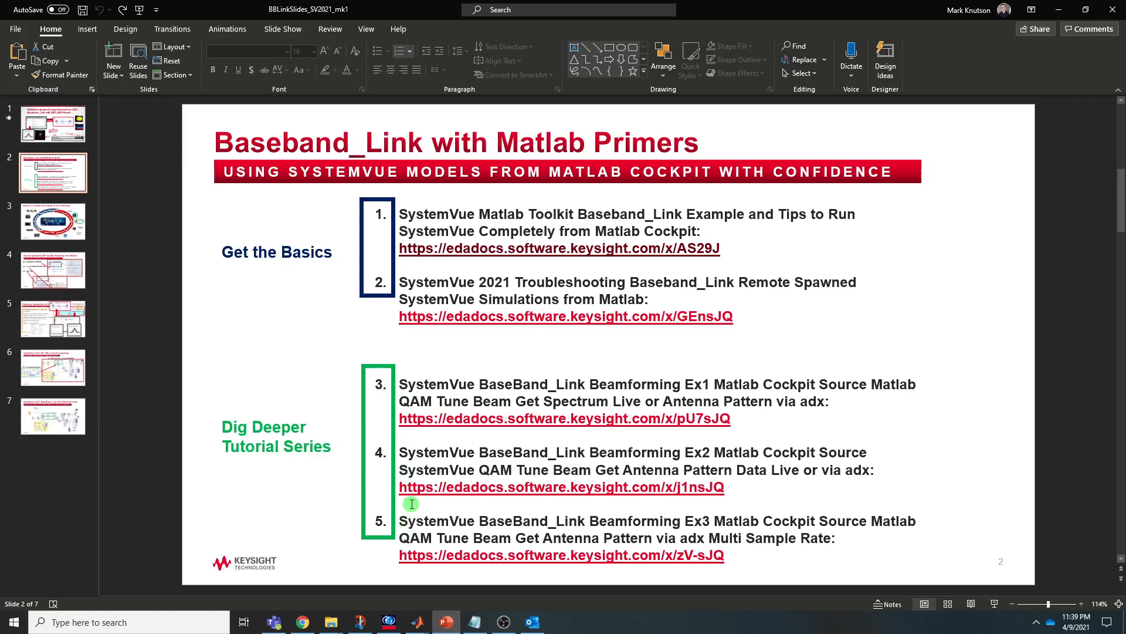
pyautogui.moveTo(441, 411)
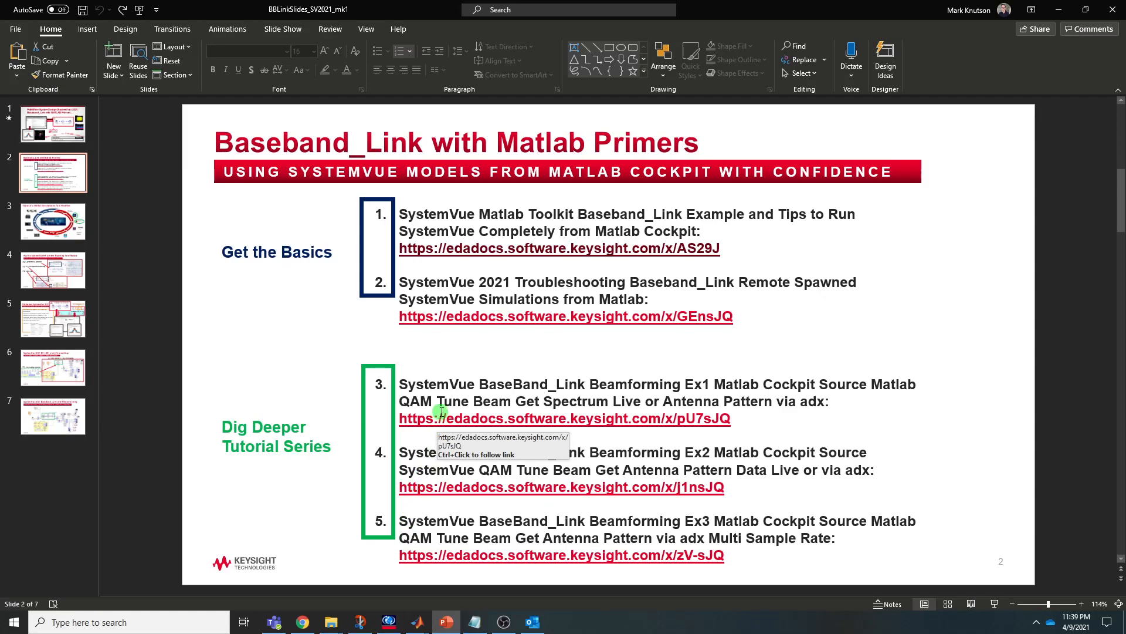
pyautogui.moveTo(444, 402)
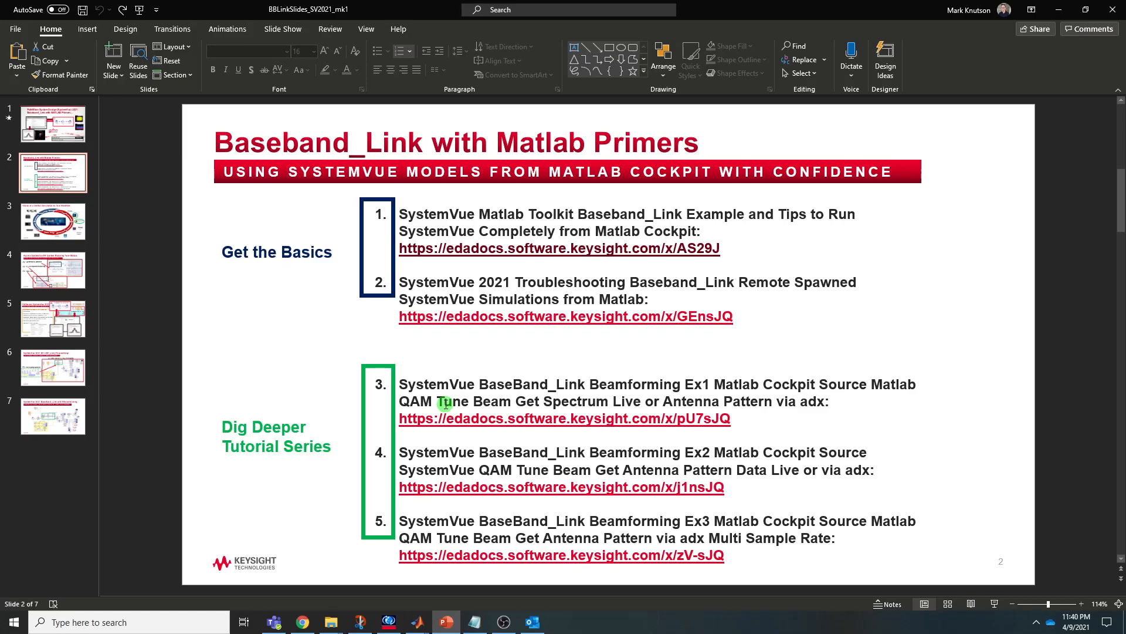
# Advance through slide 3 to slide 4, 'Access SystemVue RF System Modeling from Matlab'.
pyautogui.click(53, 221)
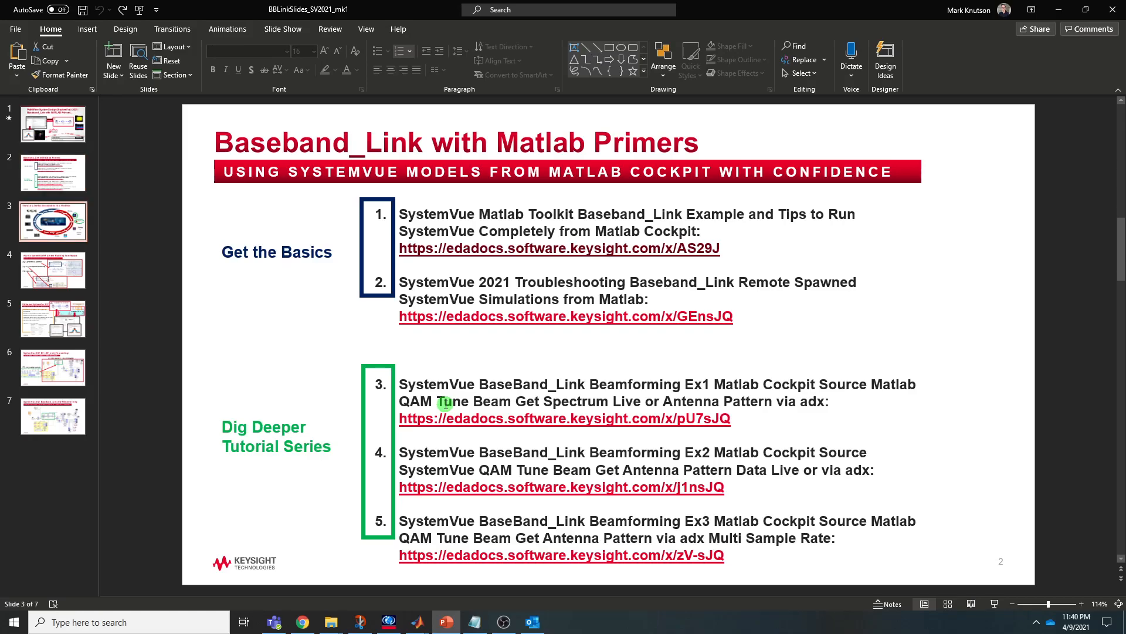
pyautogui.click(53, 270)
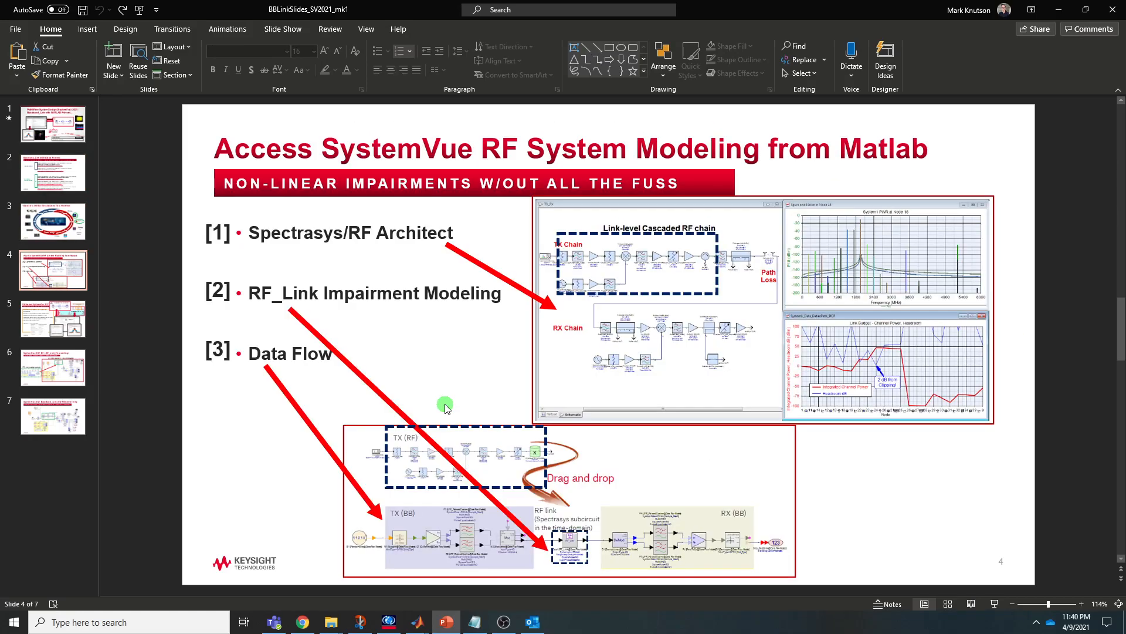
pyautogui.moveTo(493, 359)
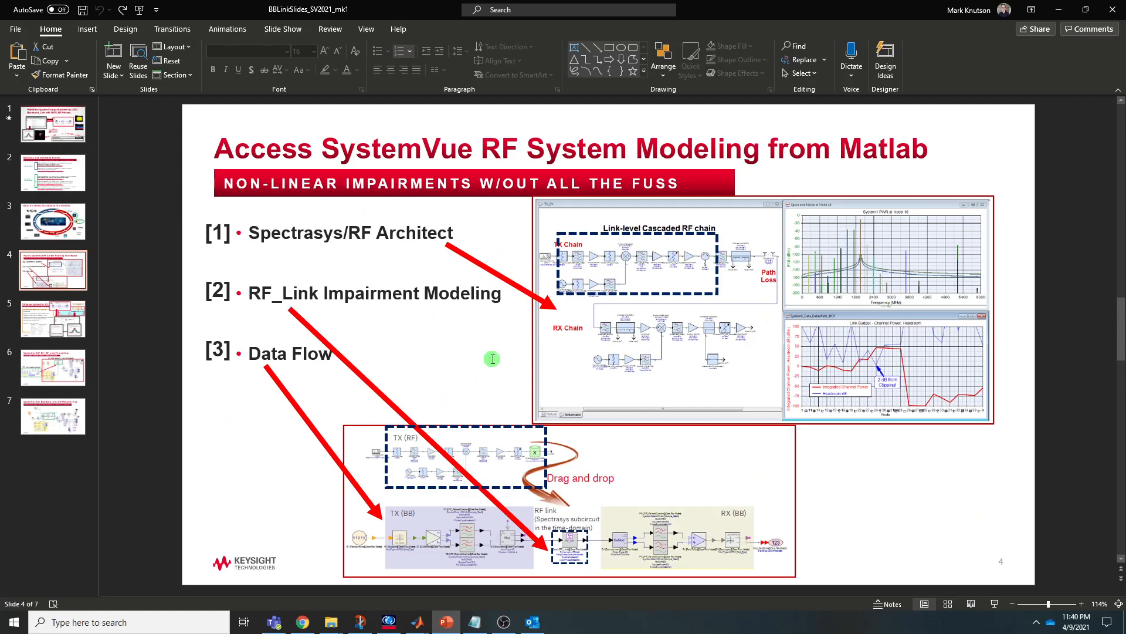
pyautogui.moveTo(410, 242)
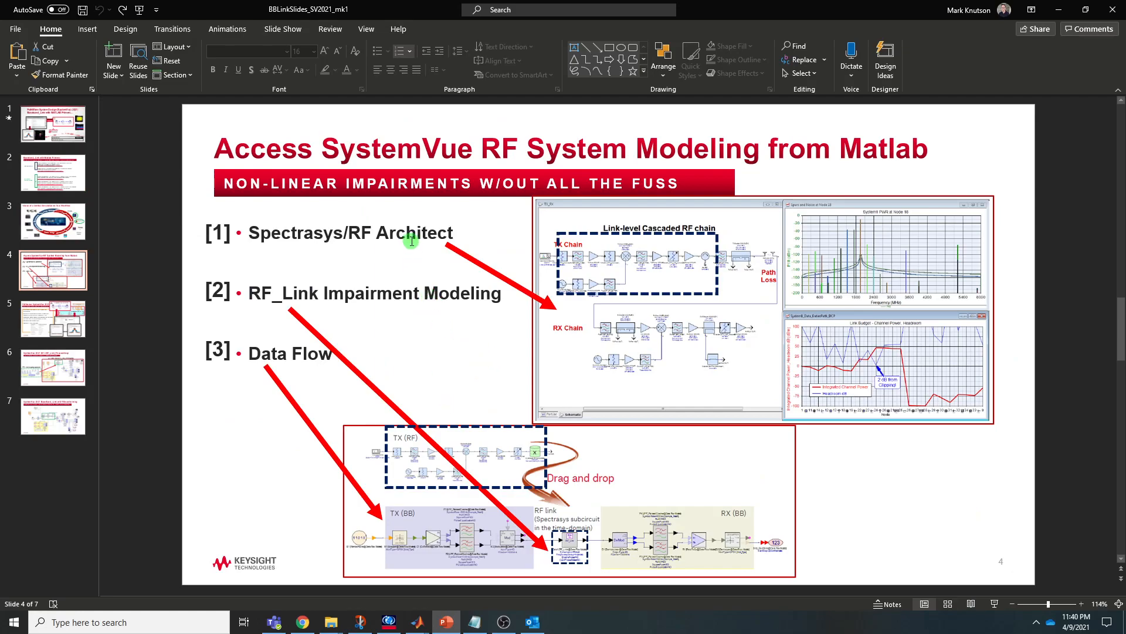
pyautogui.moveTo(511, 274)
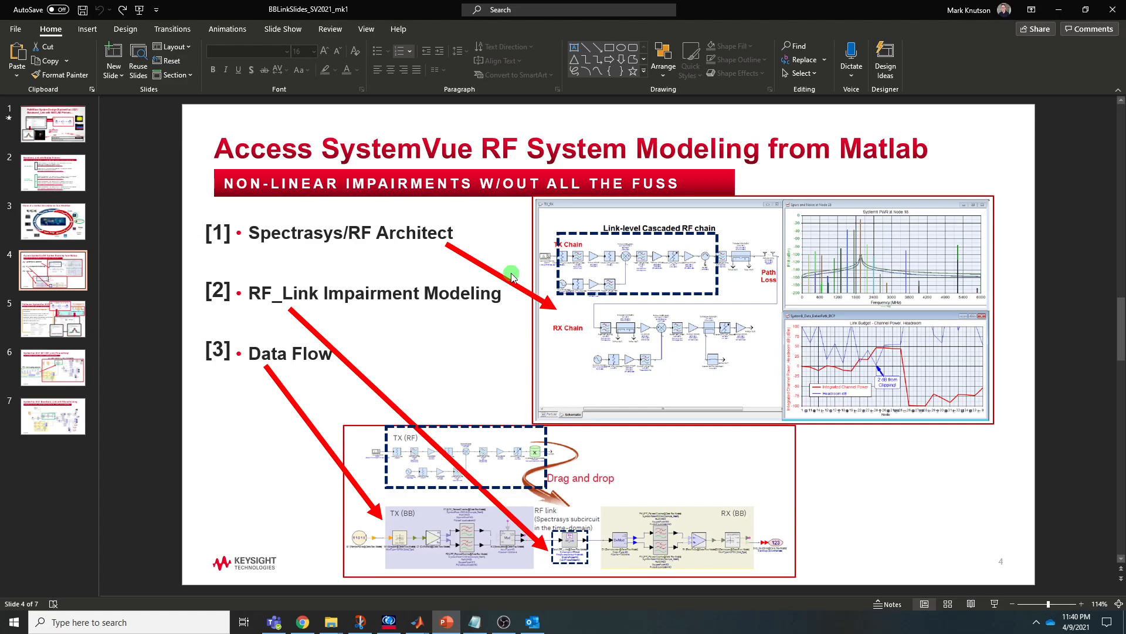
pyautogui.moveTo(518, 279)
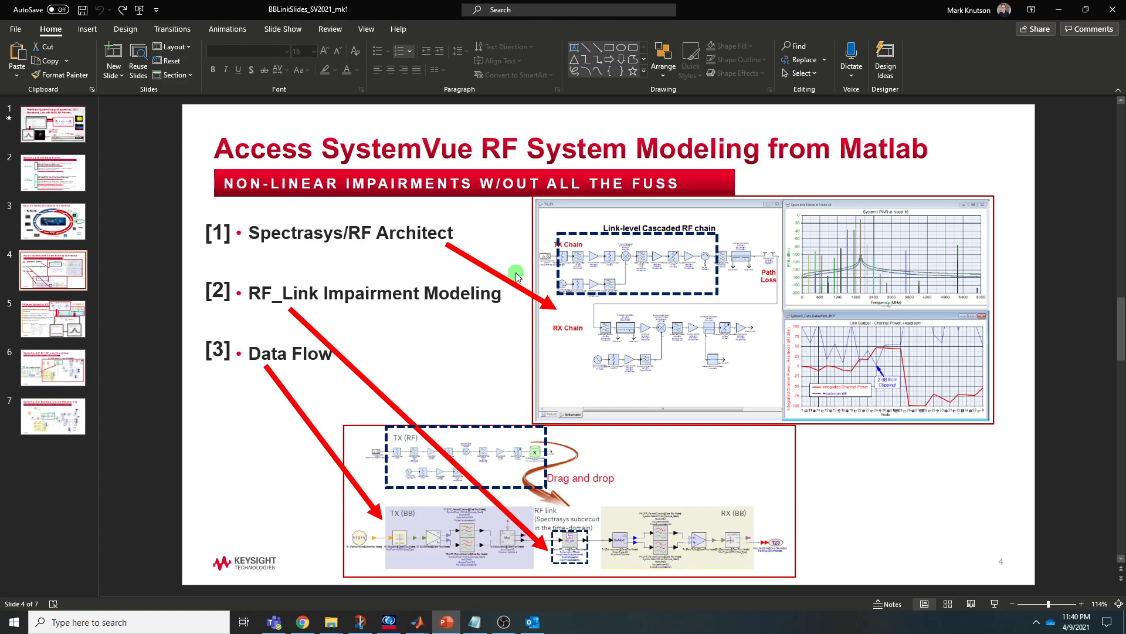
pyautogui.moveTo(629, 219)
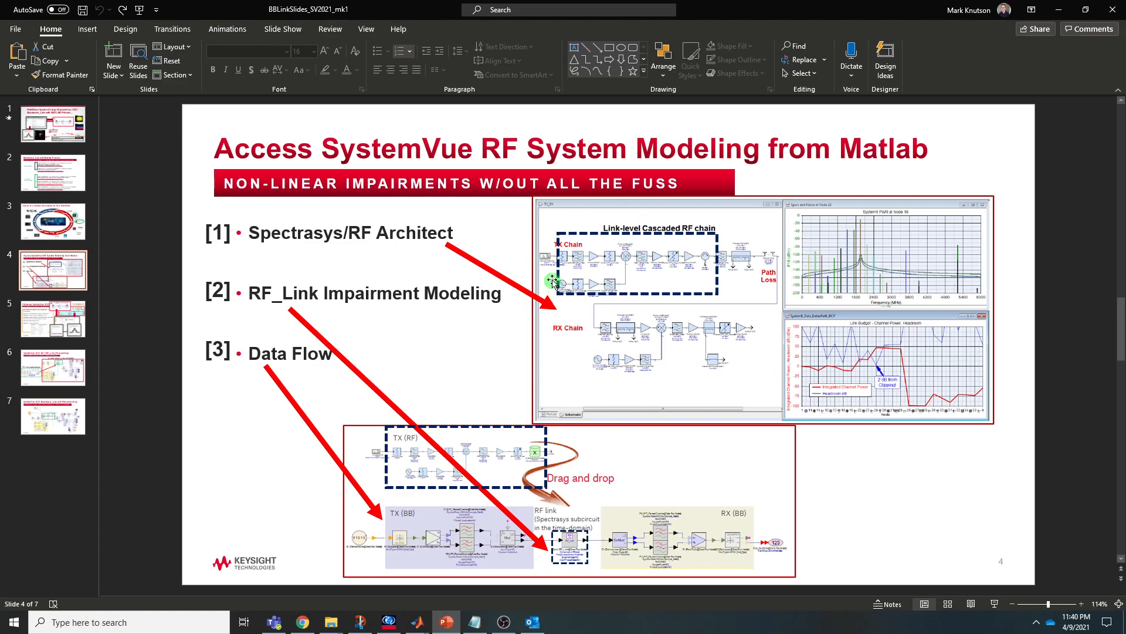
pyautogui.moveTo(561, 354)
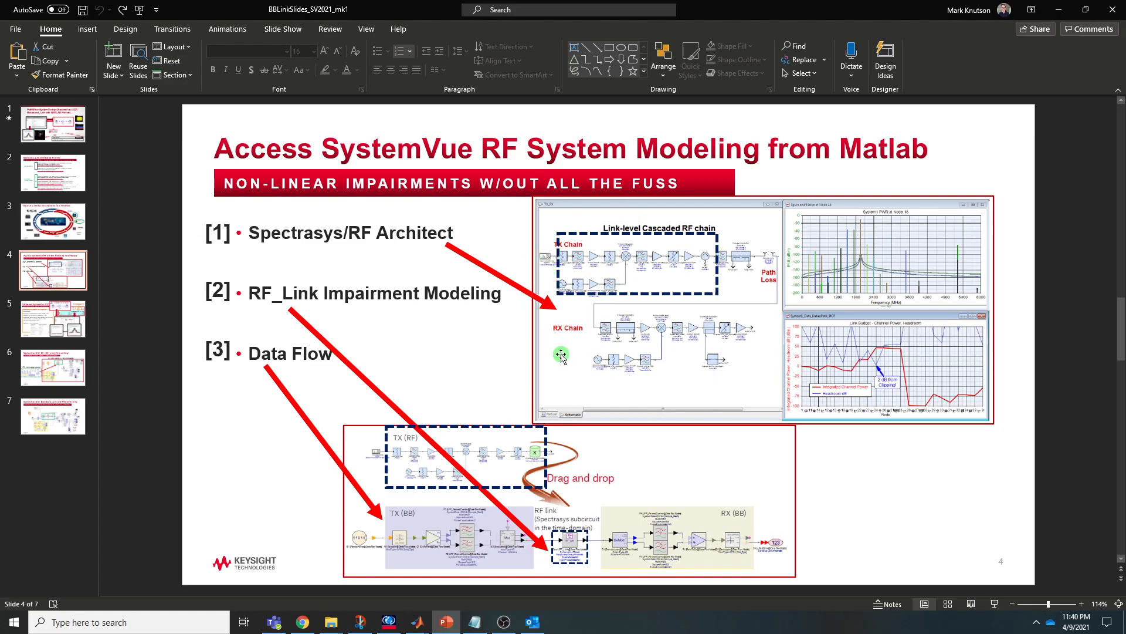
pyautogui.moveTo(551, 237)
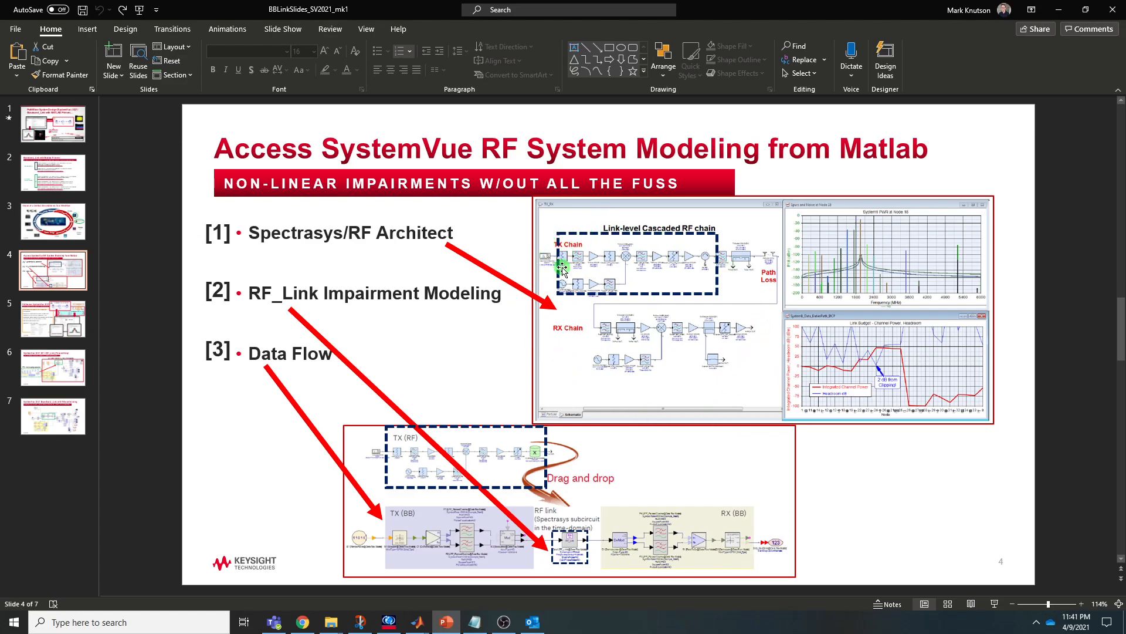
pyautogui.moveTo(681, 367)
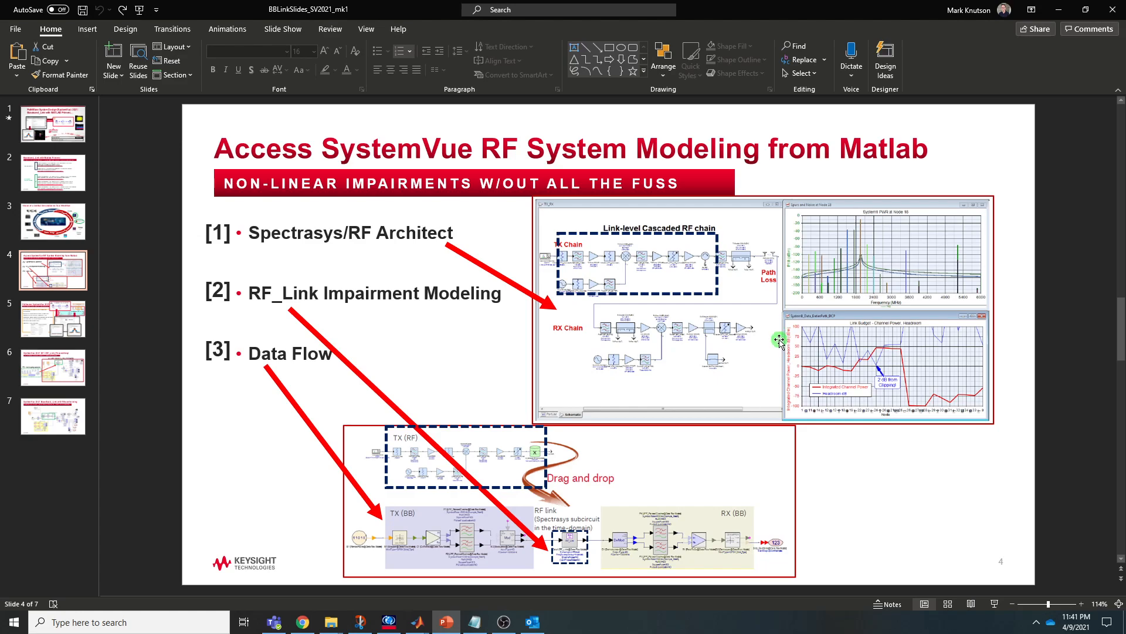
pyautogui.moveTo(787, 362)
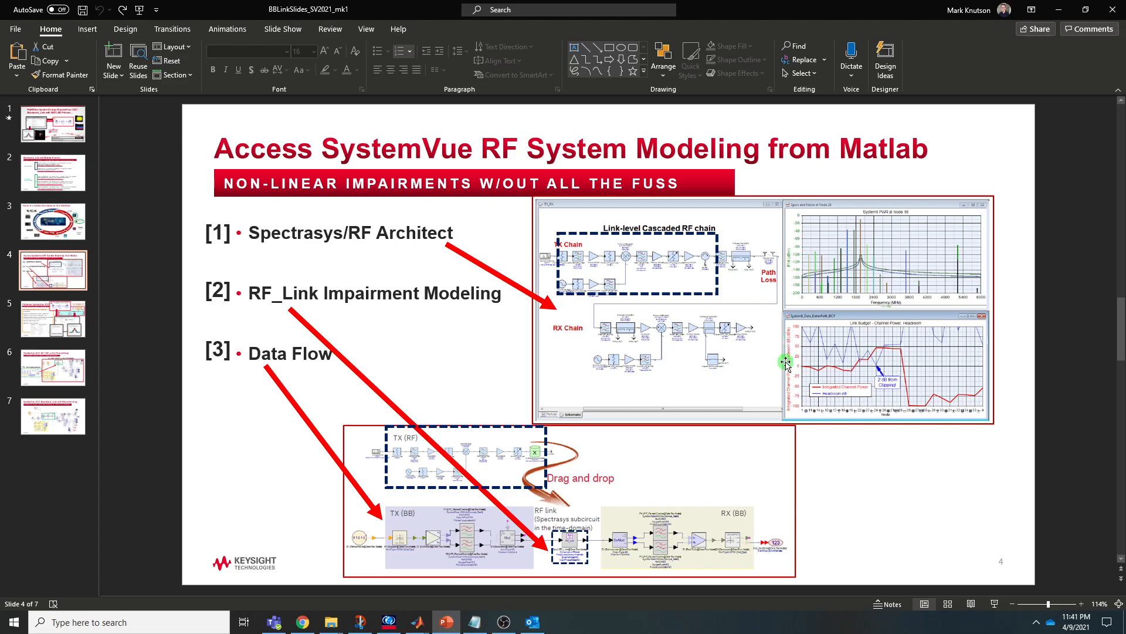
pyautogui.moveTo(603, 381)
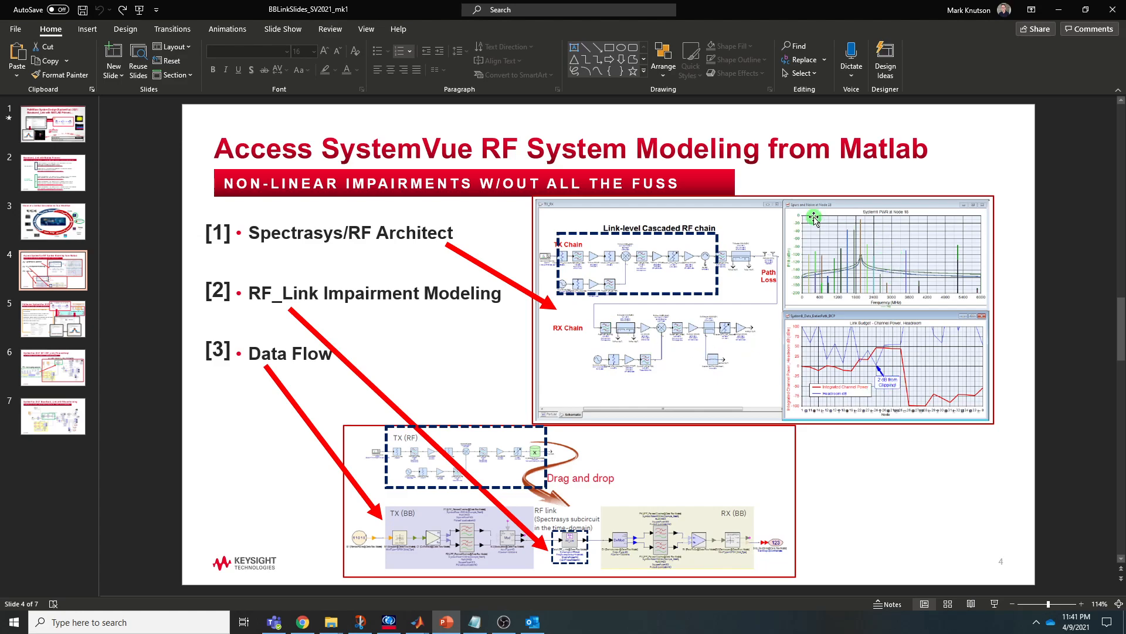
pyautogui.moveTo(859, 219)
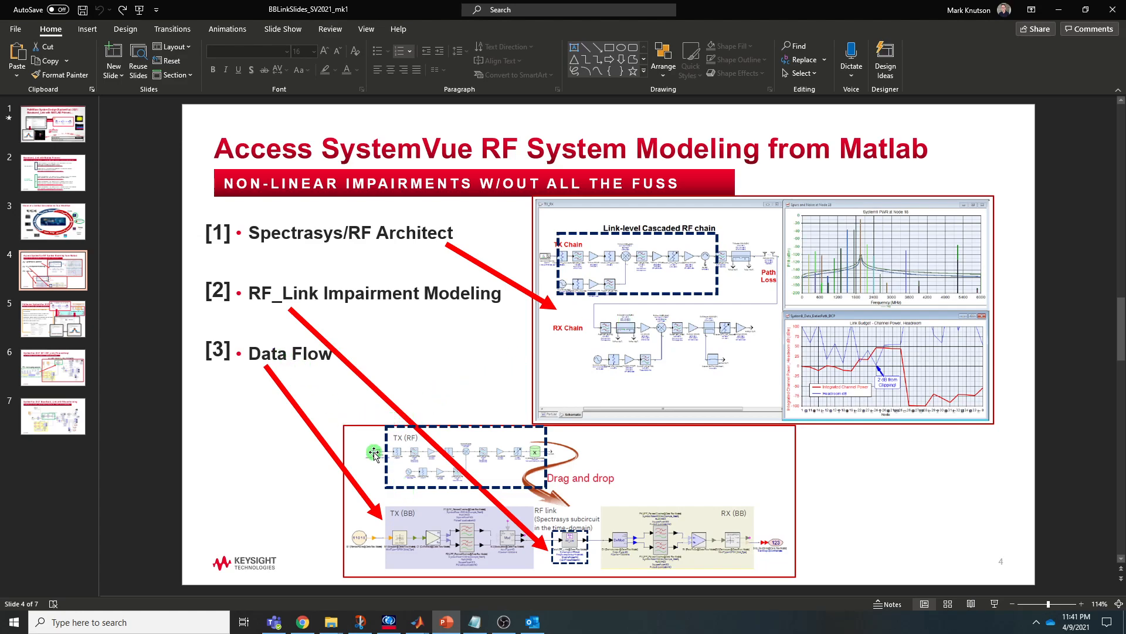
pyautogui.moveTo(373, 464)
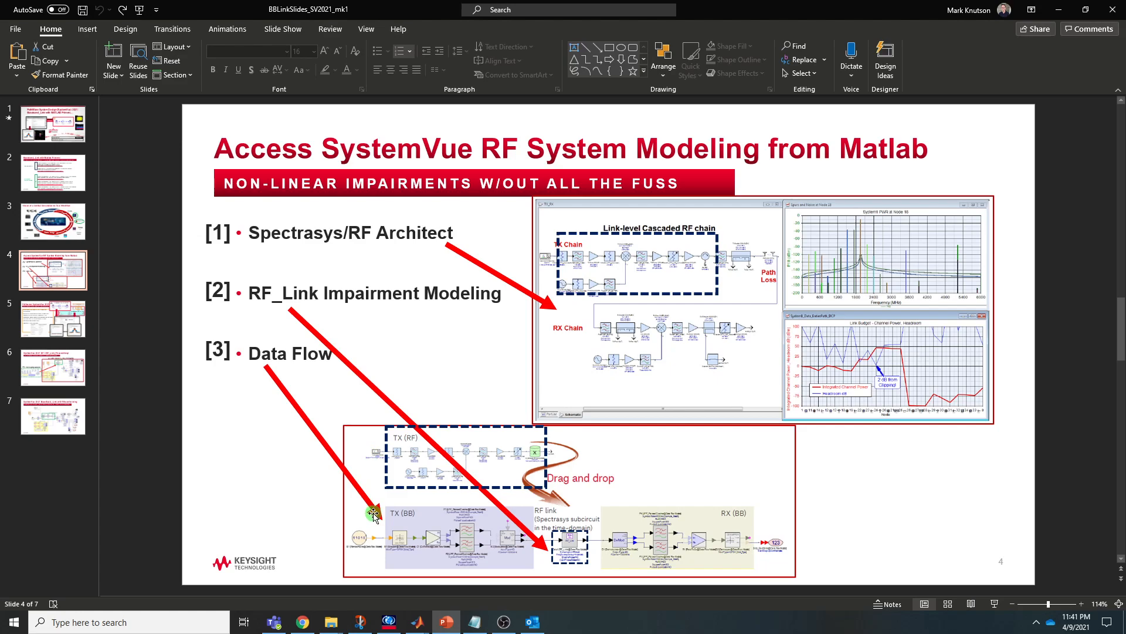
pyautogui.moveTo(381, 517)
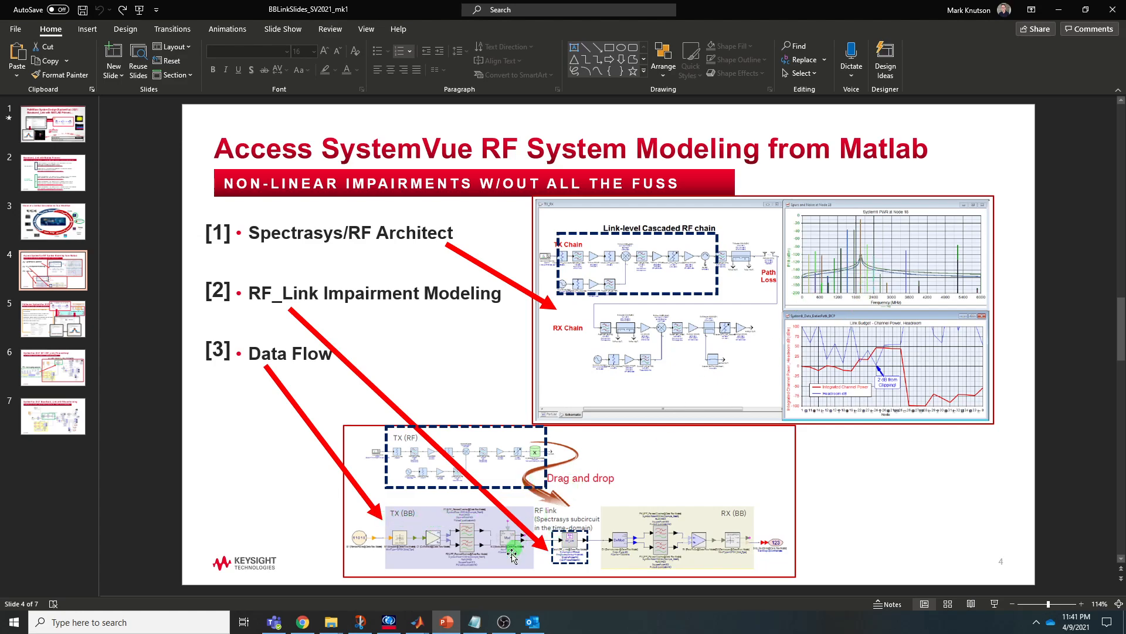
pyautogui.moveTo(529, 307)
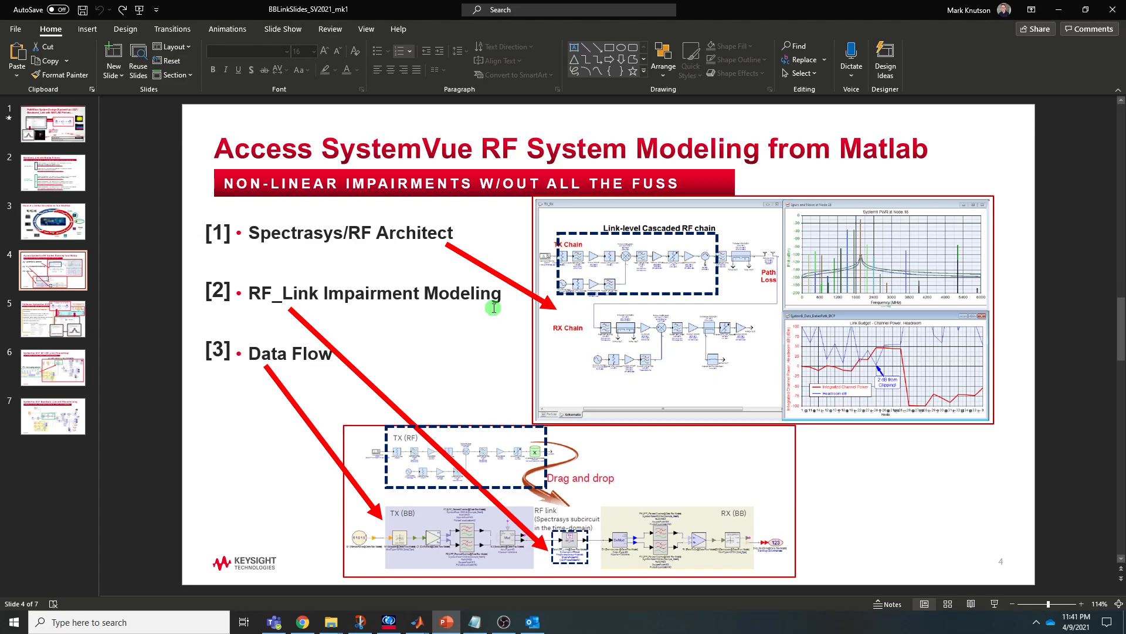
pyautogui.moveTo(551, 557)
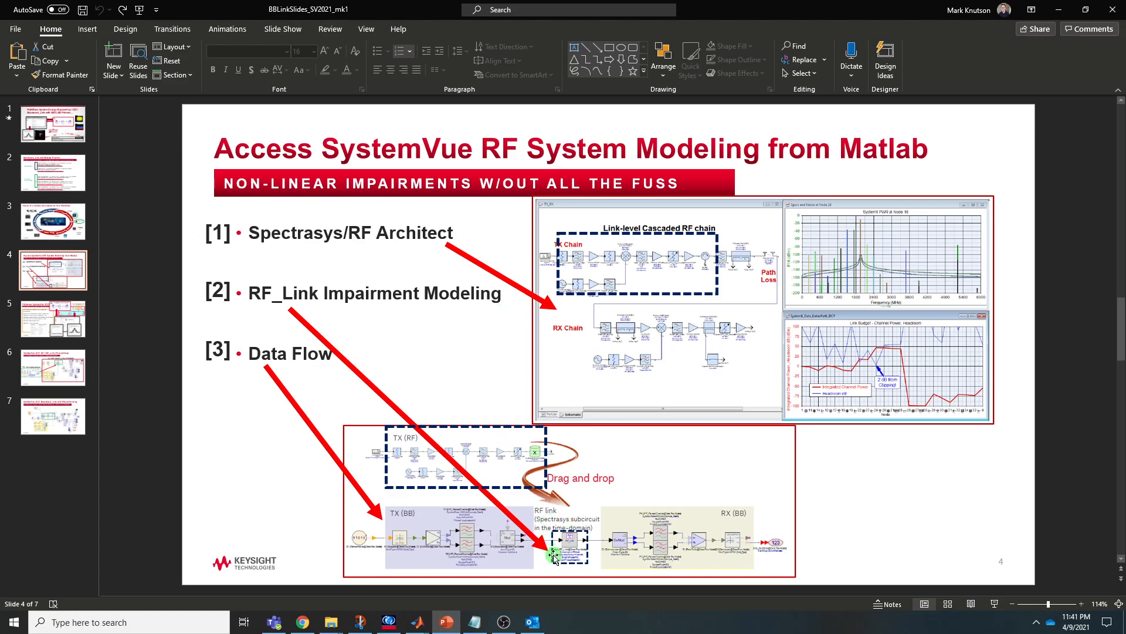
pyautogui.moveTo(614, 580)
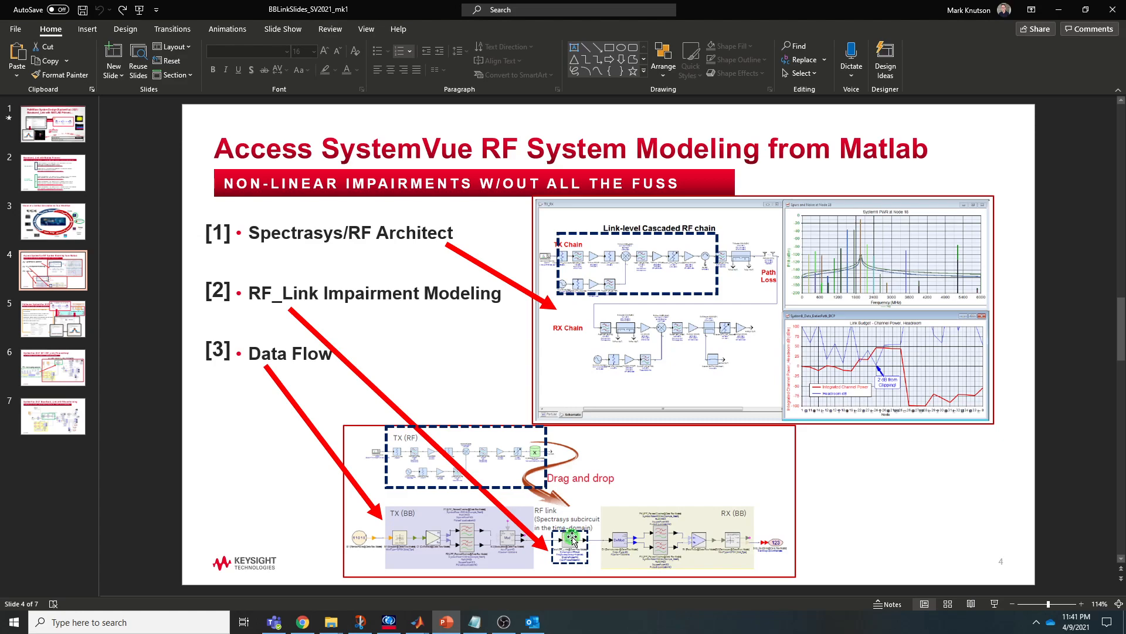
pyautogui.moveTo(584, 550)
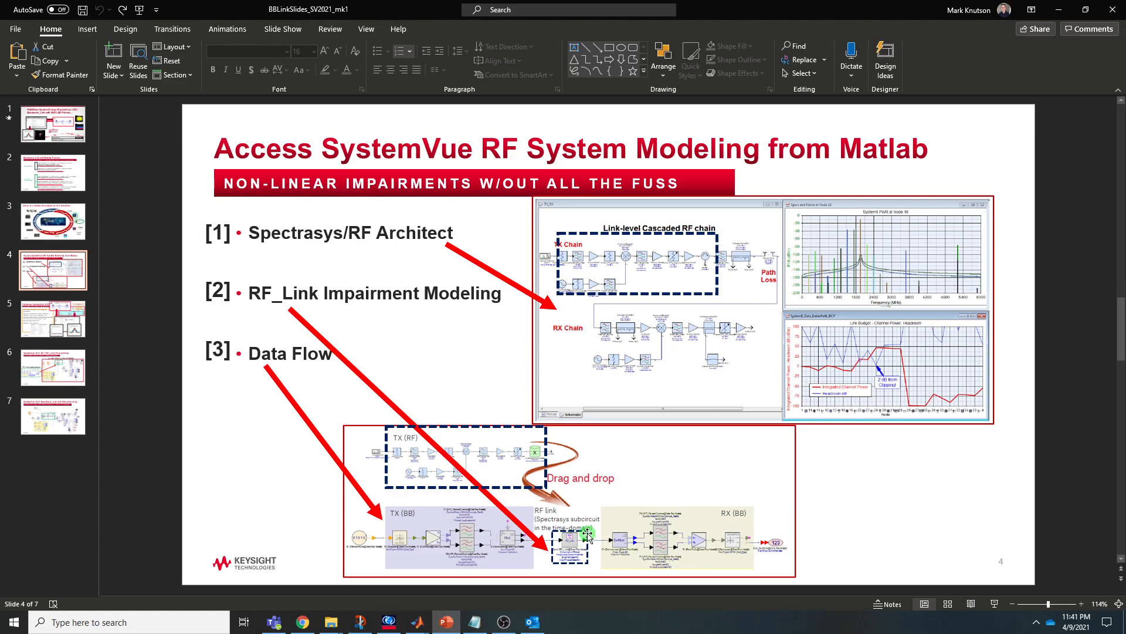
# Show slide 5 'Pathwave SystemVue 2021', then bring up the Knowledge Center article.
pyautogui.click(52, 319)
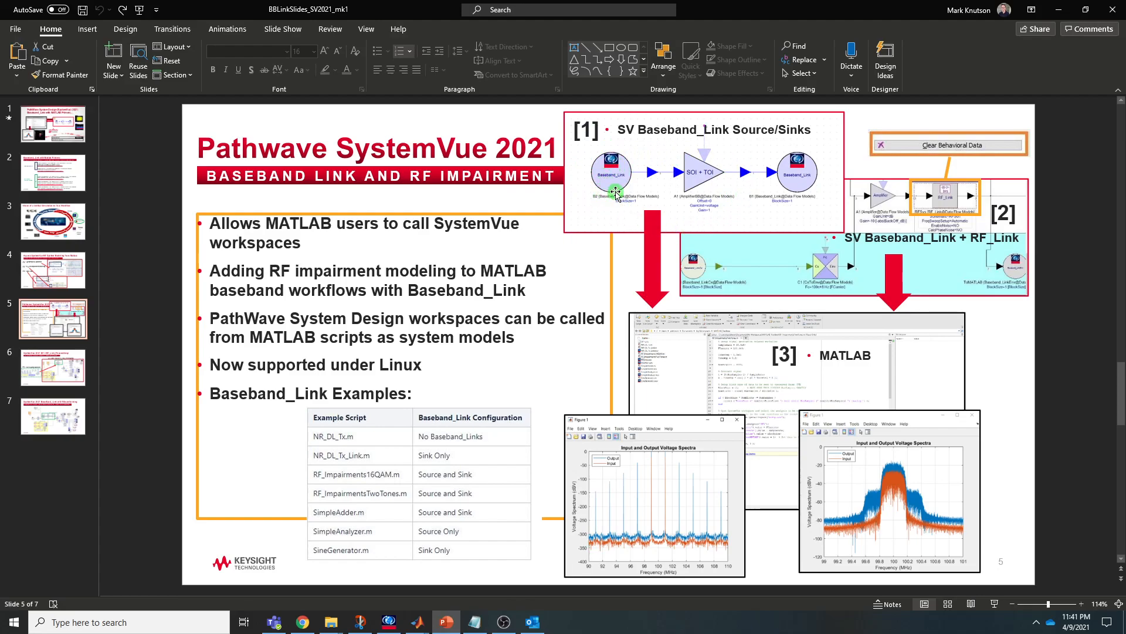
pyautogui.moveTo(700, 178)
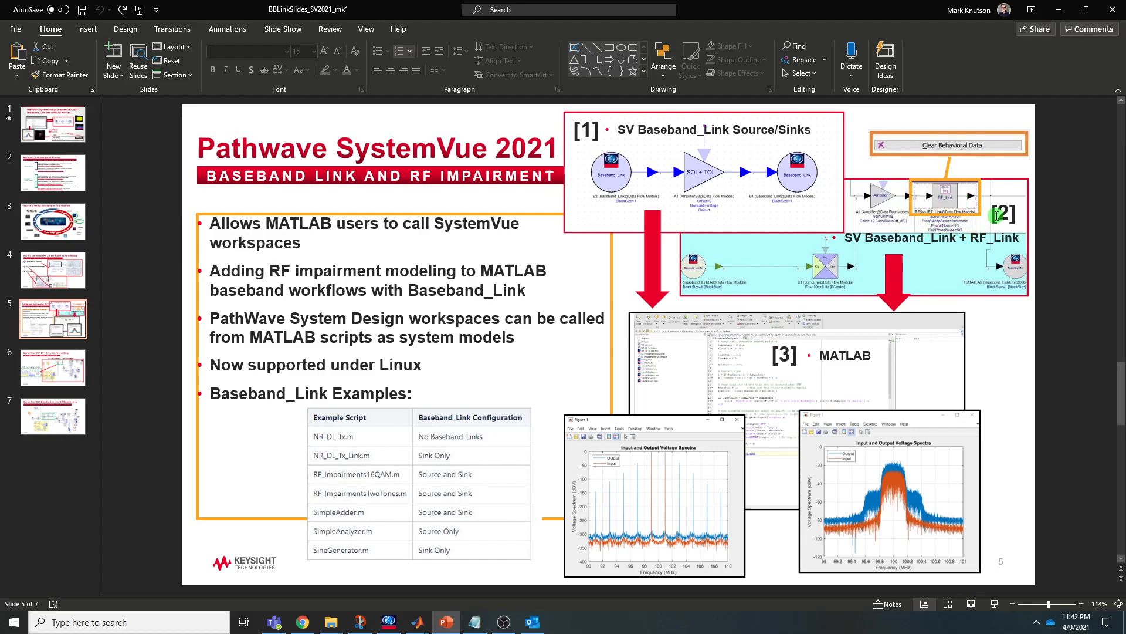
pyautogui.moveTo(879, 234)
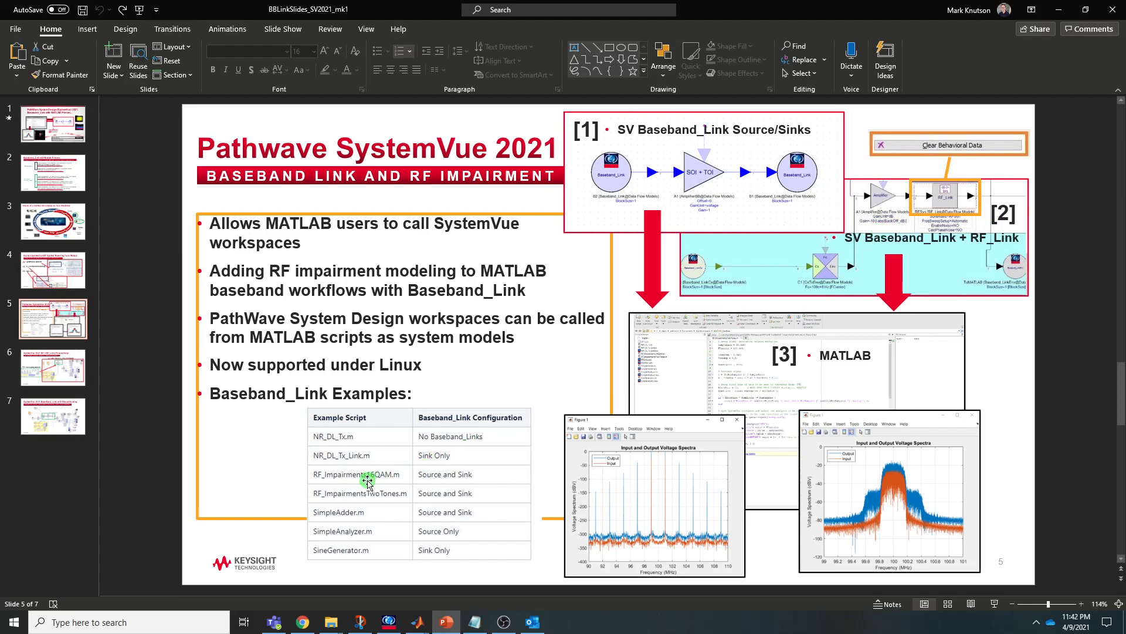
pyautogui.moveTo(386, 480)
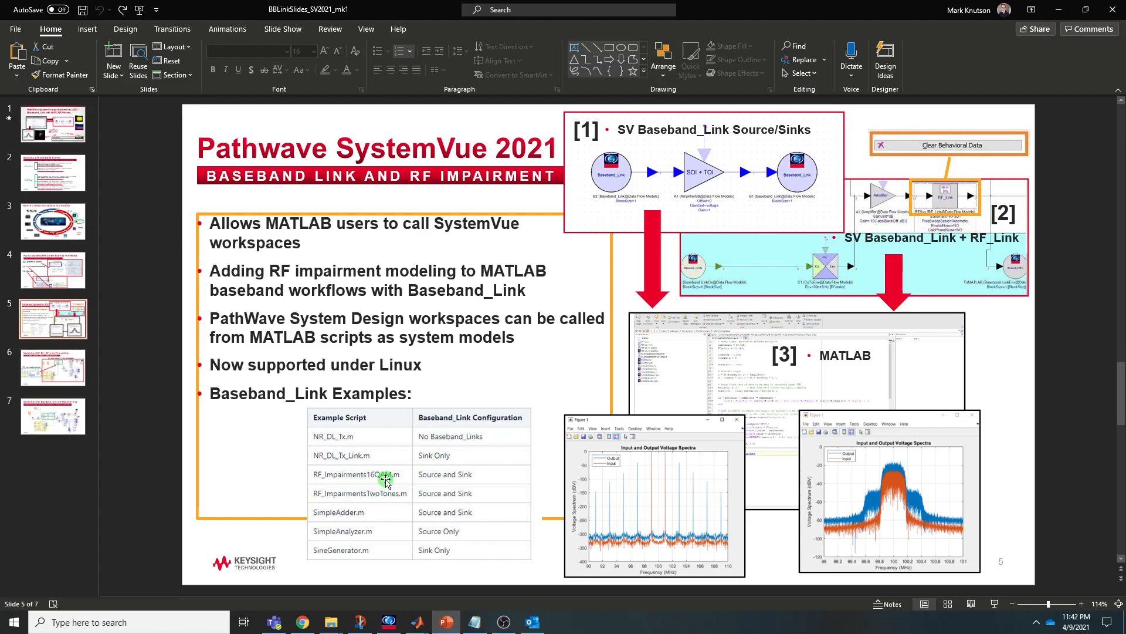
pyautogui.moveTo(386, 479)
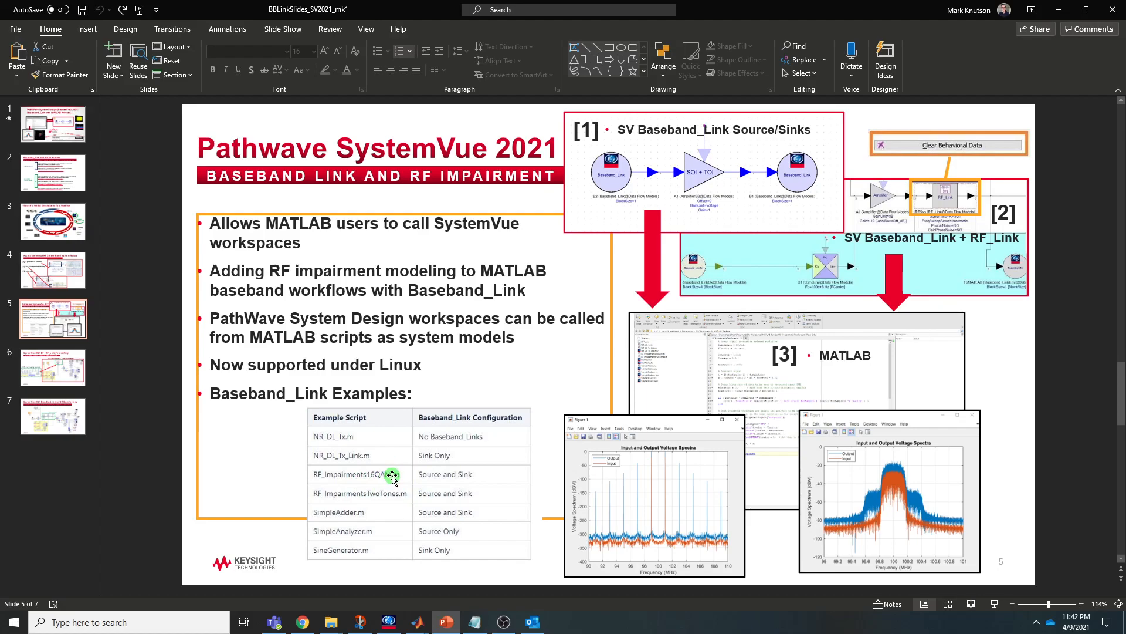
pyautogui.moveTo(399, 187)
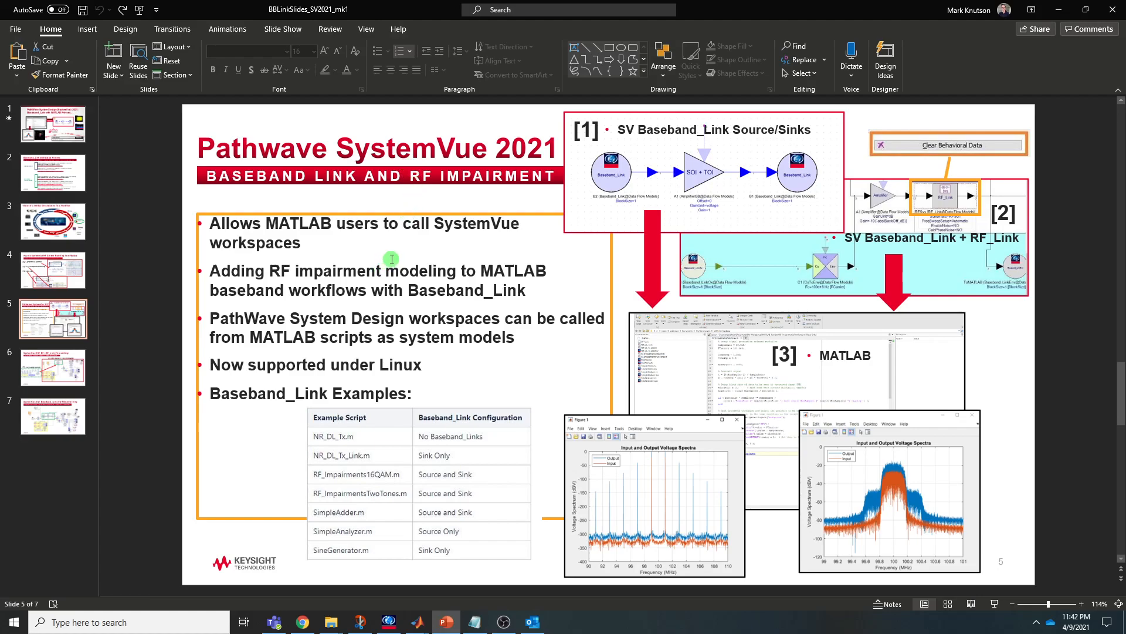
pyautogui.moveTo(360, 370)
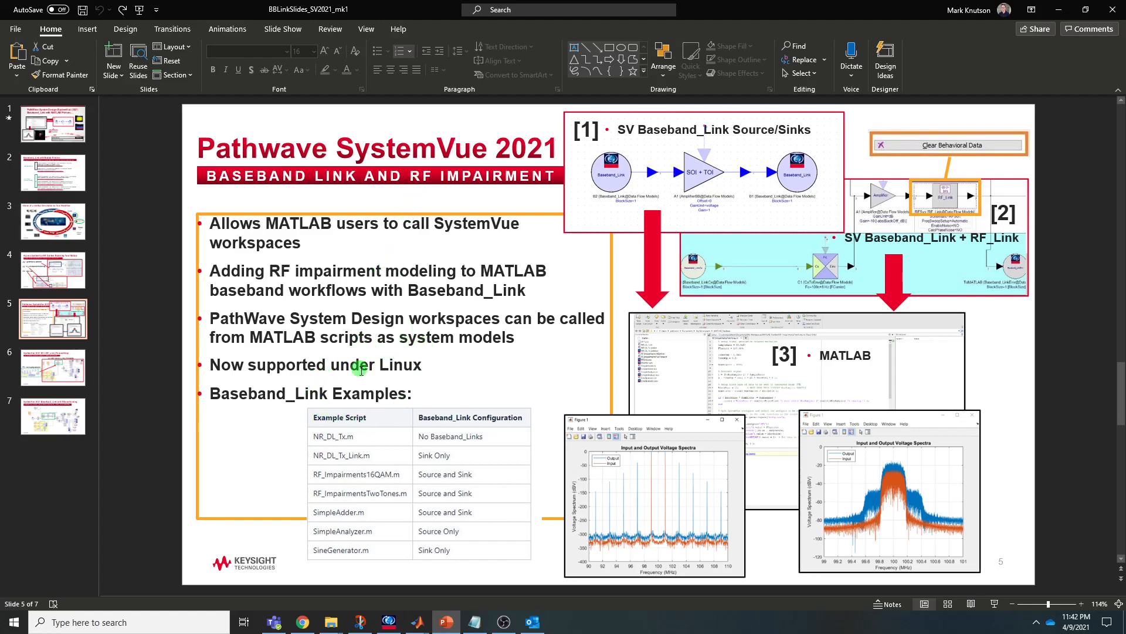
pyautogui.moveTo(386, 359)
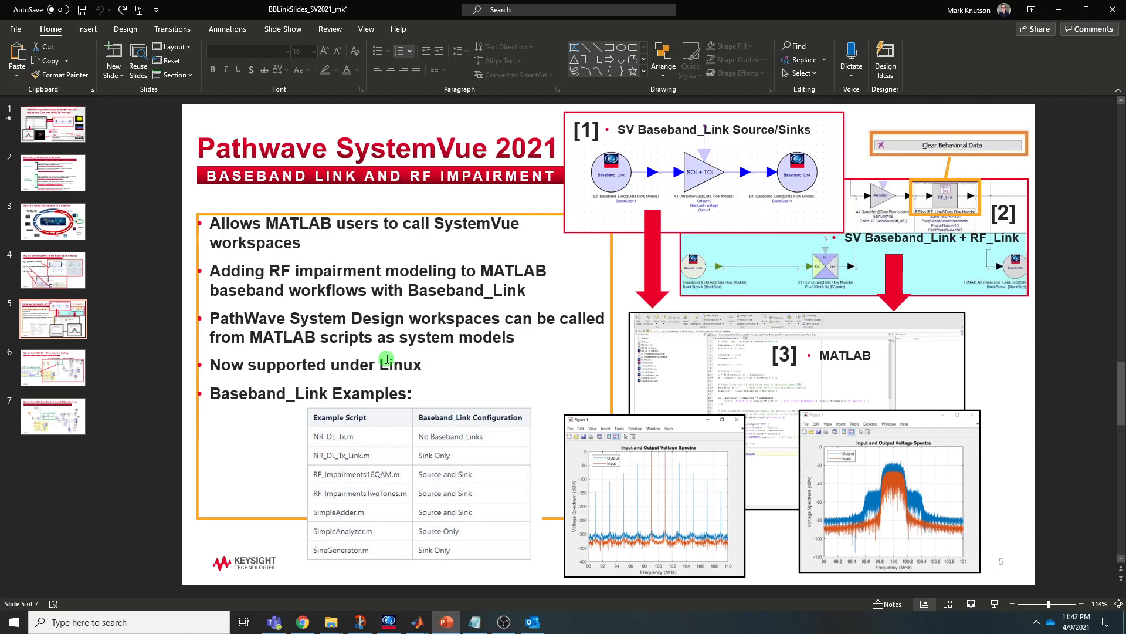
pyautogui.moveTo(391, 359)
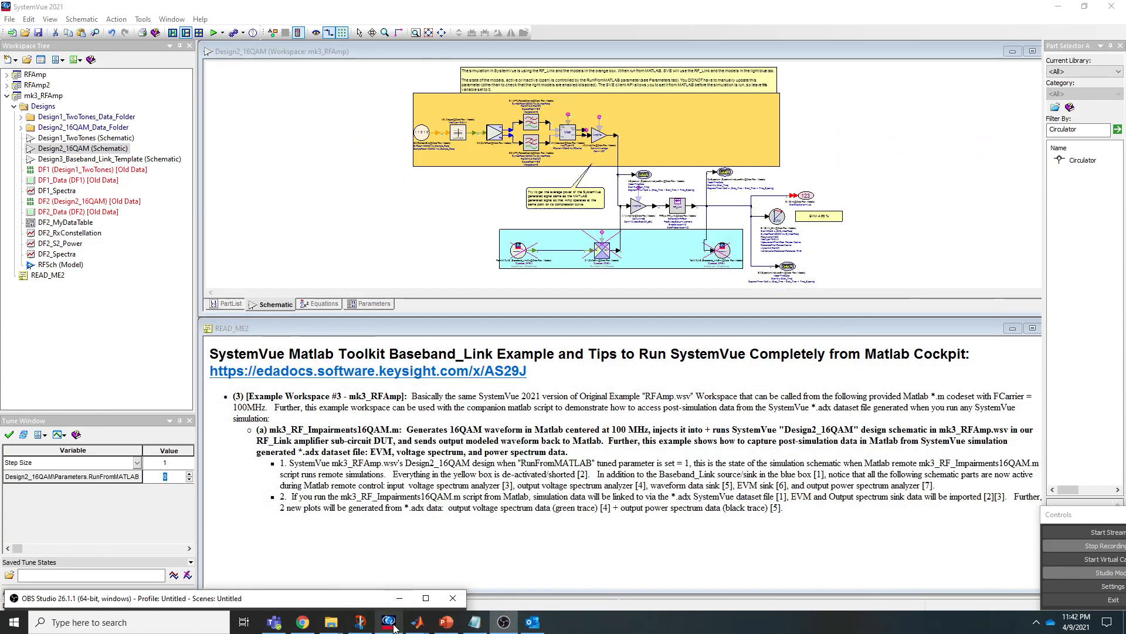
pyautogui.click(301, 622)
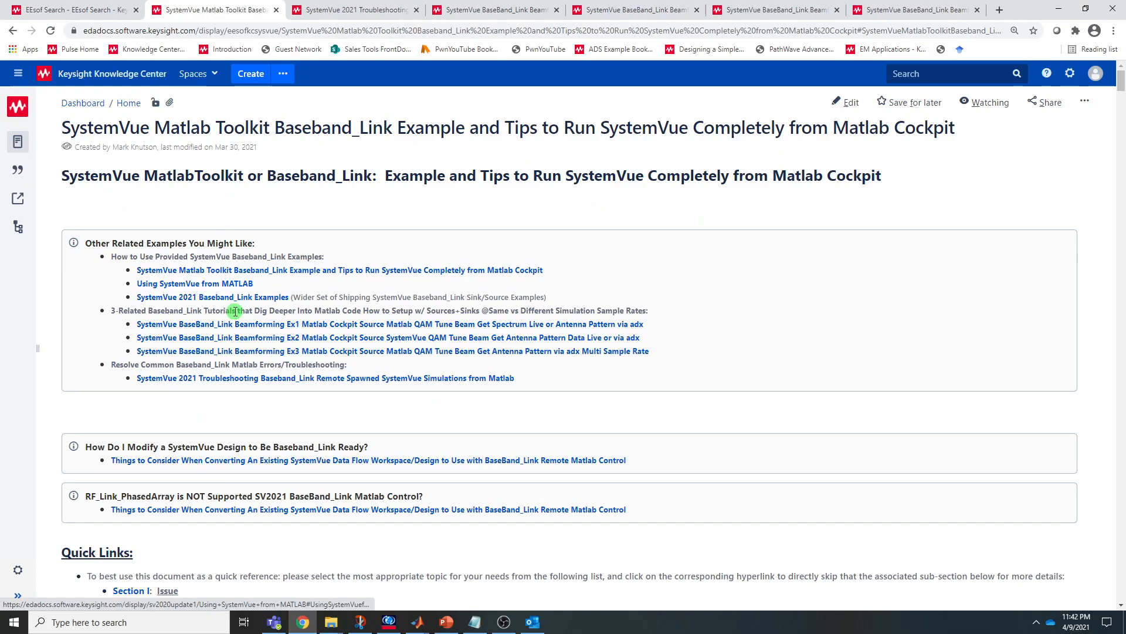
# Scroll the article to Quick Links, then bring SystemVue's Example Explorer forward.
pyautogui.scroll(-3)
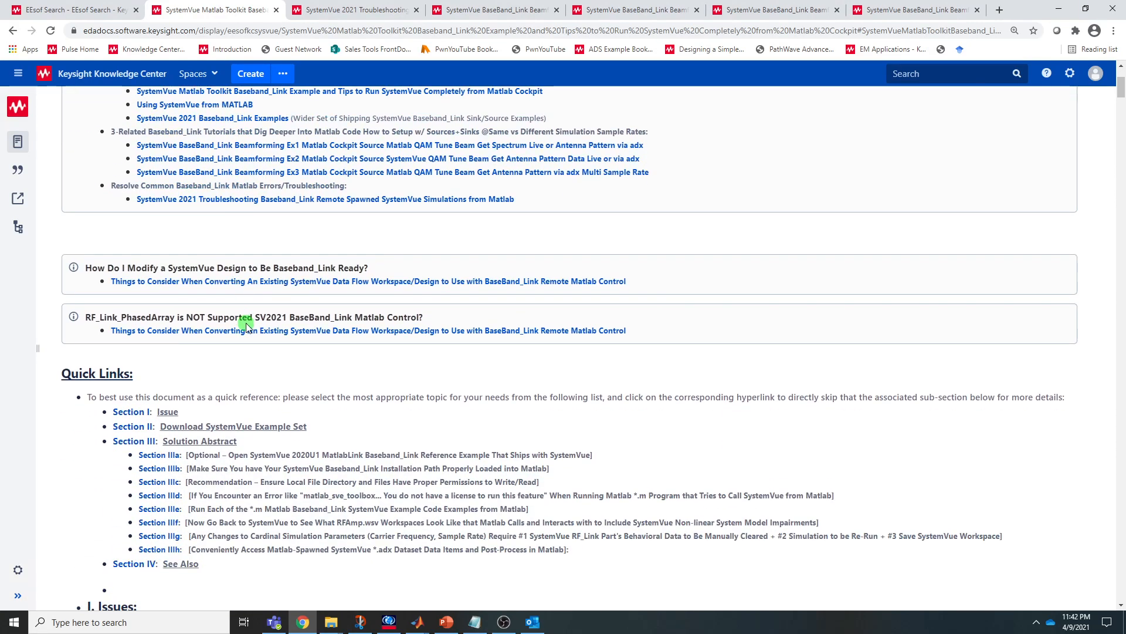
pyautogui.scroll(-3)
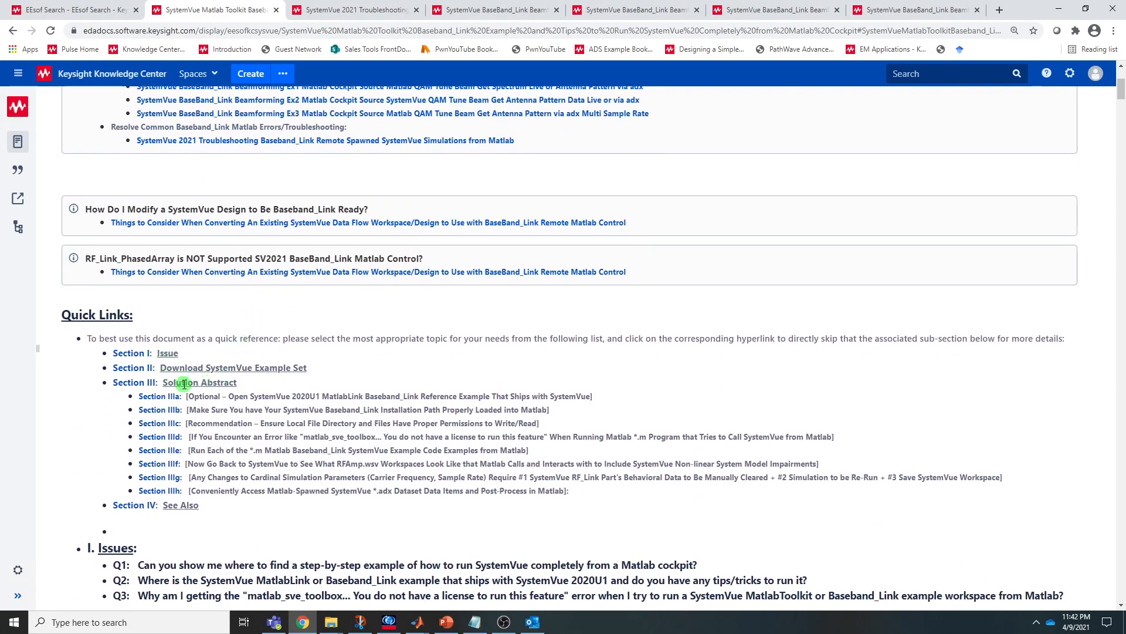
pyautogui.click(389, 622)
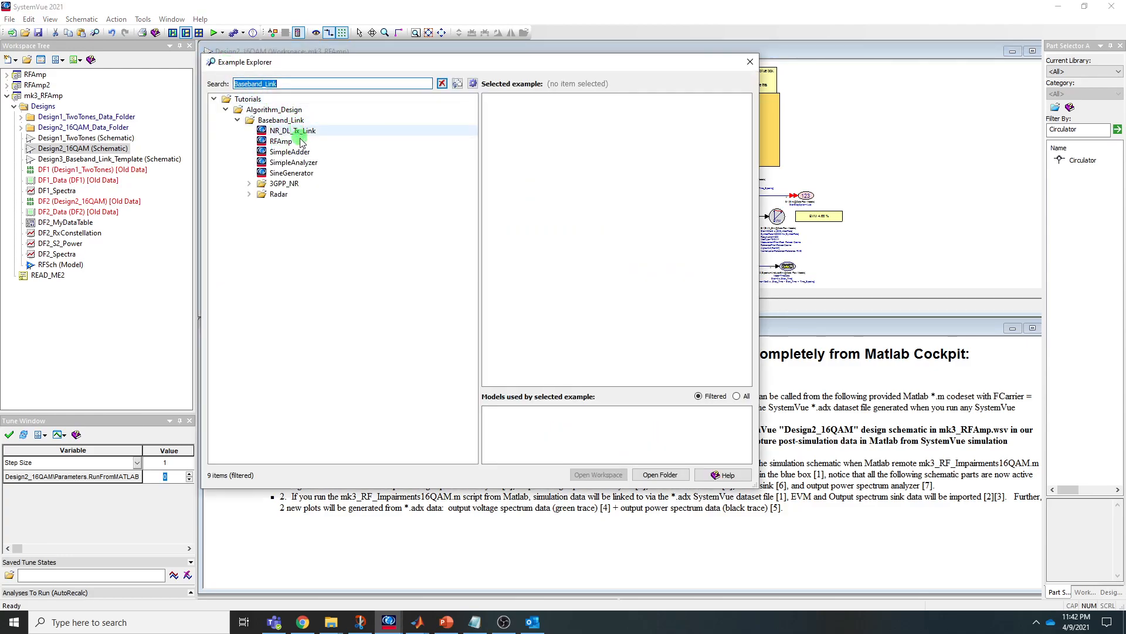
# Select the RFAmp example and open its containing folder via Explore Containing Folder.
pyautogui.click(282, 140)
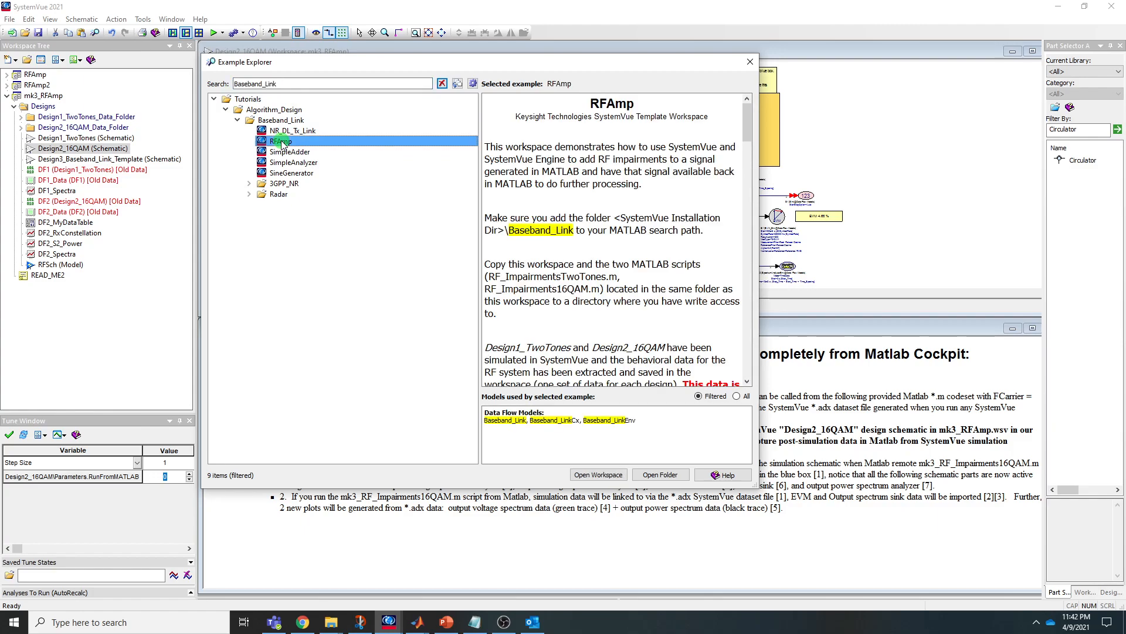
pyautogui.rightClick(280, 140)
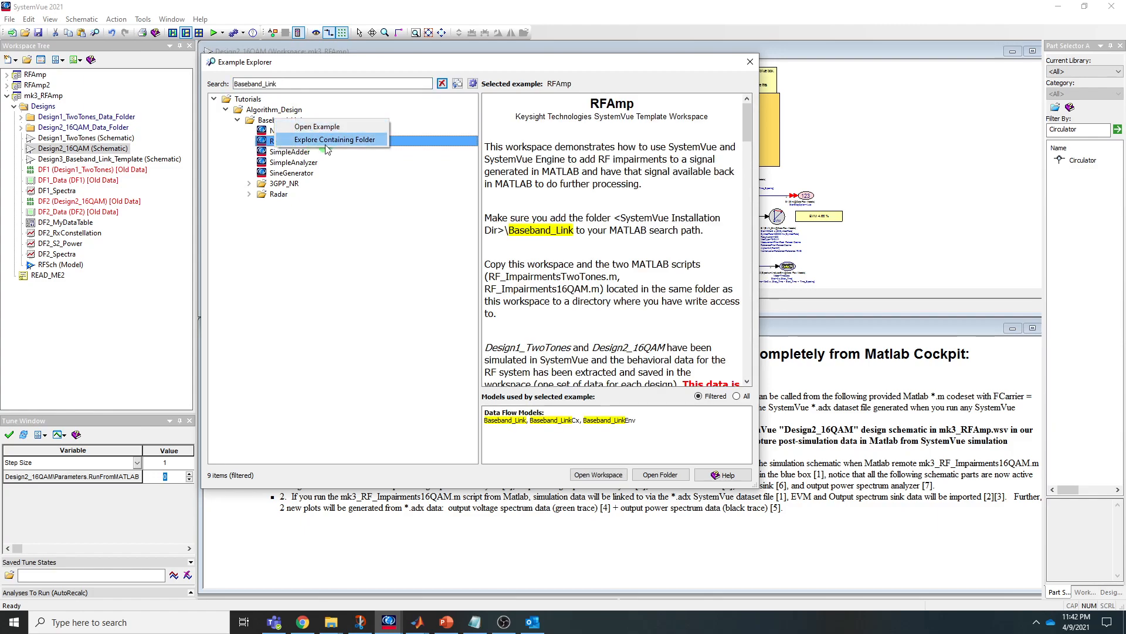
pyautogui.click(332, 139)
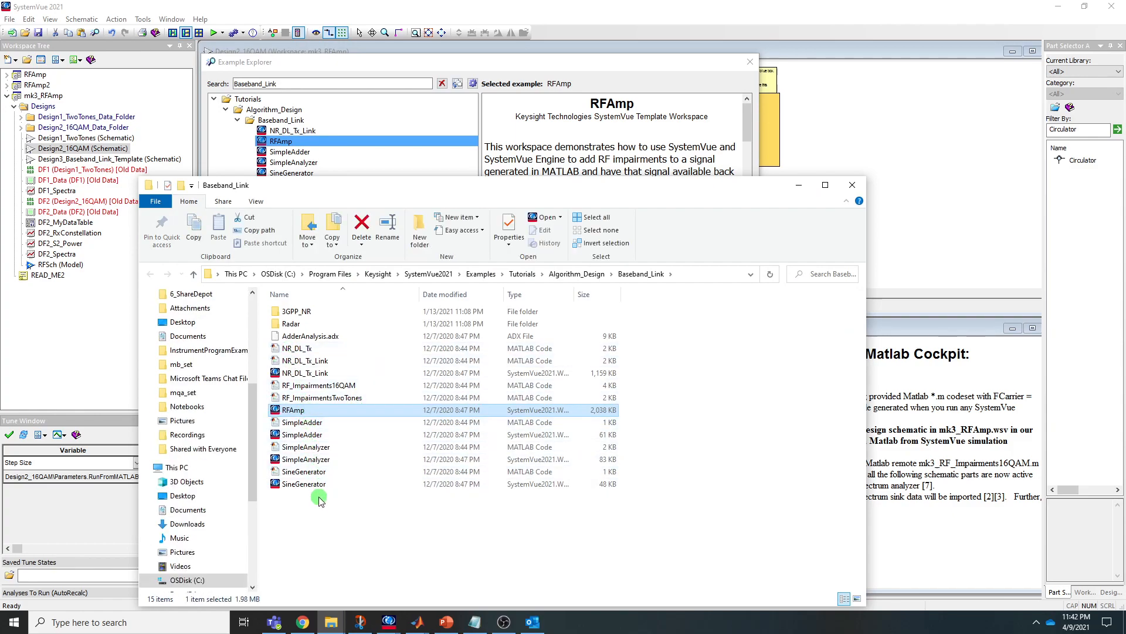
pyautogui.moveTo(316, 505)
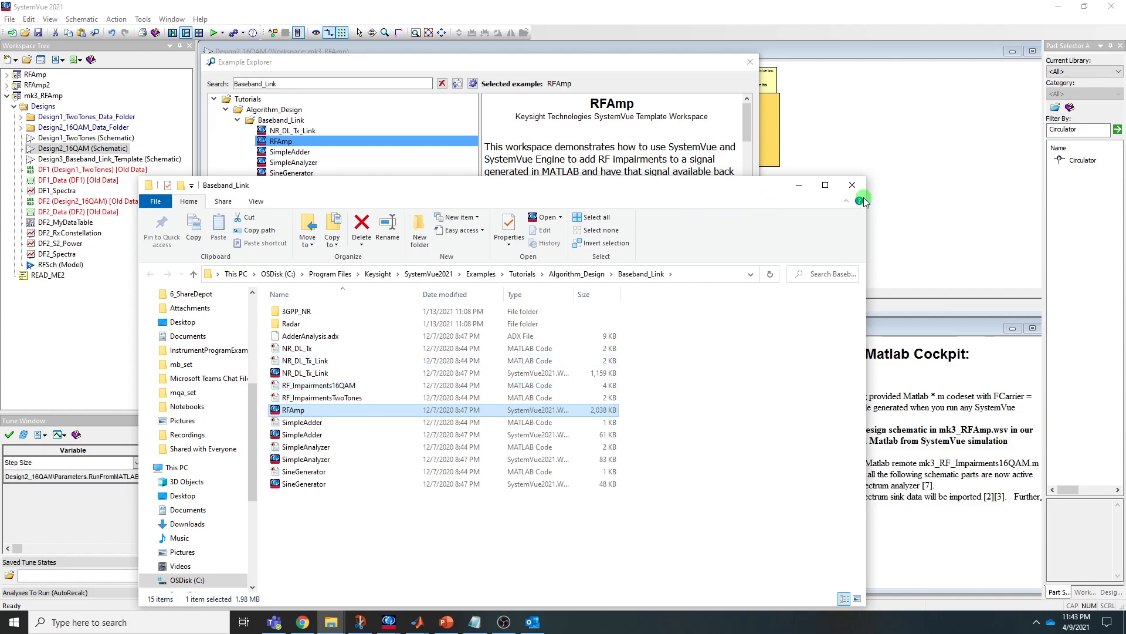
# Close the Baseband_Link examples folder window after reviewing its files.
pyautogui.click(852, 184)
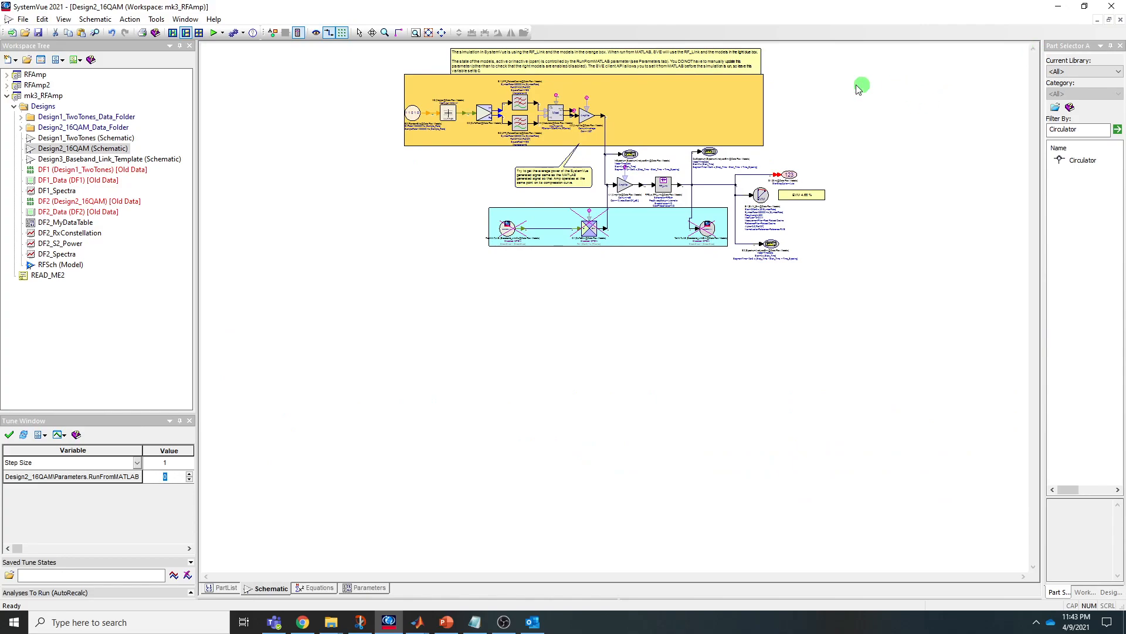
# Maximize the Design2_16QAM schematic and review the RunFromMATLAB design parameter.
pyautogui.click(437, 32)
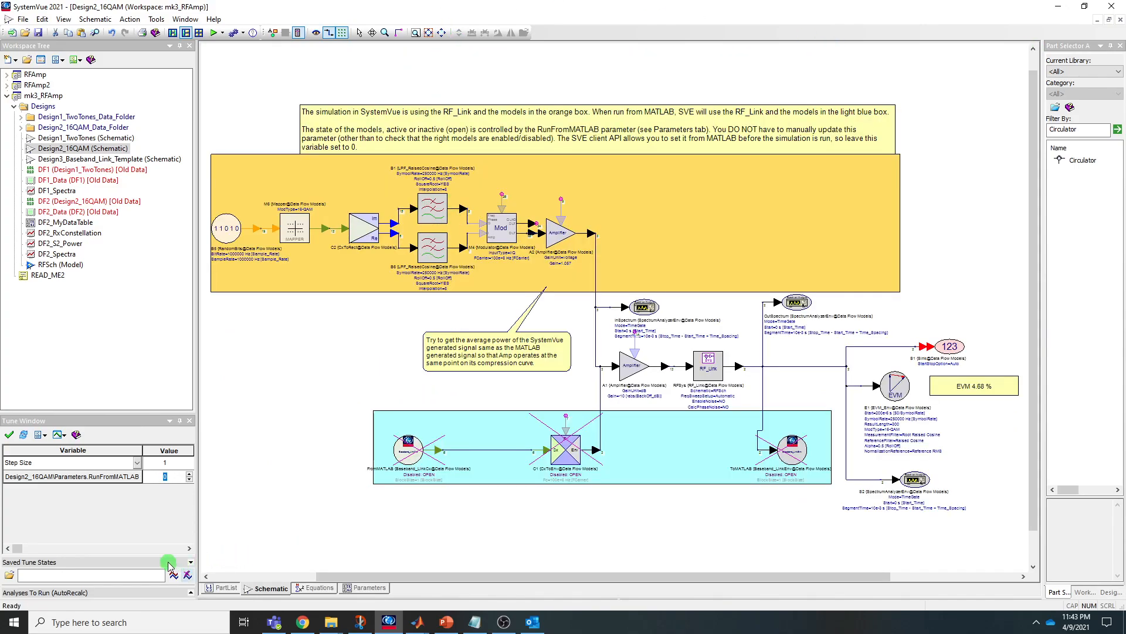
pyautogui.click(368, 587)
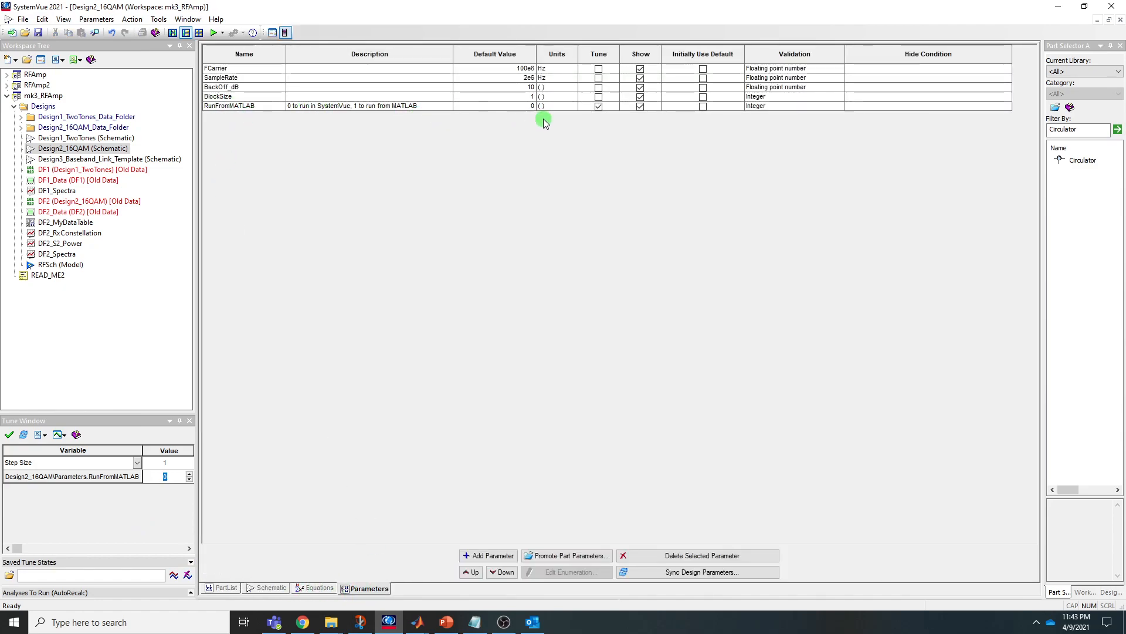
pyautogui.click(270, 587)
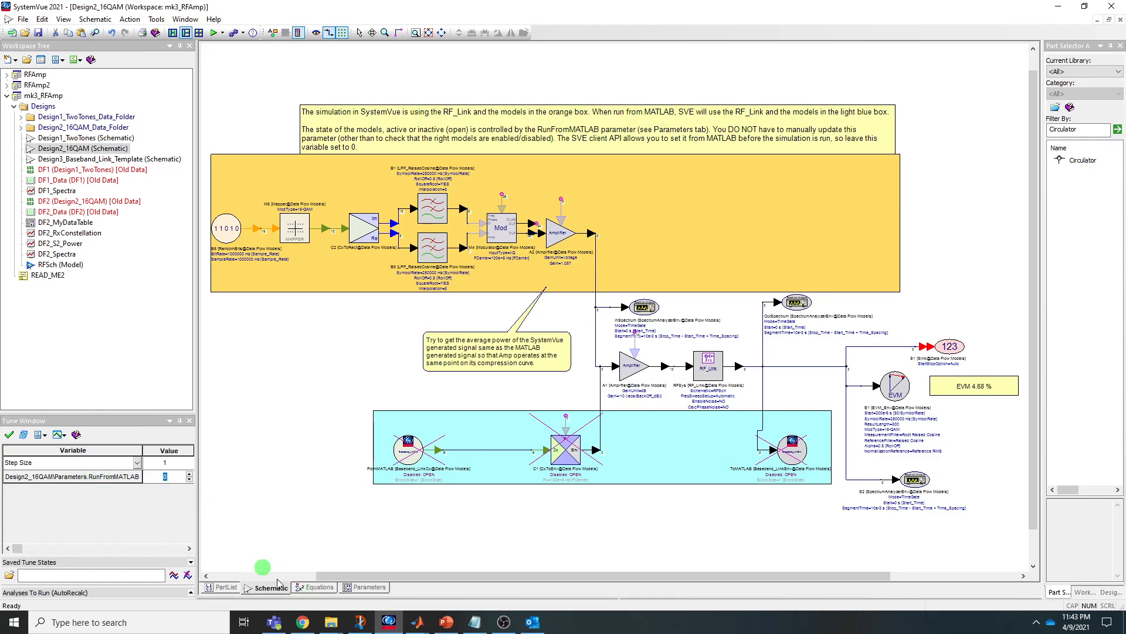
pyautogui.click(369, 586)
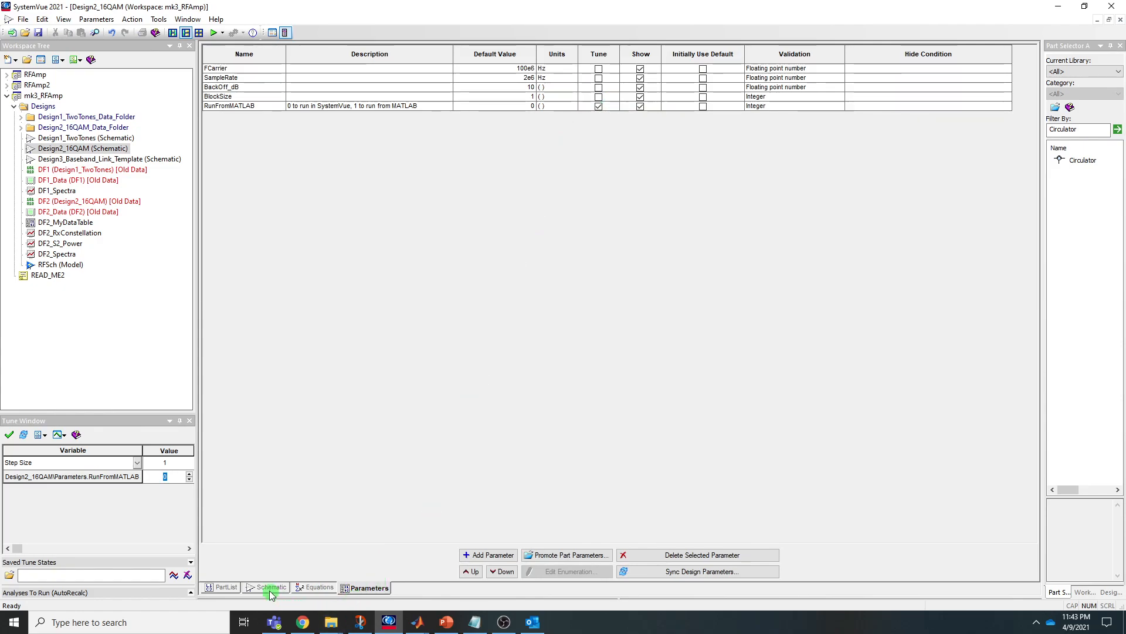
pyautogui.click(271, 587)
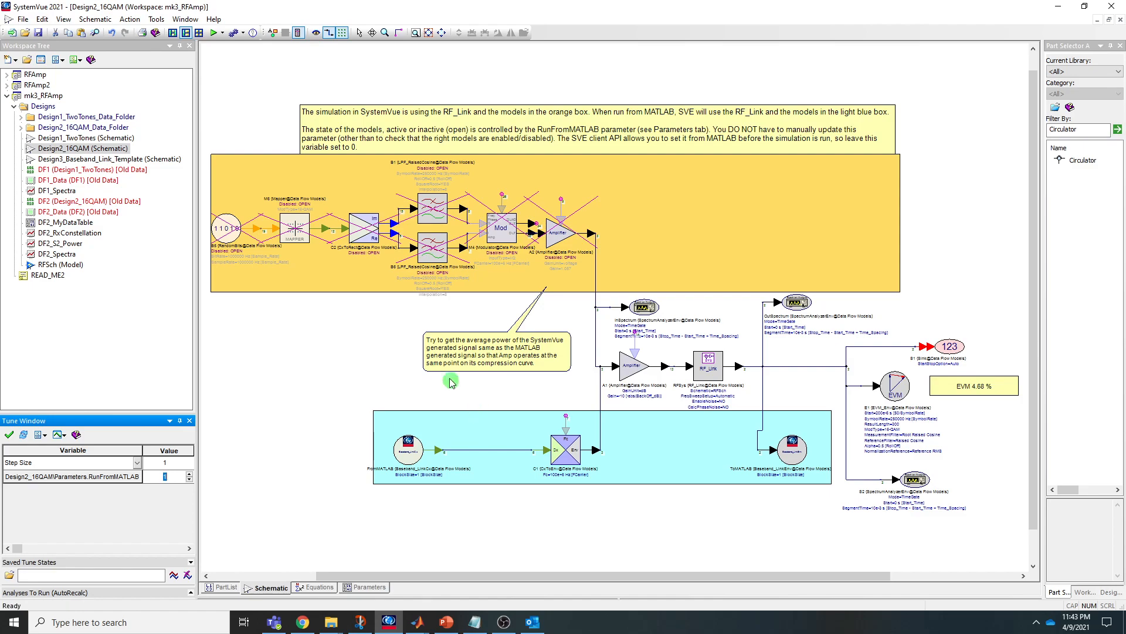
pyautogui.scroll(-3)
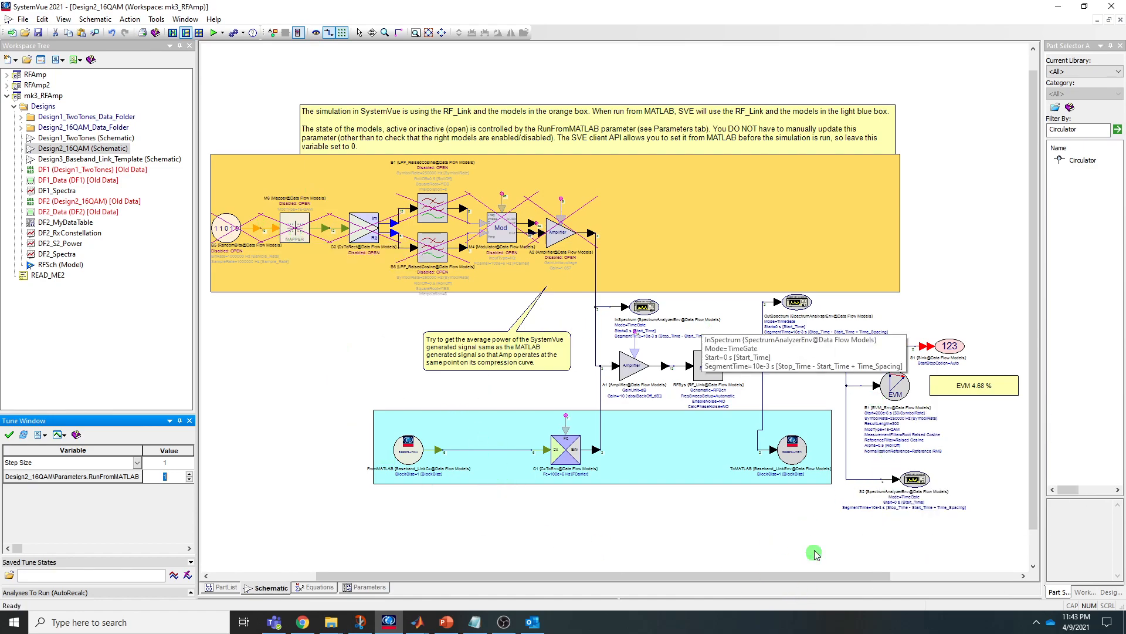
pyautogui.moveTo(430, 464)
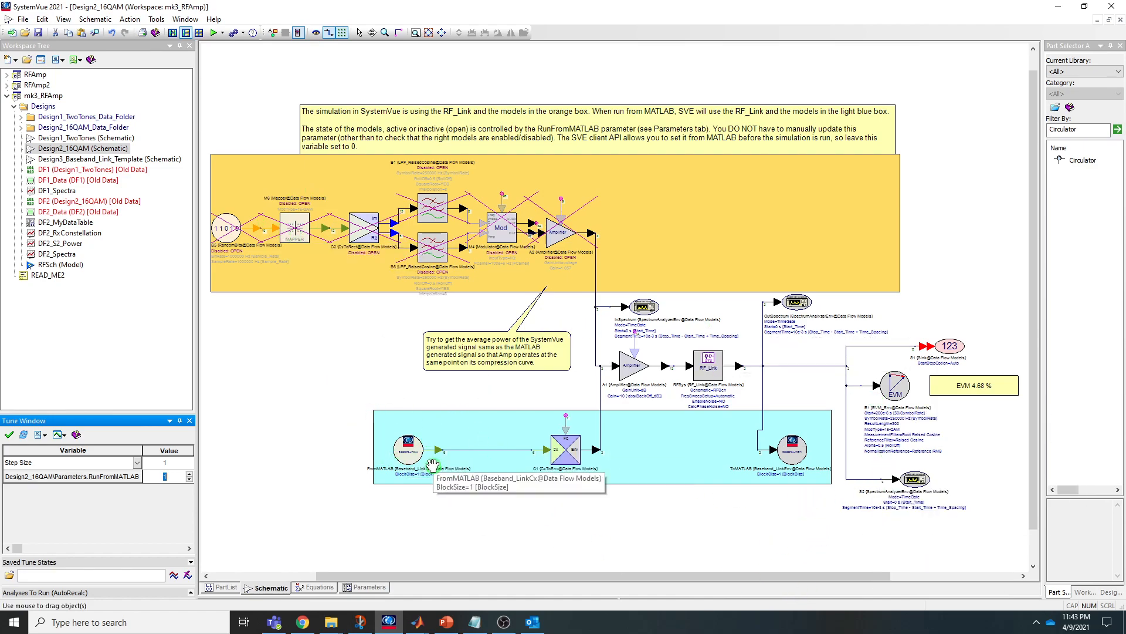
pyautogui.moveTo(627, 335)
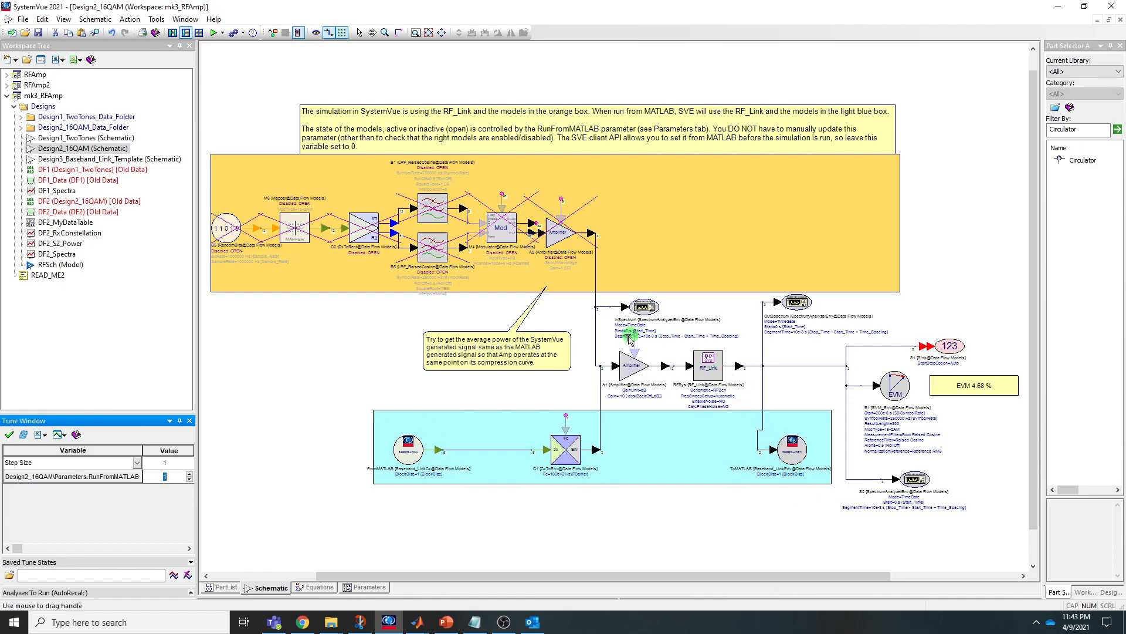
pyautogui.moveTo(896, 309)
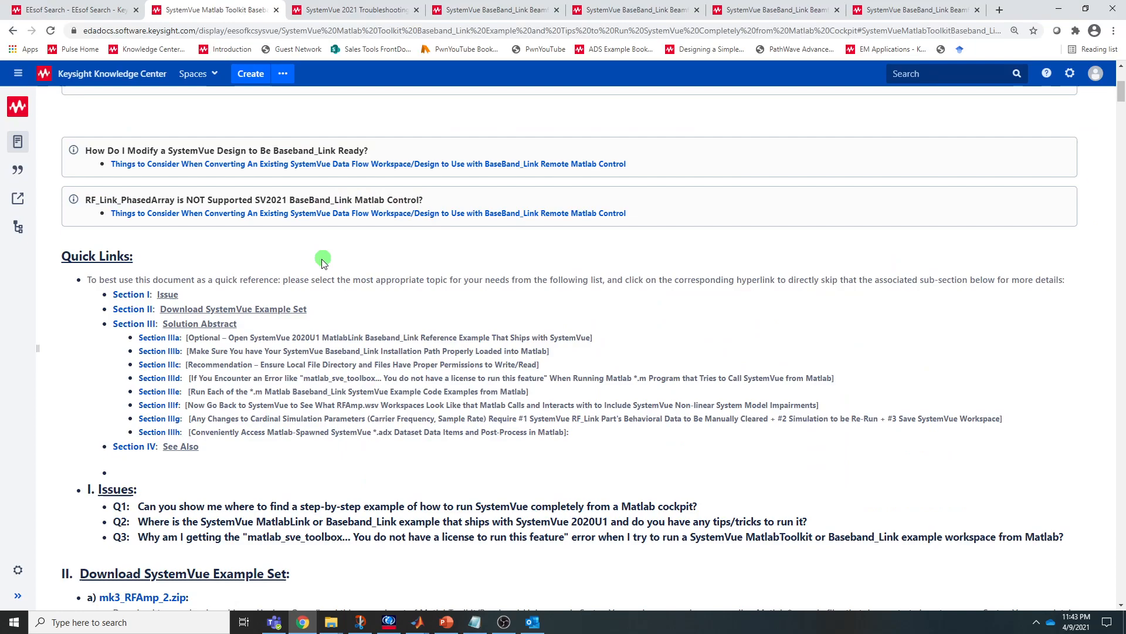
# Scroll to Example Workspace #1 and its RF_Impairments16QAM input/output spectra near 100 MHz.
pyautogui.scroll(-3)
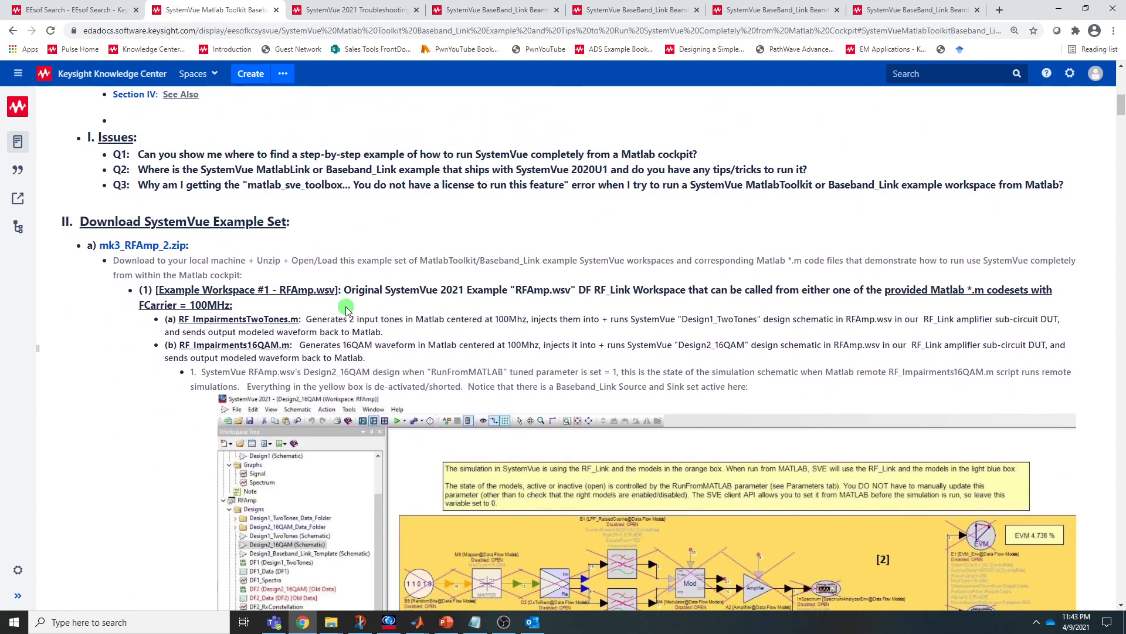
pyautogui.scroll(-3)
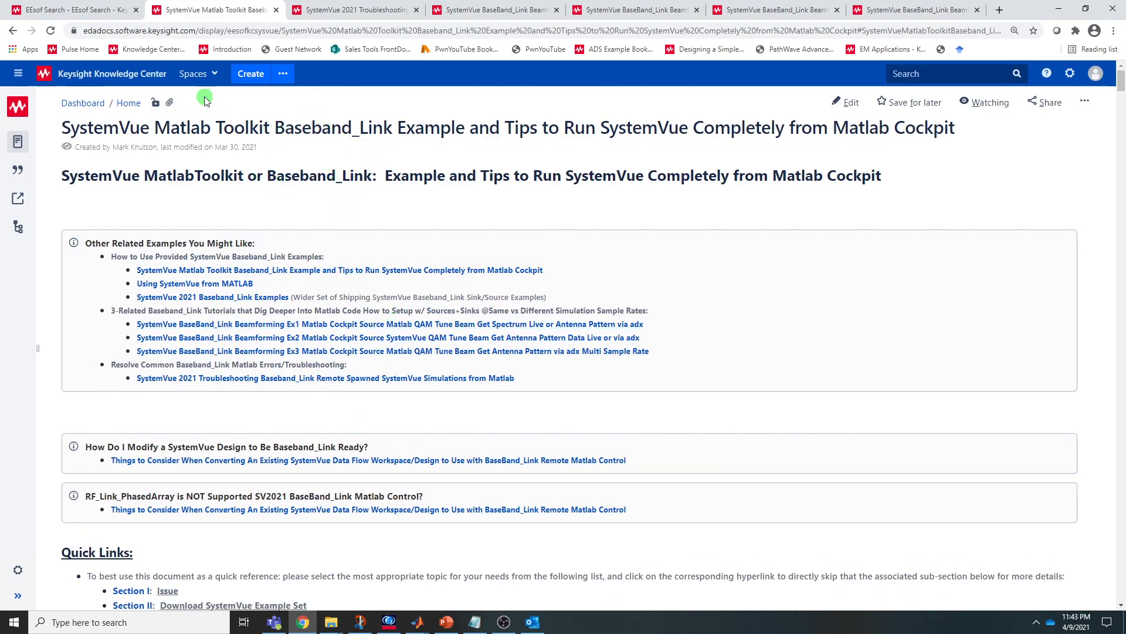
pyautogui.scroll(-3)
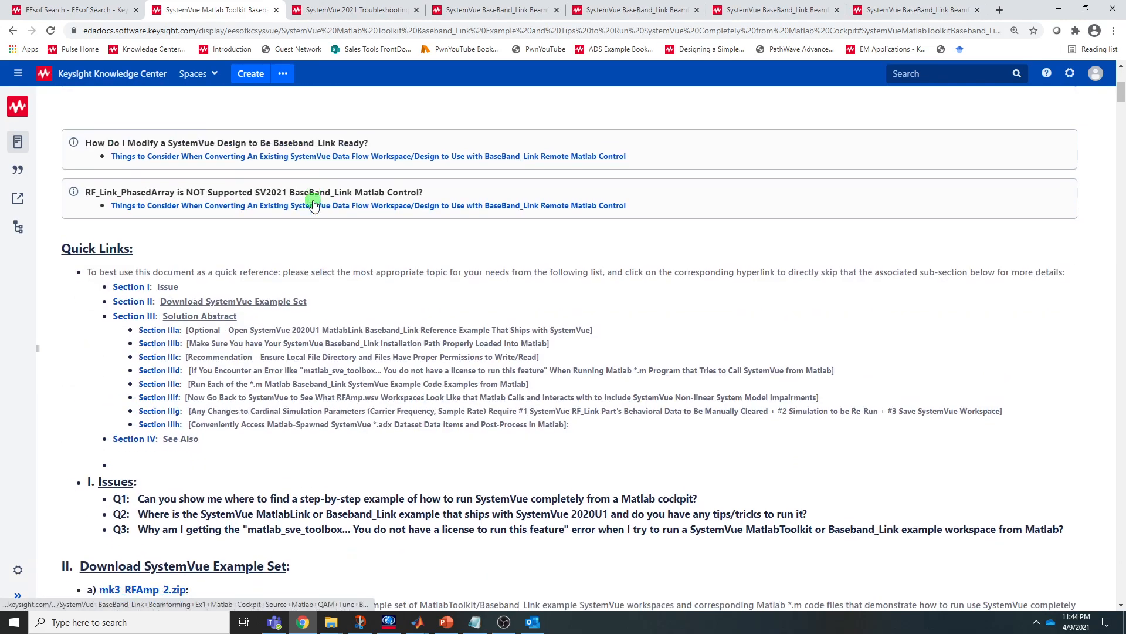
pyautogui.scroll(-3)
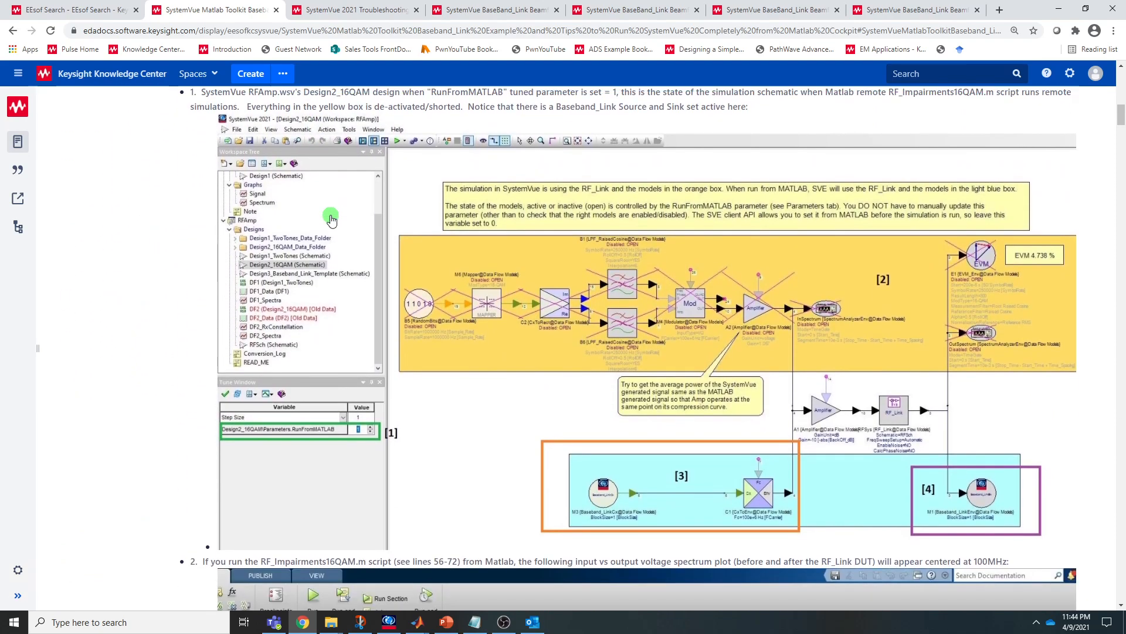
pyautogui.scroll(-3)
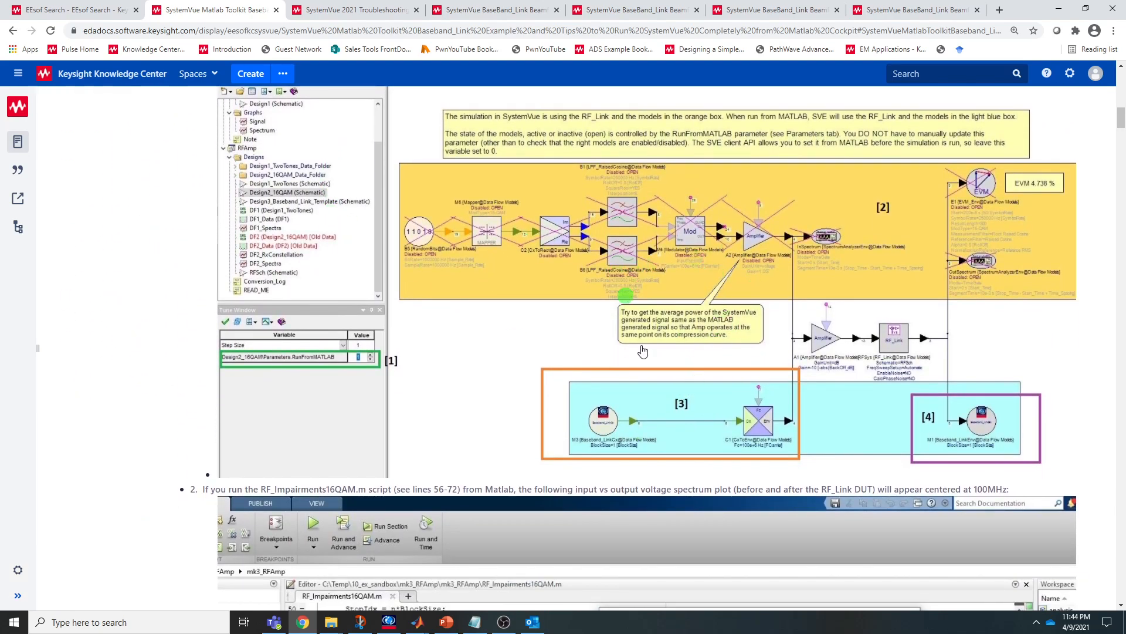
pyautogui.moveTo(409, 385)
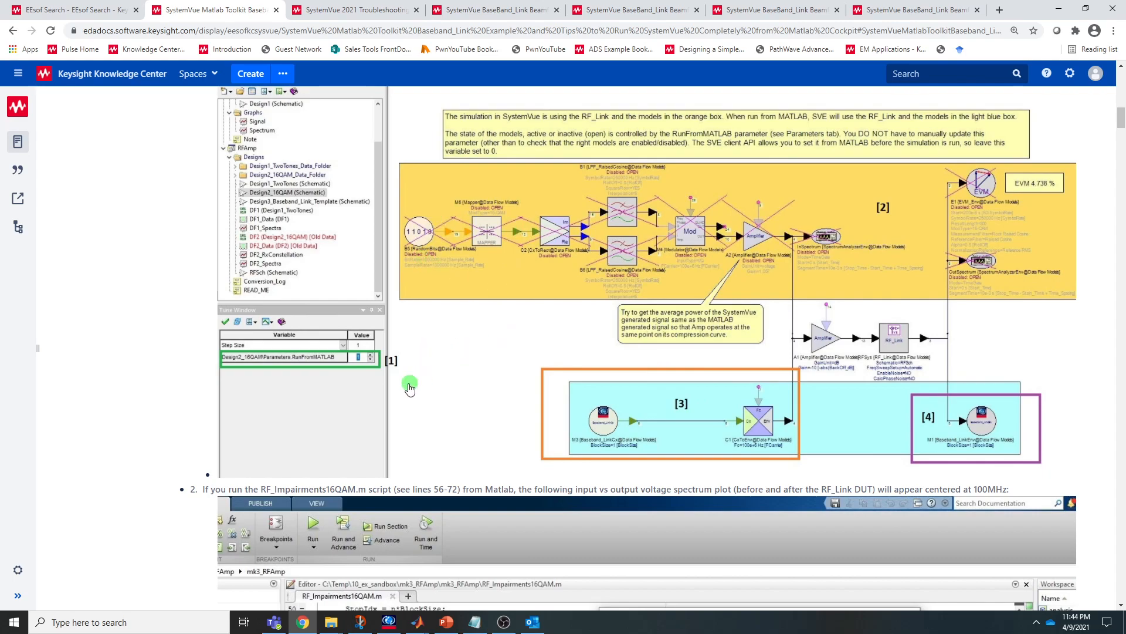
pyautogui.moveTo(366, 374)
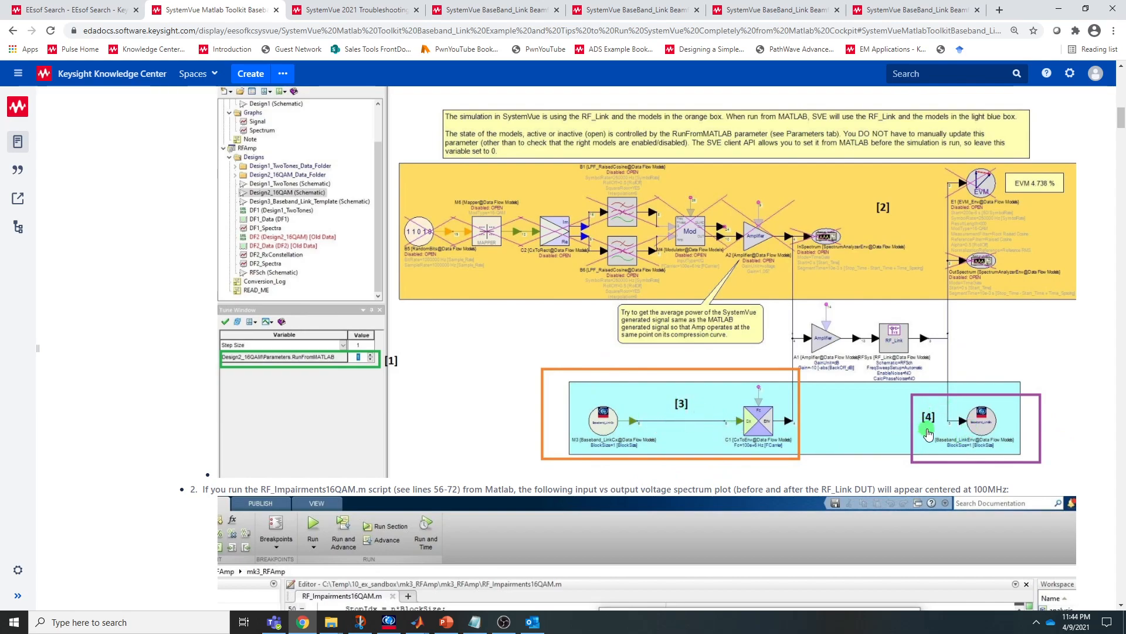
pyautogui.moveTo(942, 404)
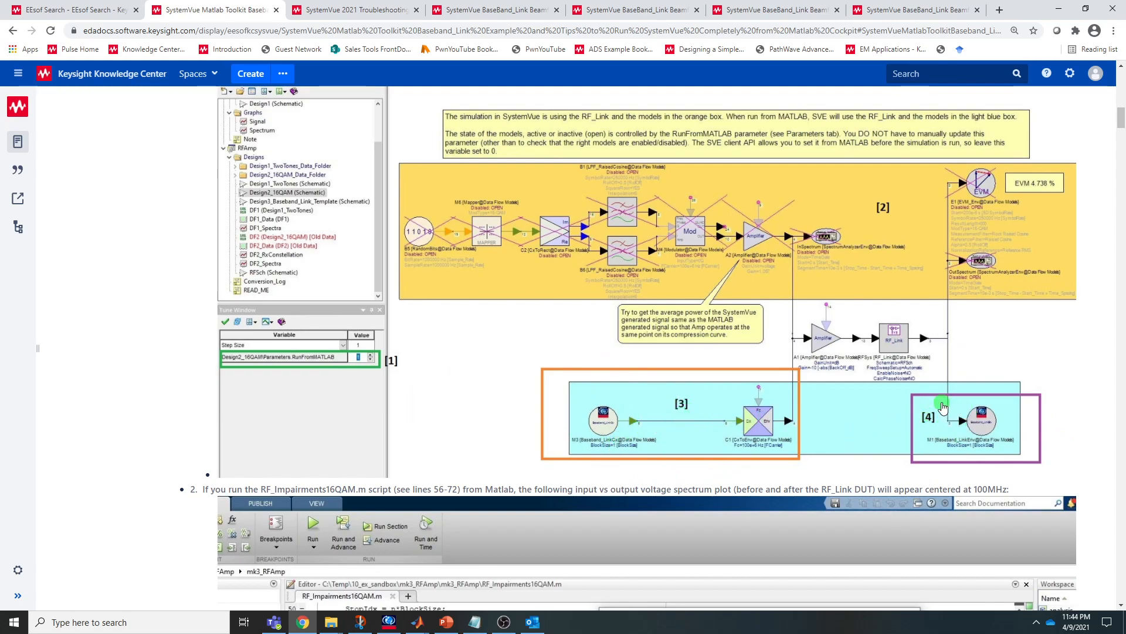
pyautogui.moveTo(884, 346)
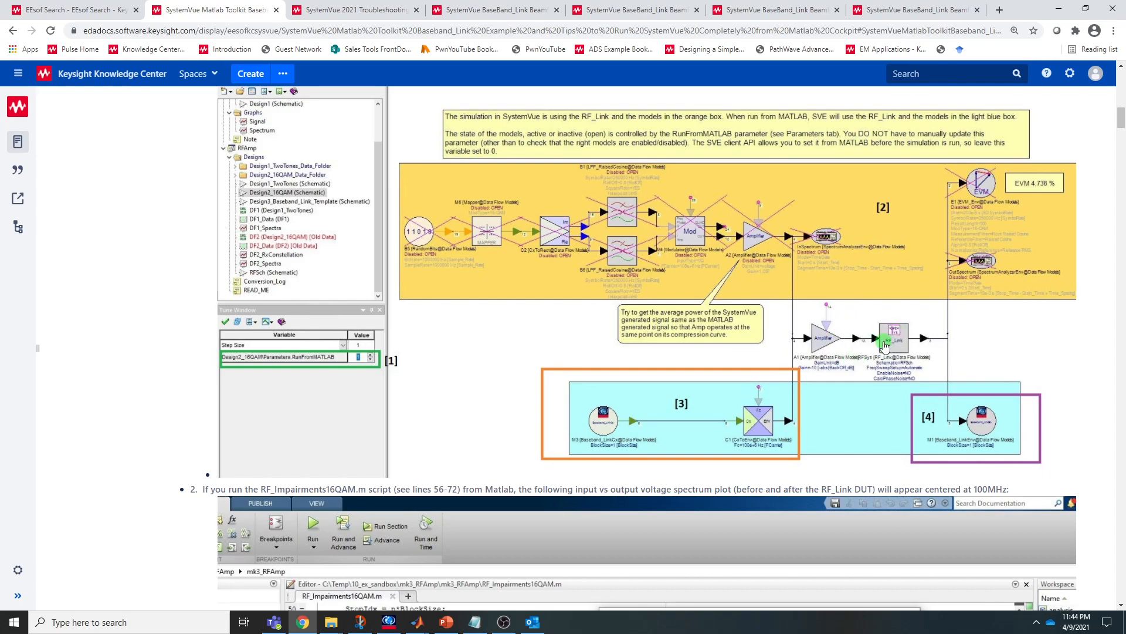
pyautogui.scroll(-3)
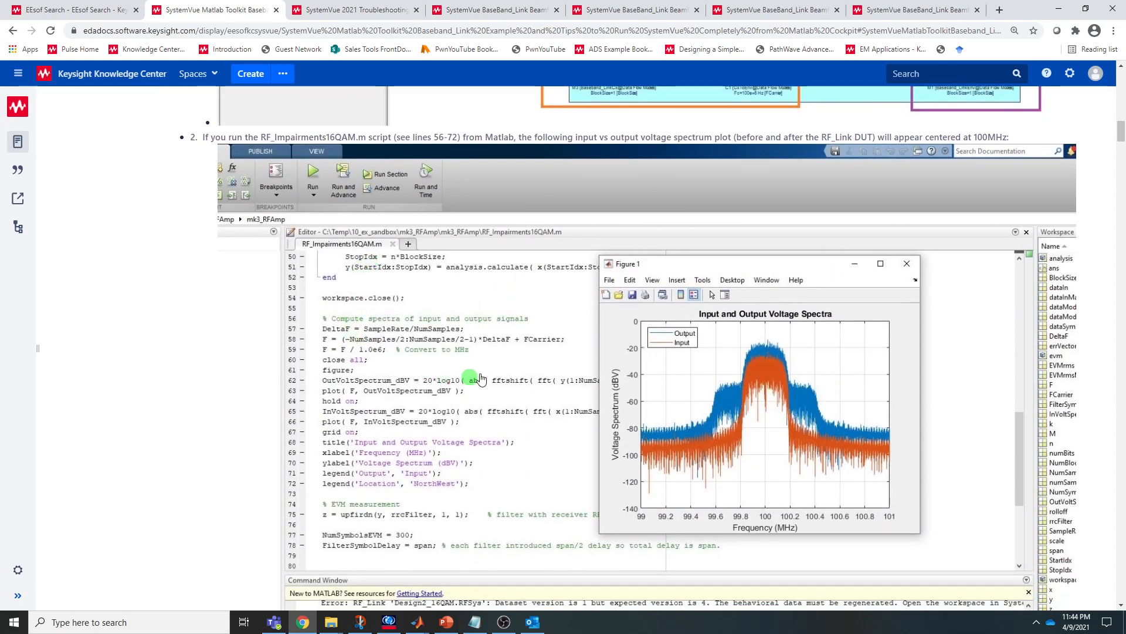
pyautogui.moveTo(507, 509)
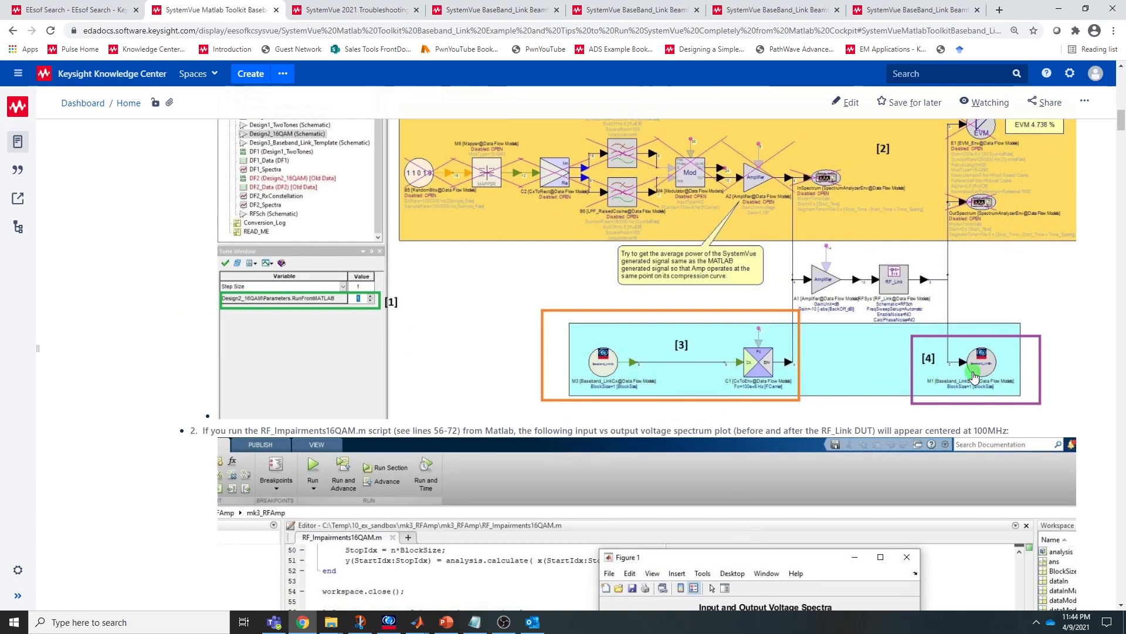
pyautogui.scroll(-3)
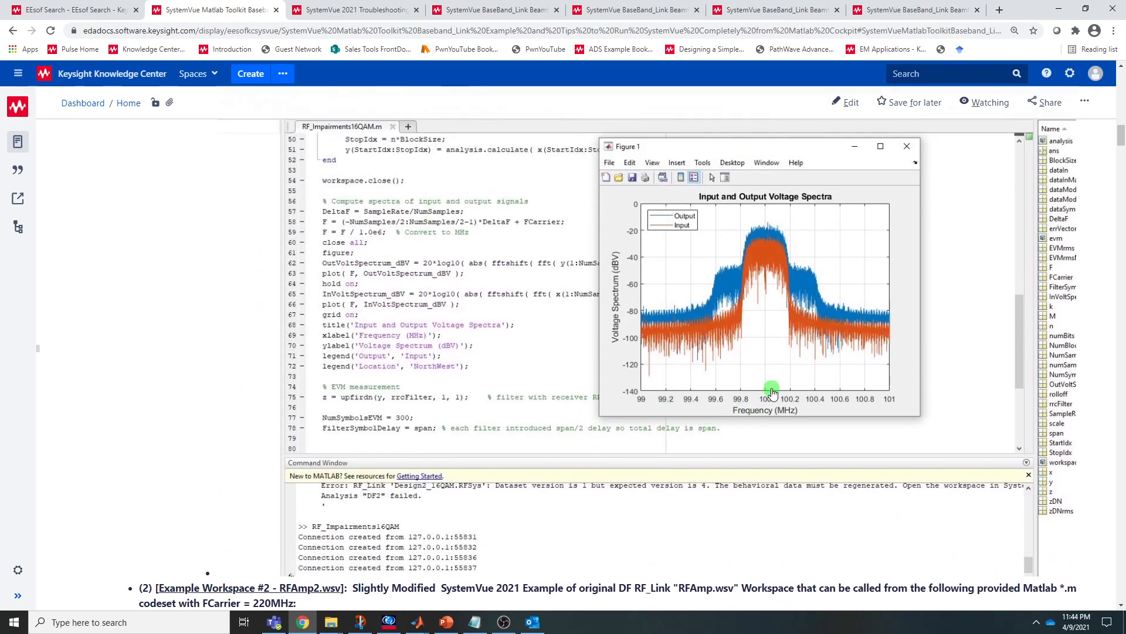
pyautogui.moveTo(771, 413)
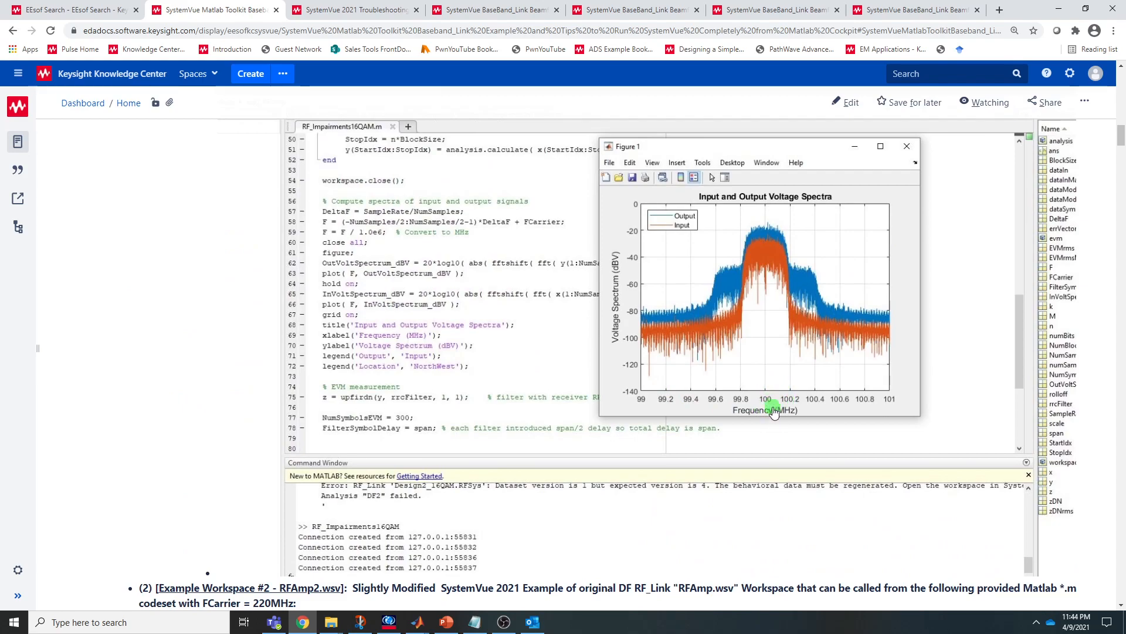
pyautogui.scroll(-3)
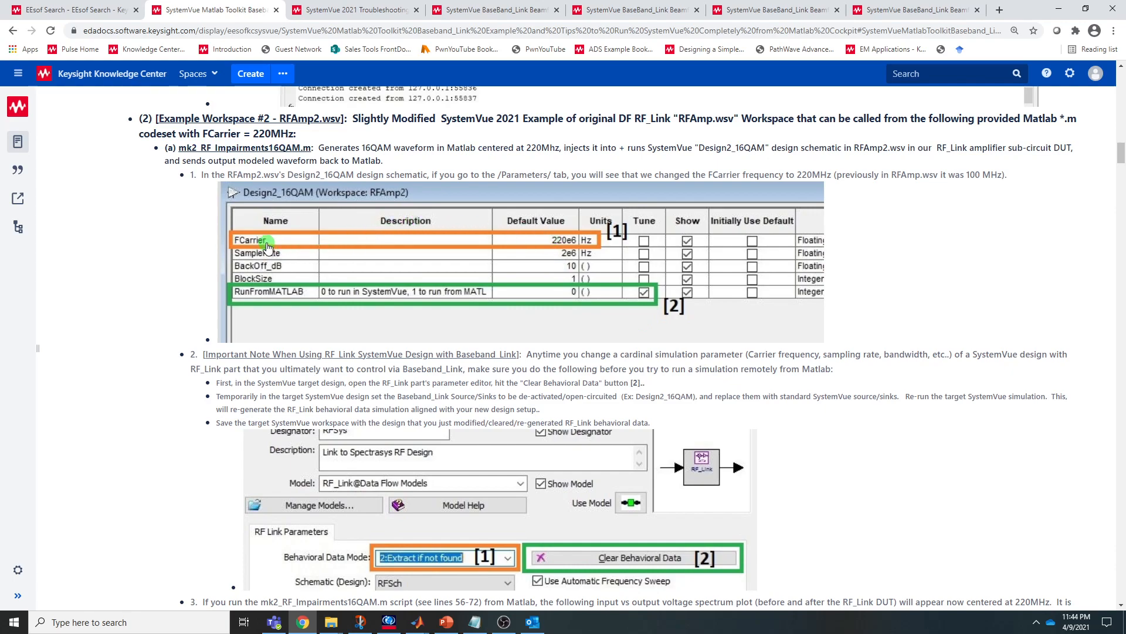
# Scroll to the Example Workspace #2 Parameters table and Clear Behavioral Data note.
pyautogui.scroll(-3)
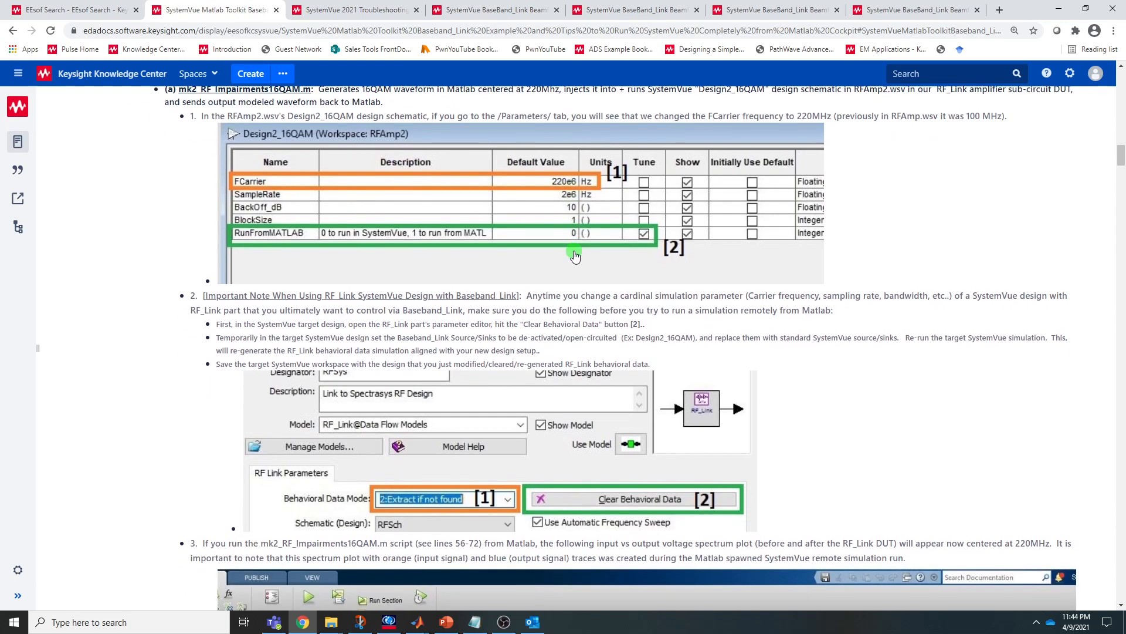
pyautogui.scroll(-3)
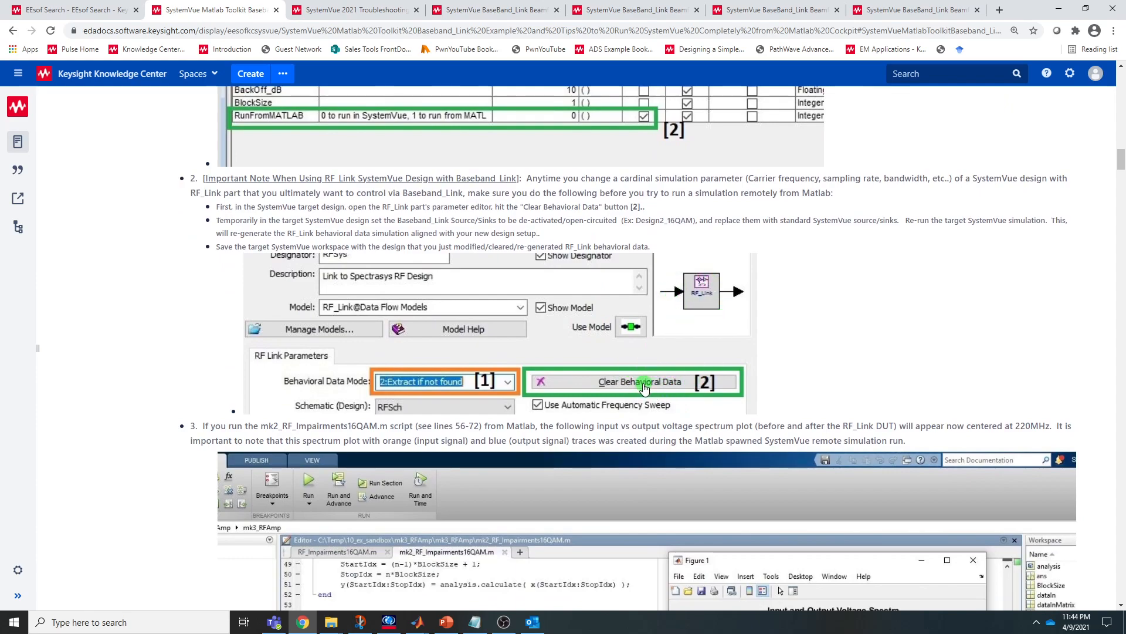
pyautogui.moveTo(320, 241)
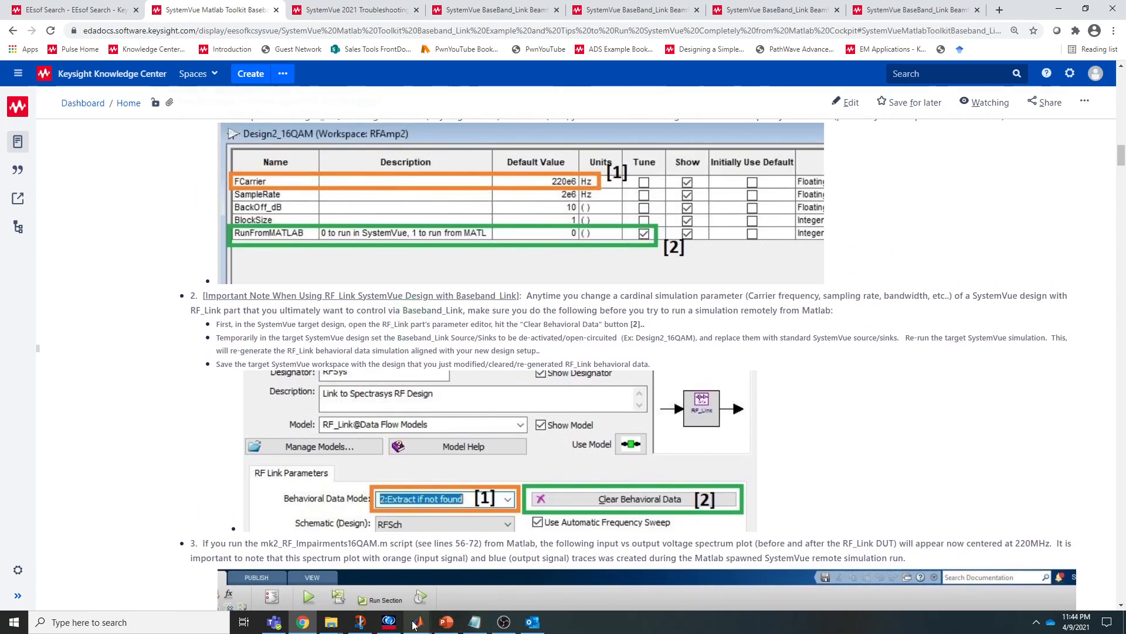
# Bring SystemVue's Design2_16QAM schematic back, with RunFromMATLAB shown in the Tune Window.
pyautogui.click(389, 622)
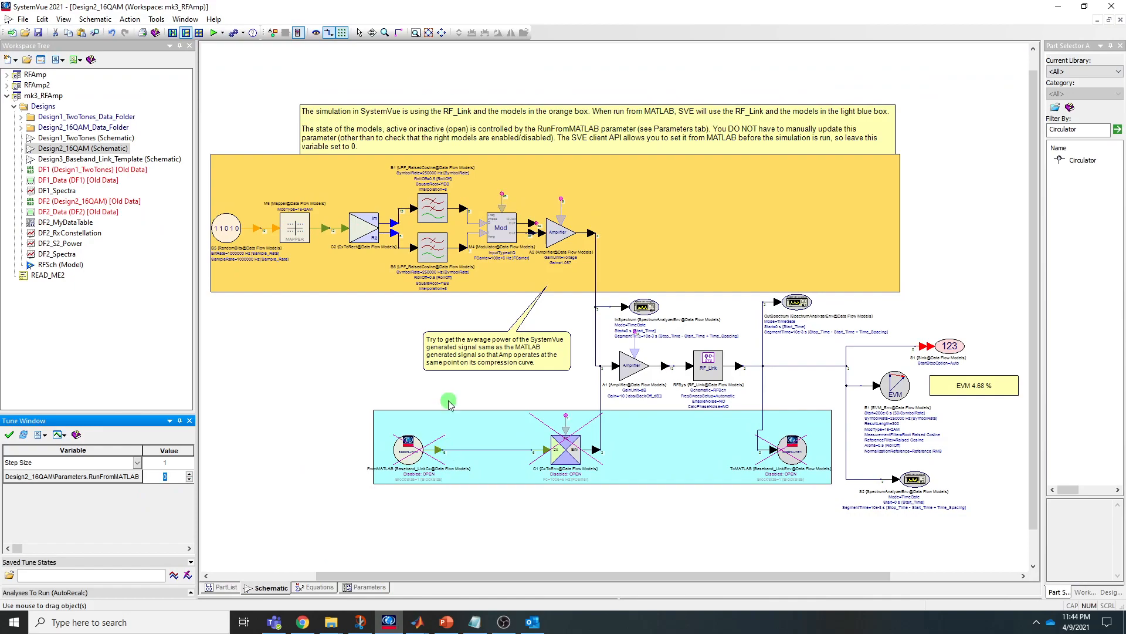
pyautogui.moveTo(332, 589)
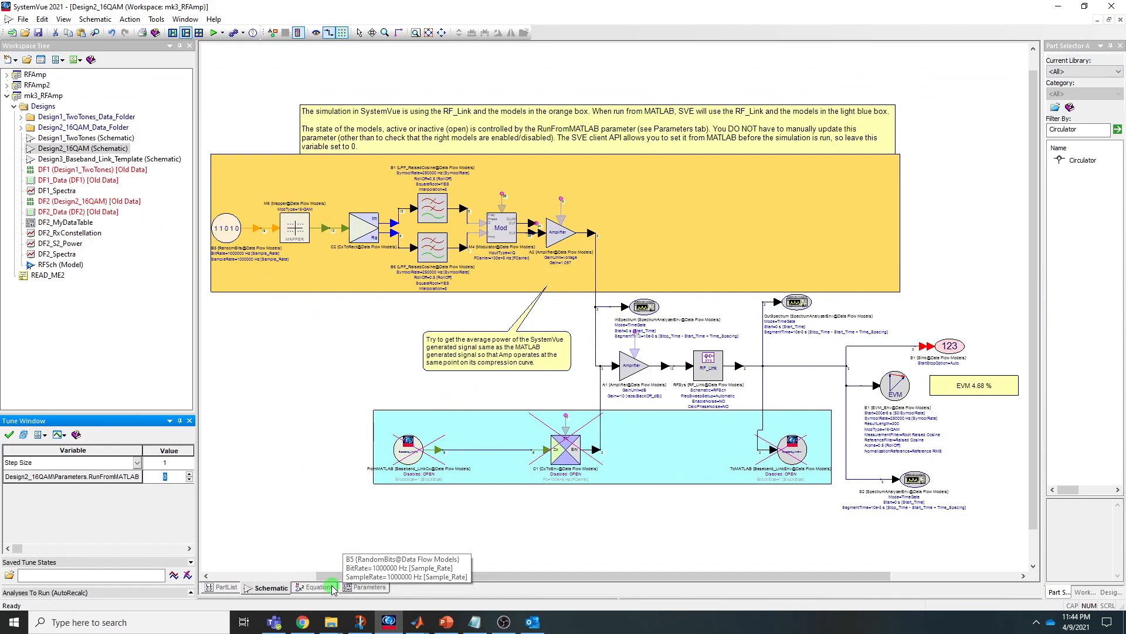
pyautogui.moveTo(712, 464)
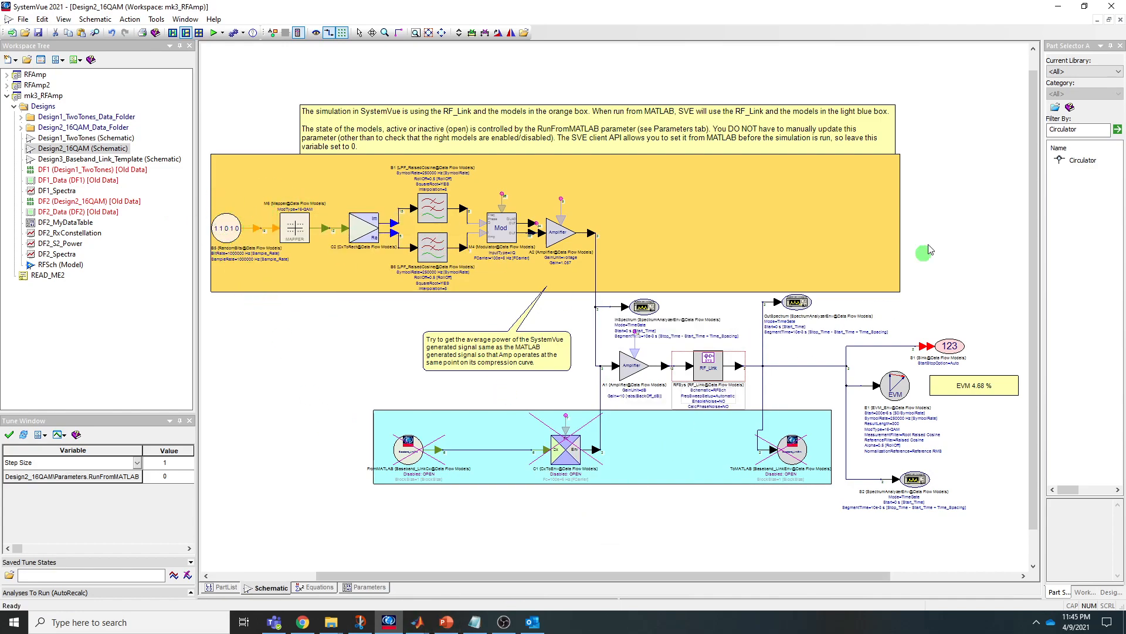
pyautogui.moveTo(36, 30)
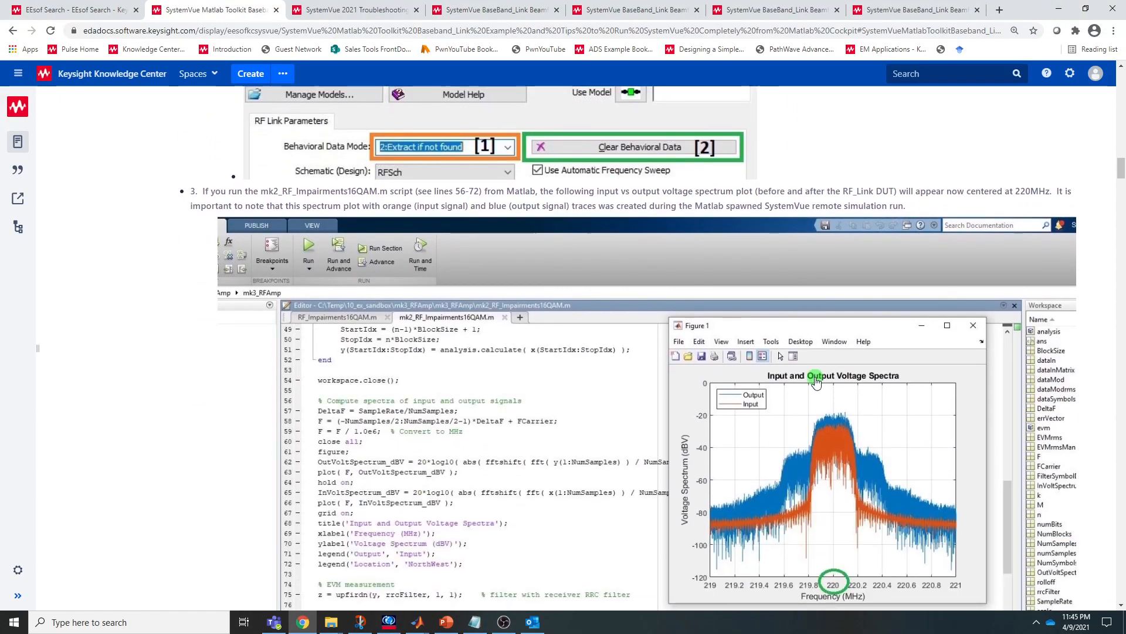
# Scroll the article down to the 220 MHz spectrum and Example Workspace #3 mk3_RFAmp.
pyautogui.scroll(-3)
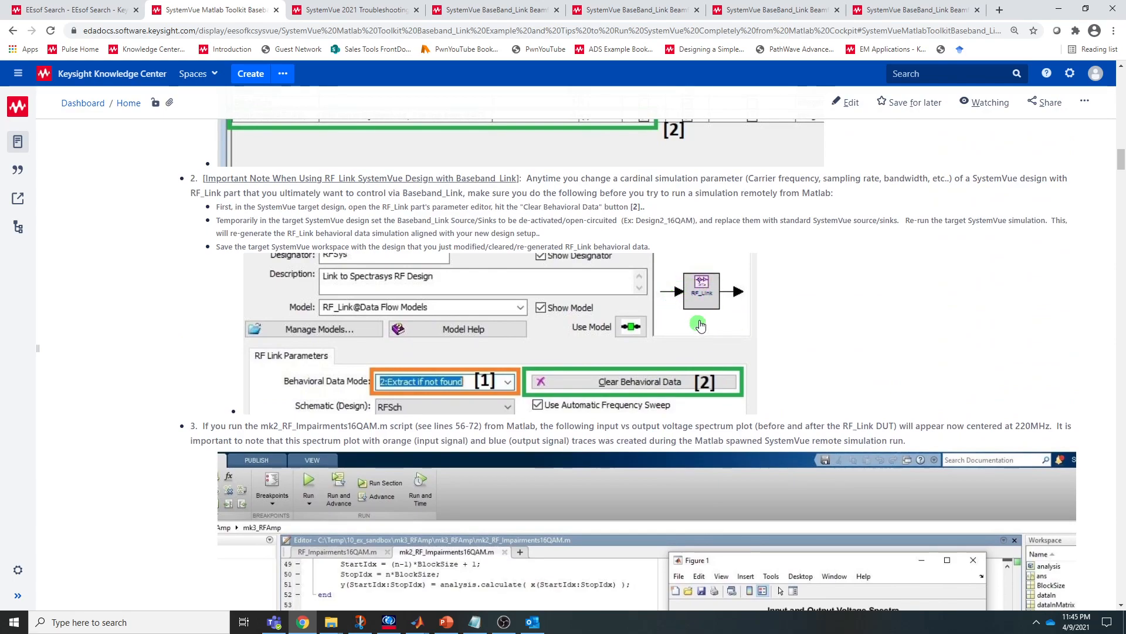
pyautogui.moveTo(707, 301)
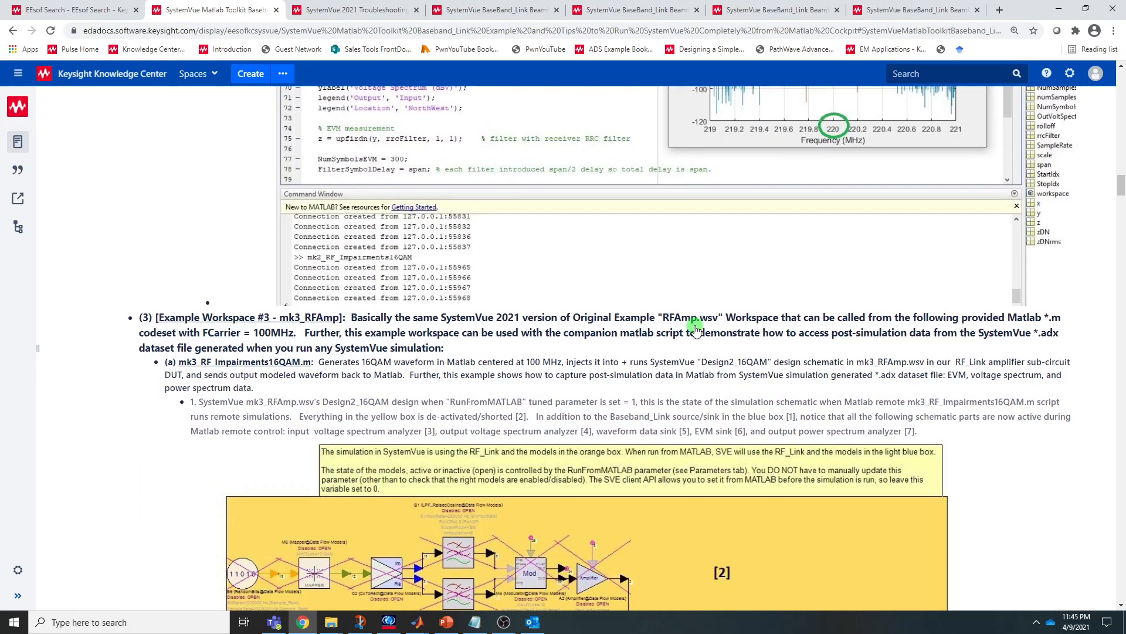
pyautogui.scroll(-3)
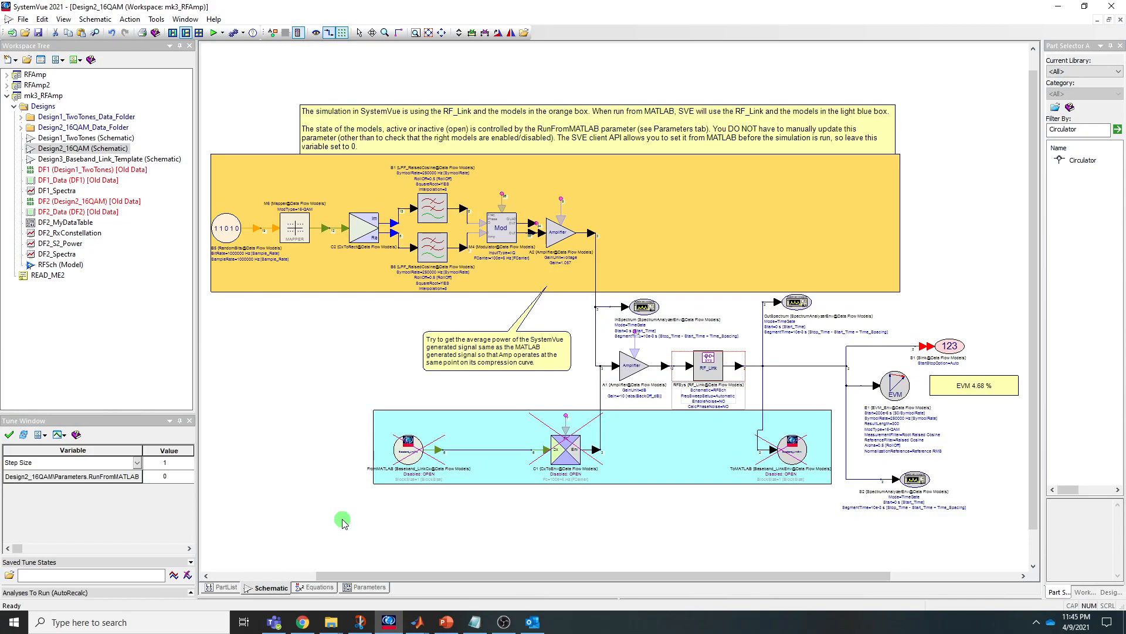
pyautogui.moveTo(665, 241)
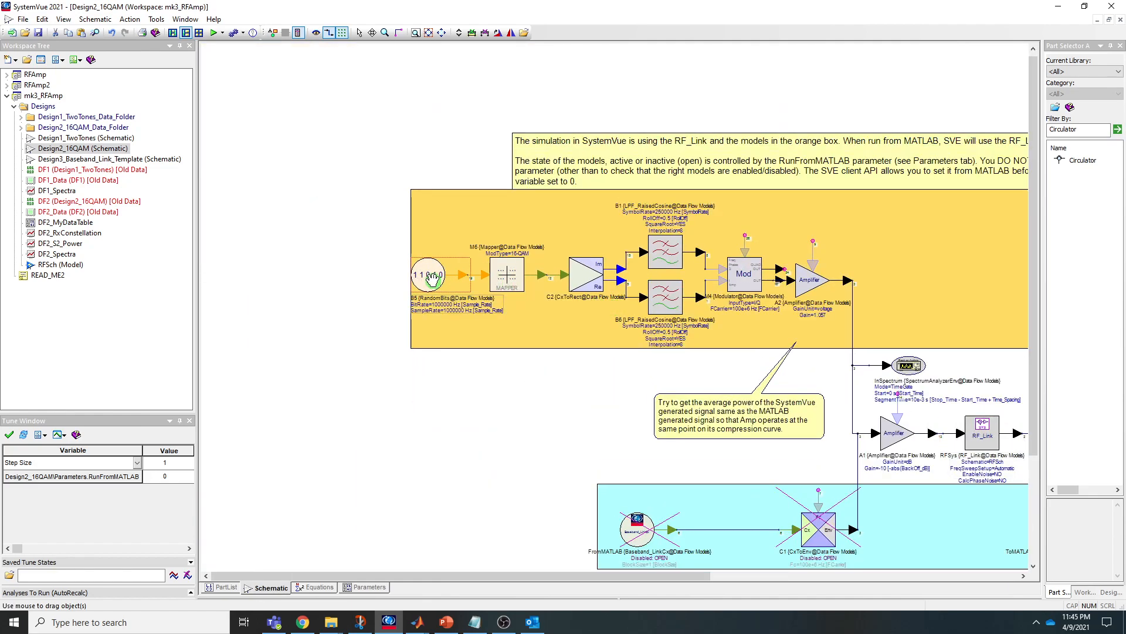
pyautogui.doubleClick(428, 274)
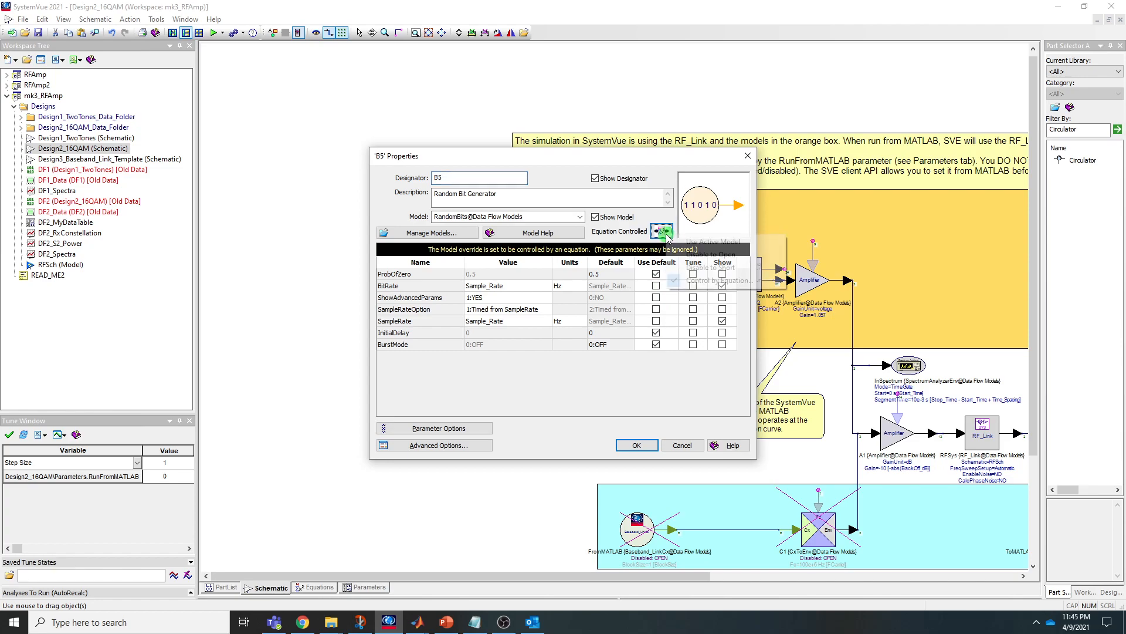
pyautogui.click(662, 230)
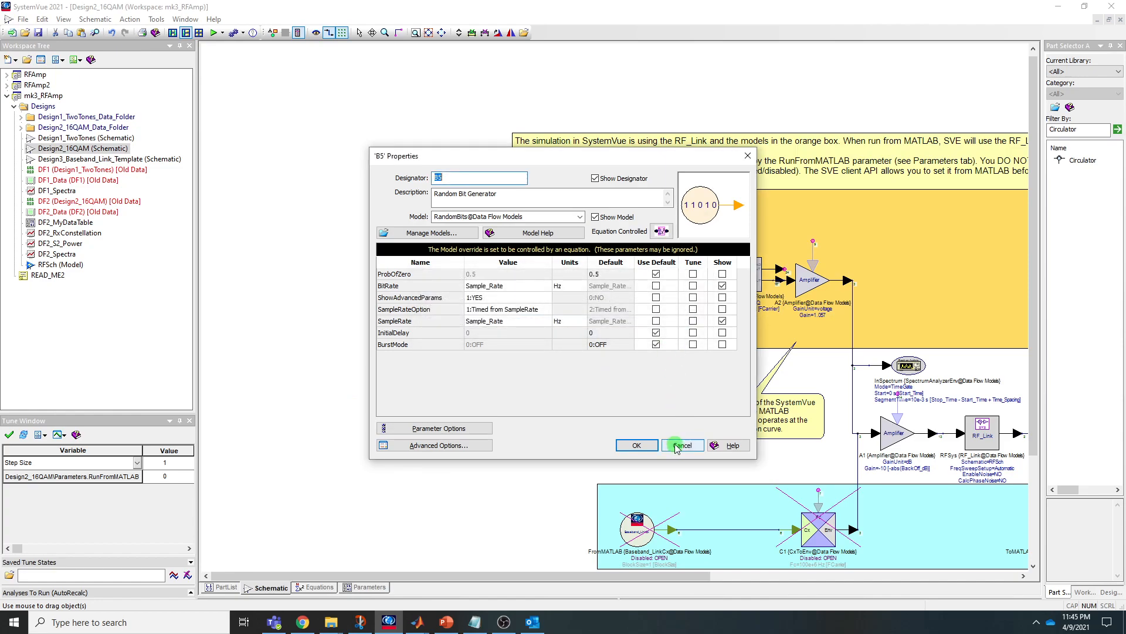
pyautogui.click(682, 445)
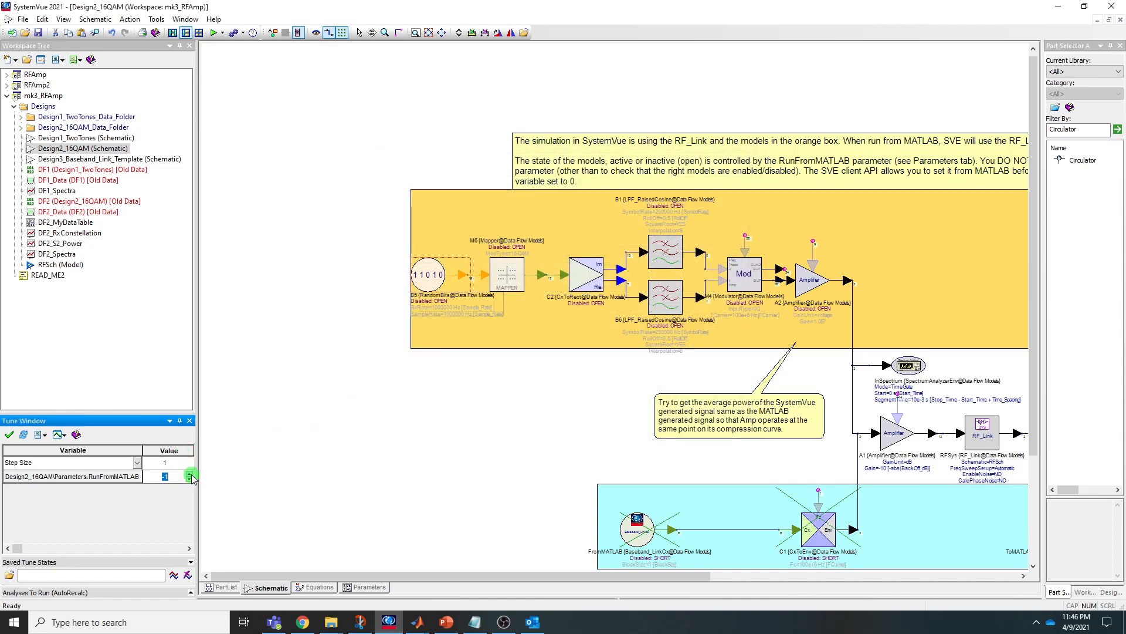
pyautogui.click(191, 473)
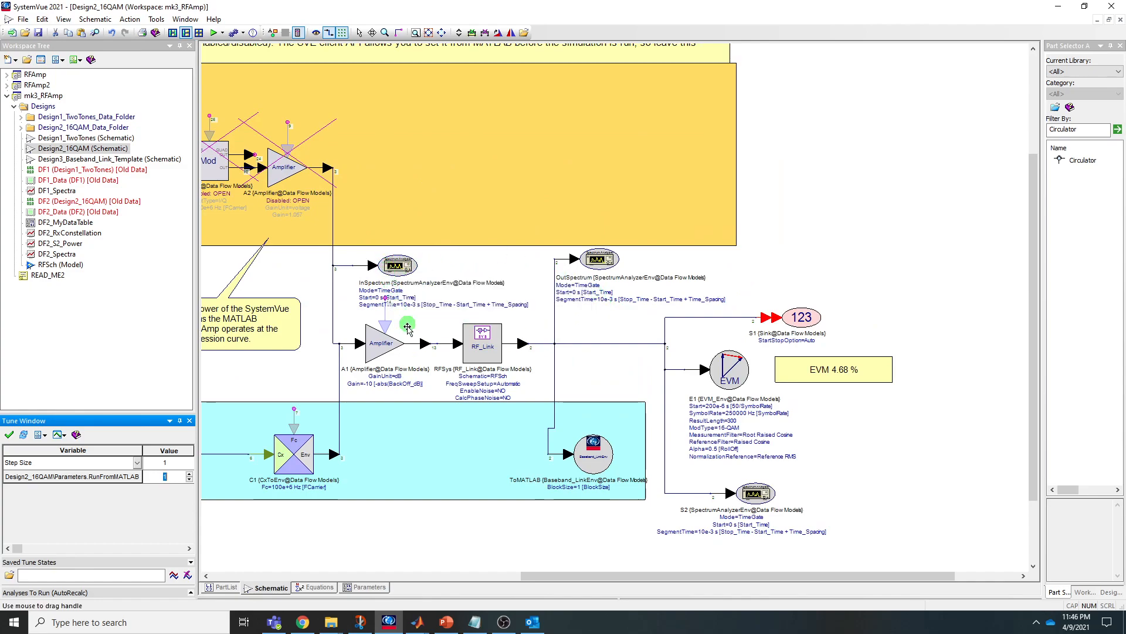
pyautogui.moveTo(578, 350)
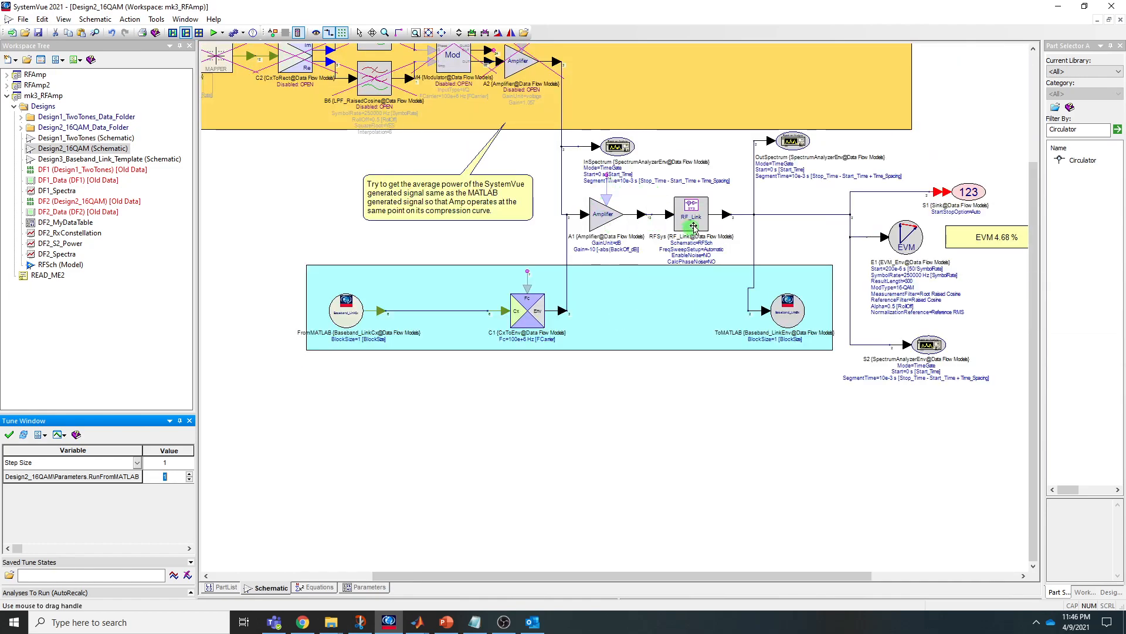
pyautogui.rightClick(692, 222)
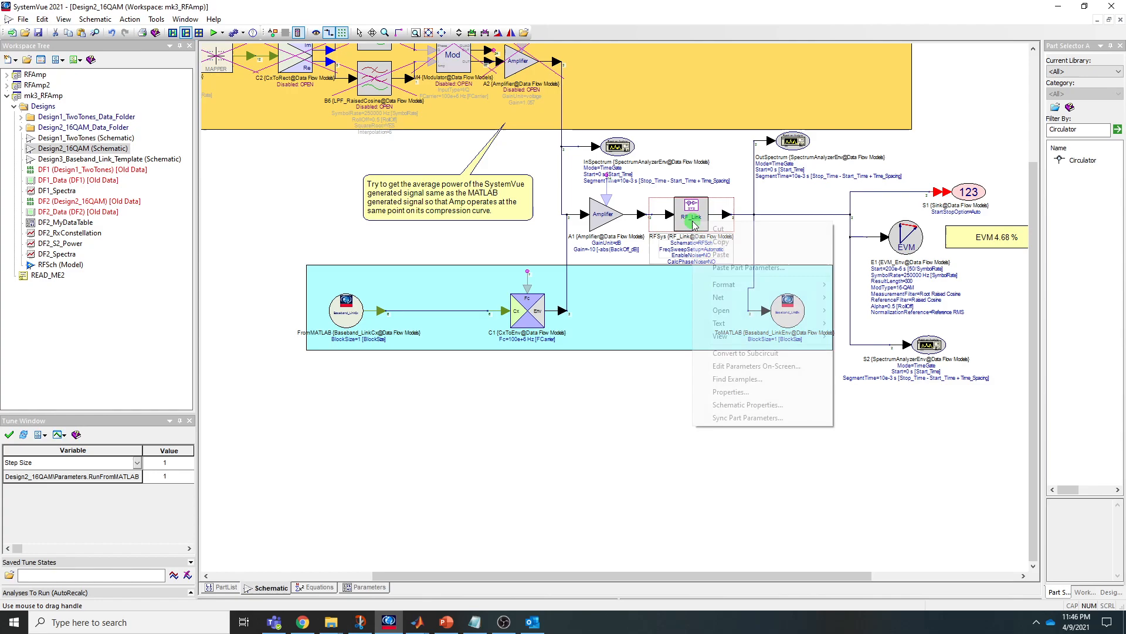
pyautogui.click(830, 309)
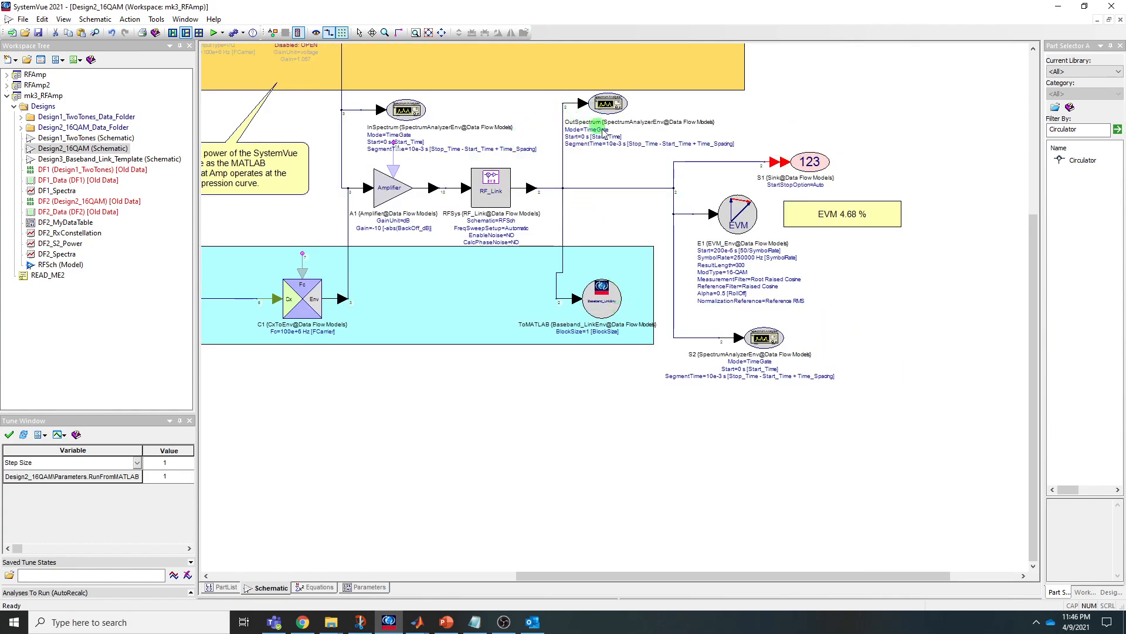
pyautogui.click(606, 102)
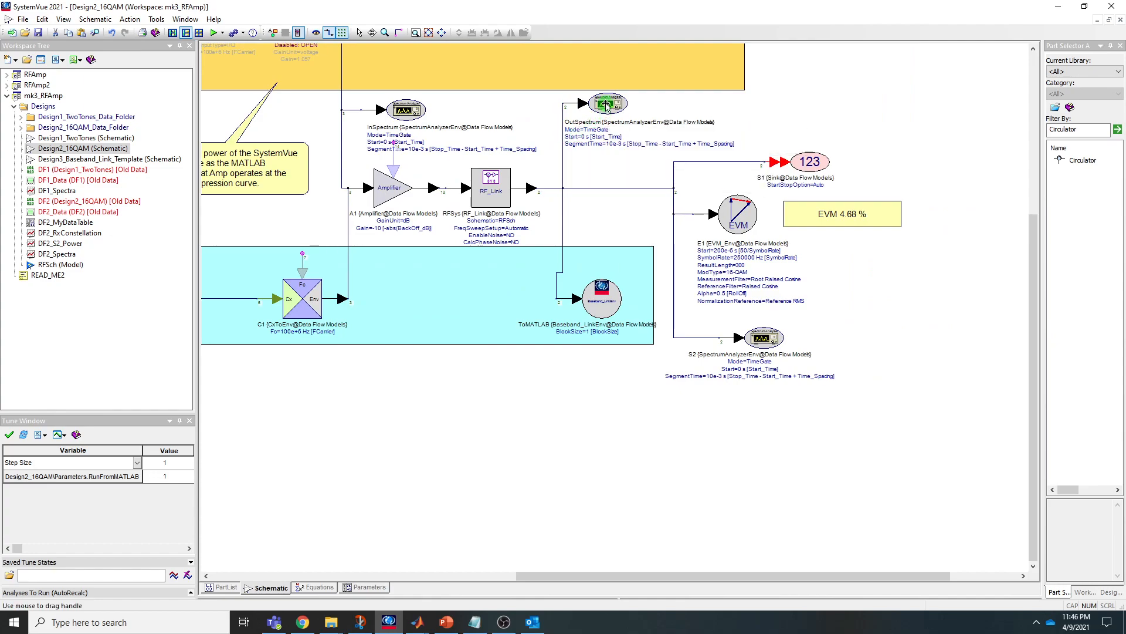
pyautogui.doubleClick(604, 103)
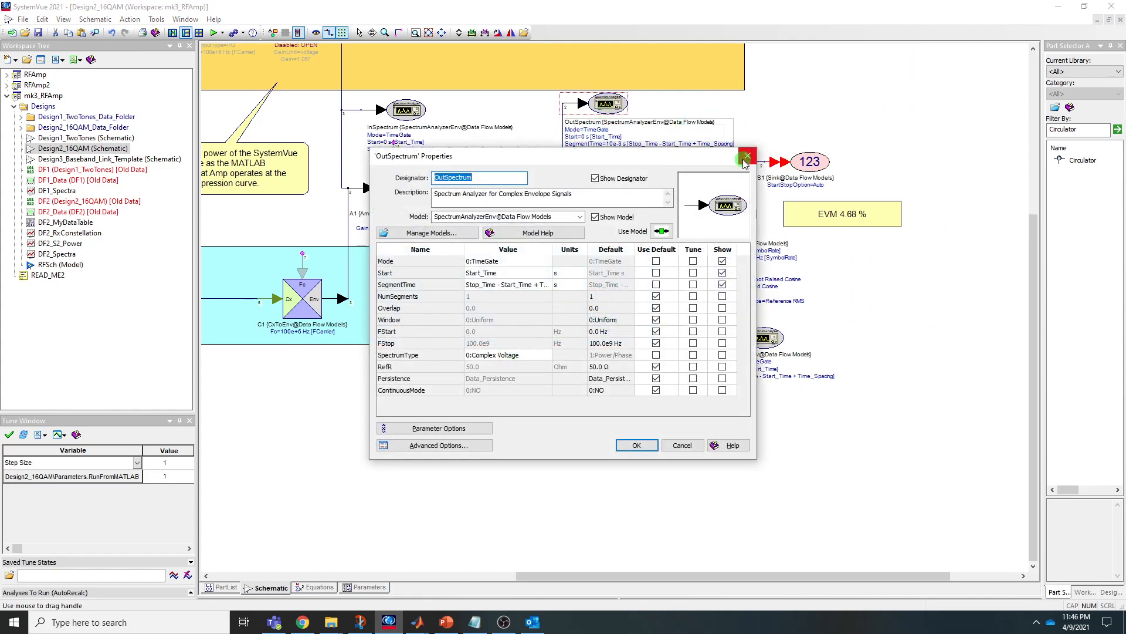
pyautogui.click(748, 158)
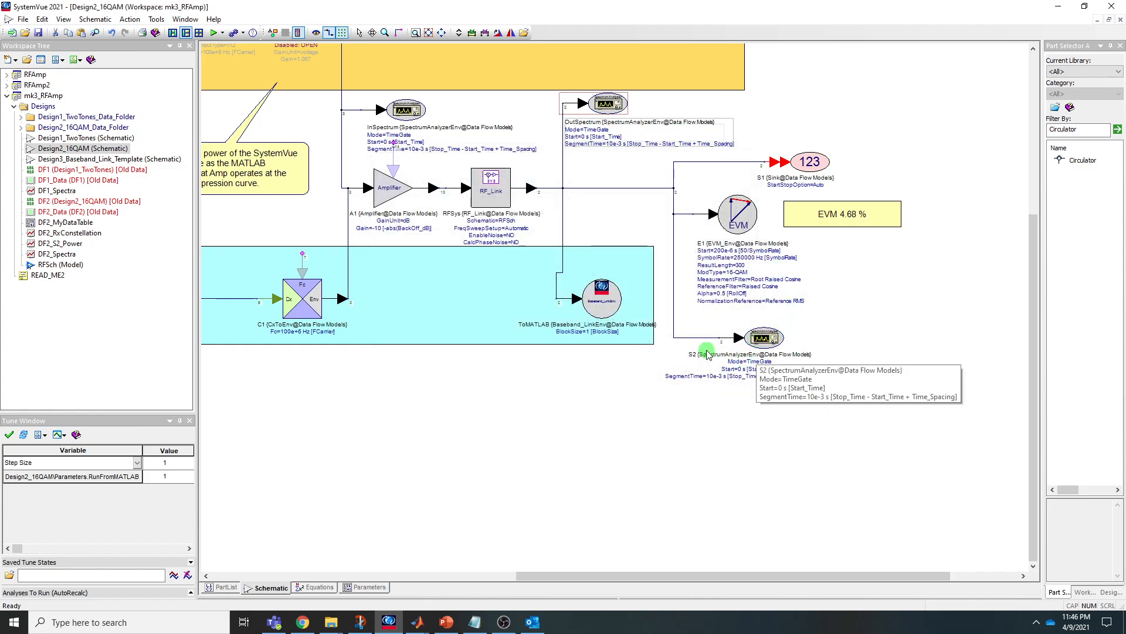
pyautogui.click(765, 337)
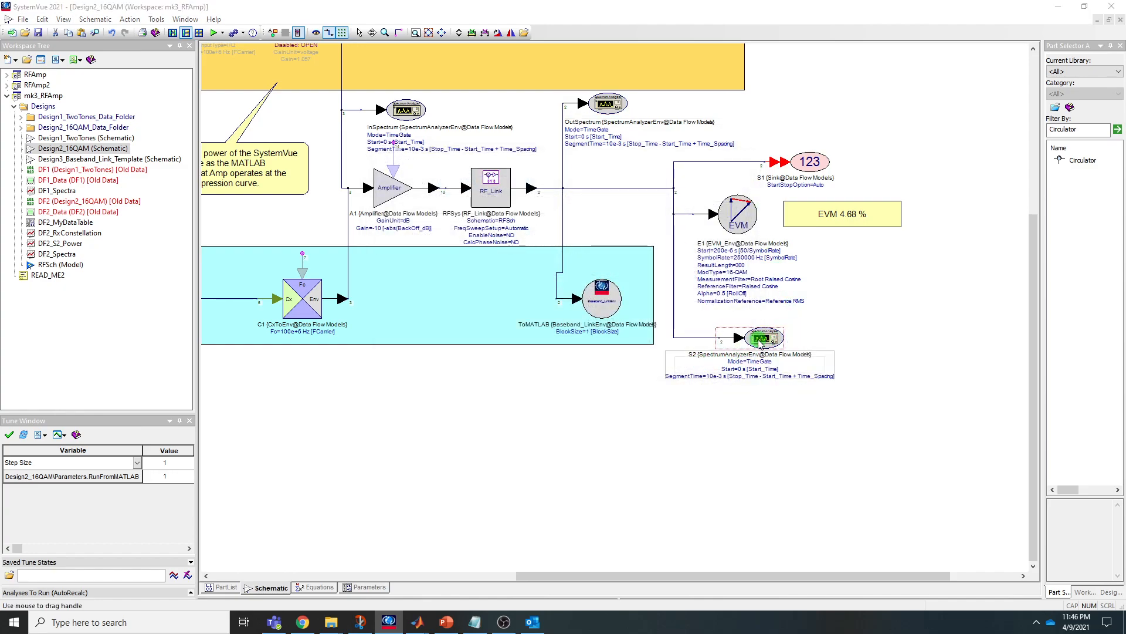
pyautogui.doubleClick(761, 337)
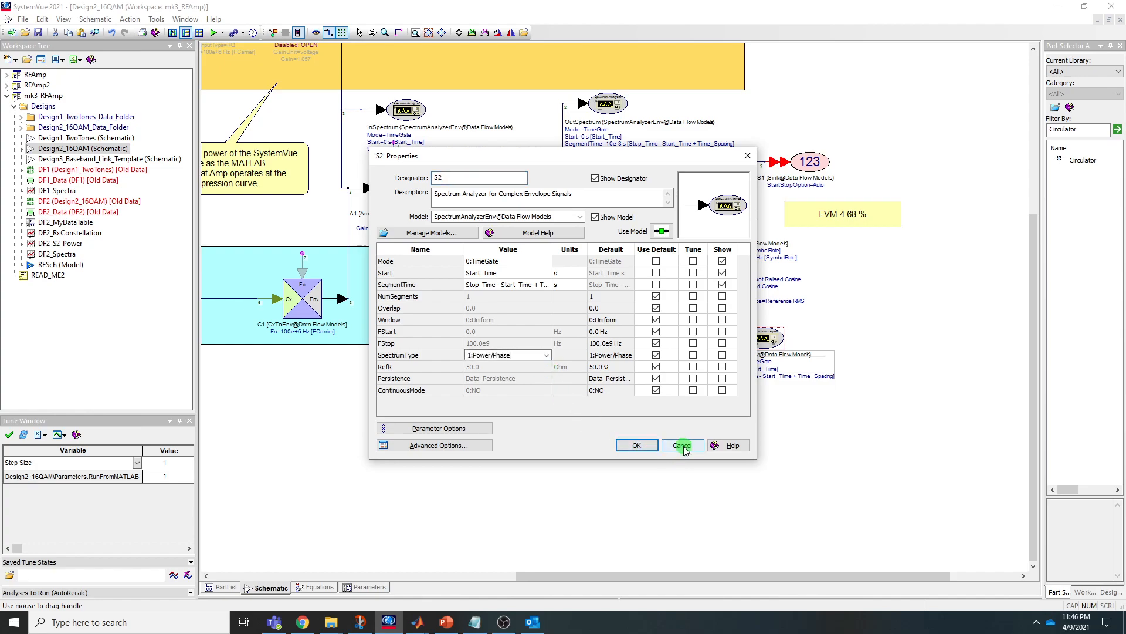
pyautogui.click(682, 445)
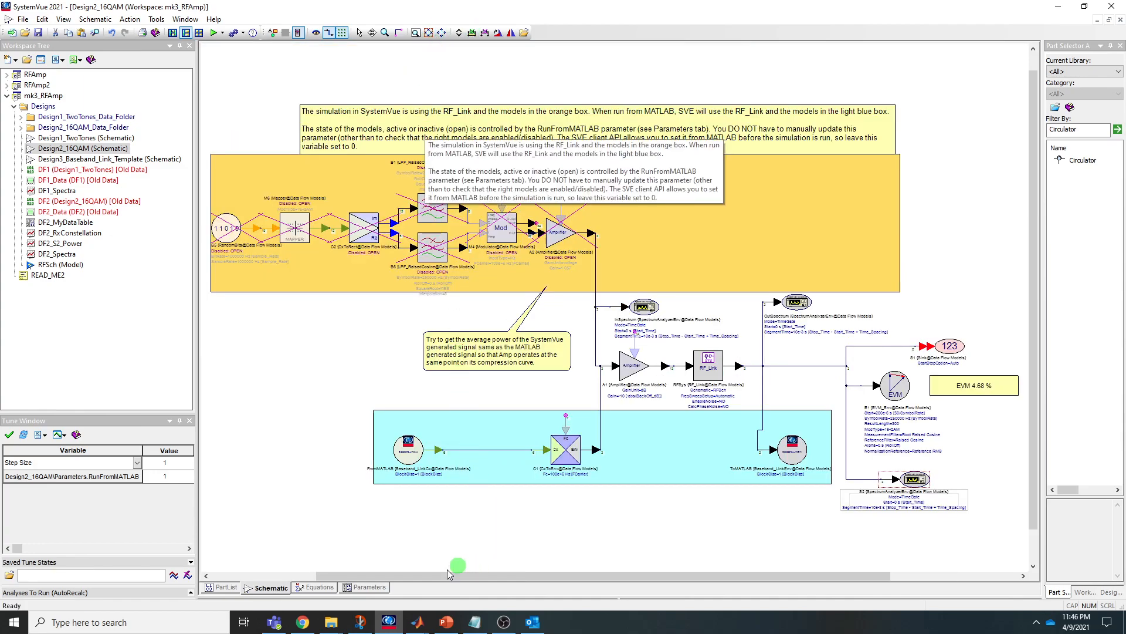
pyautogui.moveTo(417, 622)
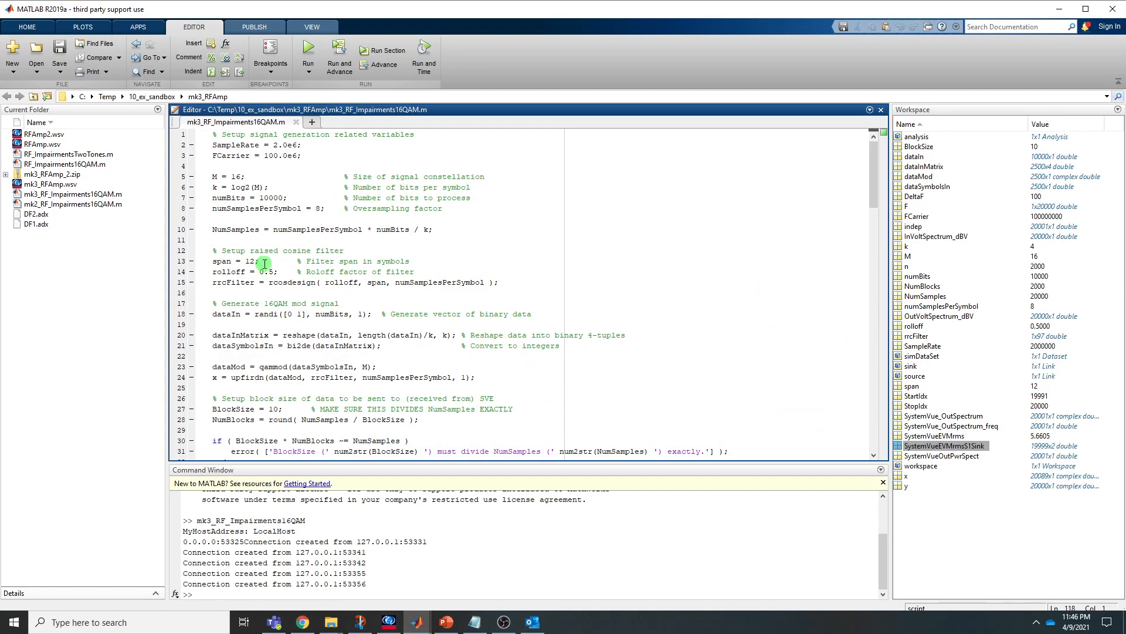
pyautogui.moveTo(267, 255)
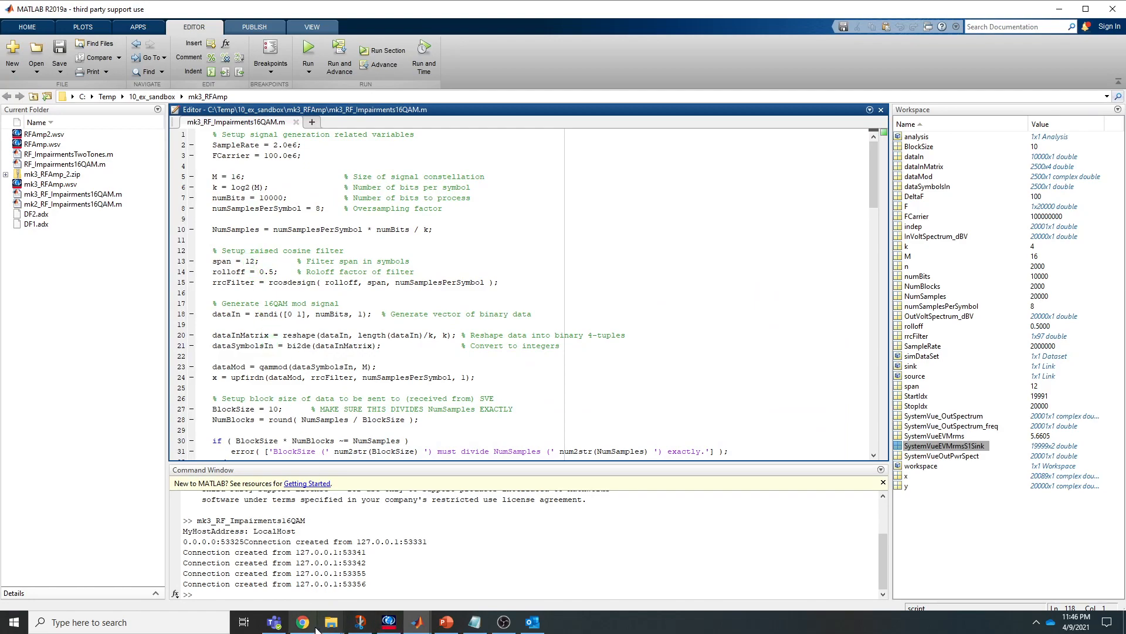
# Switch from the mk3_RF_Impairments16QAM script to the Knowledge Center article.
pyautogui.click(302, 622)
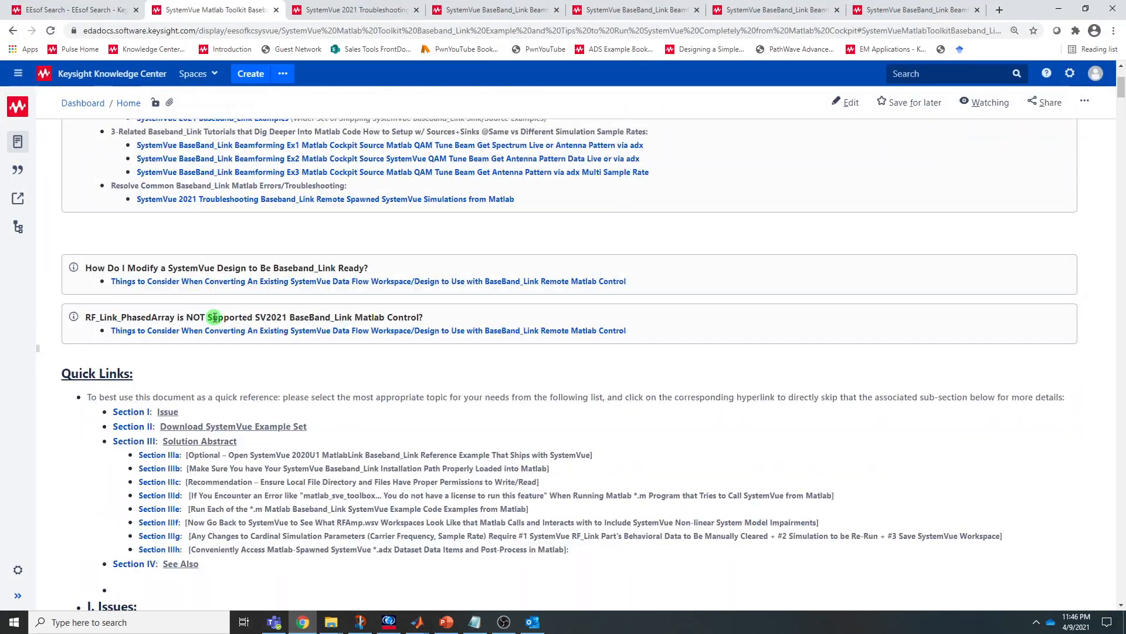
# Scroll the article to the SystemVue 2020U1 Set Path instructions for the Baseband_Link folder.
pyautogui.scroll(-3)
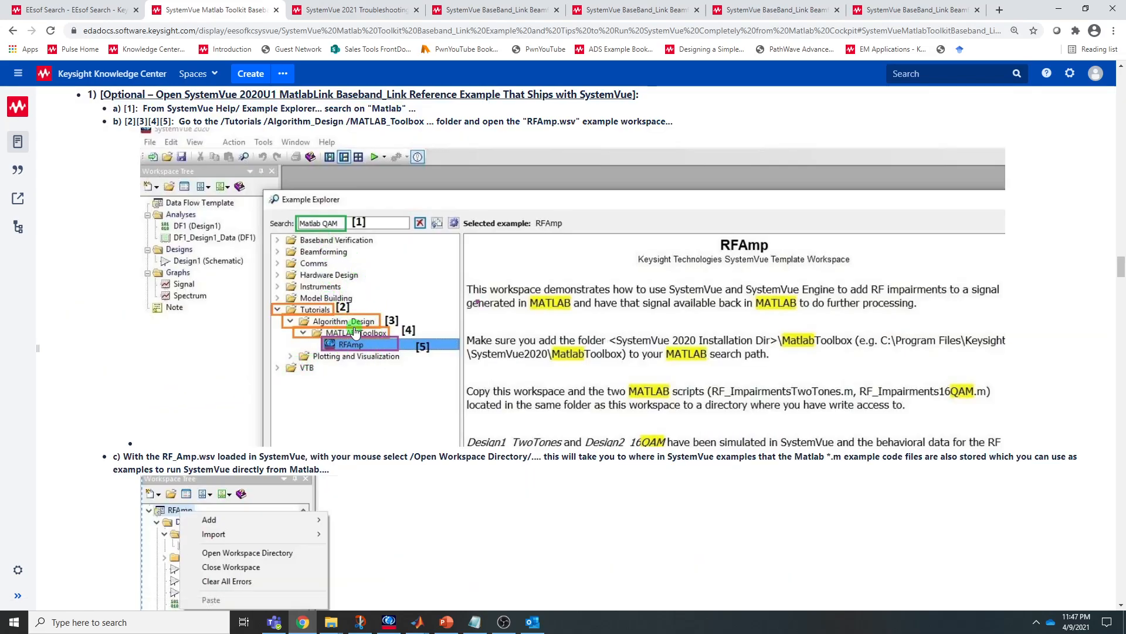
pyautogui.scroll(-3)
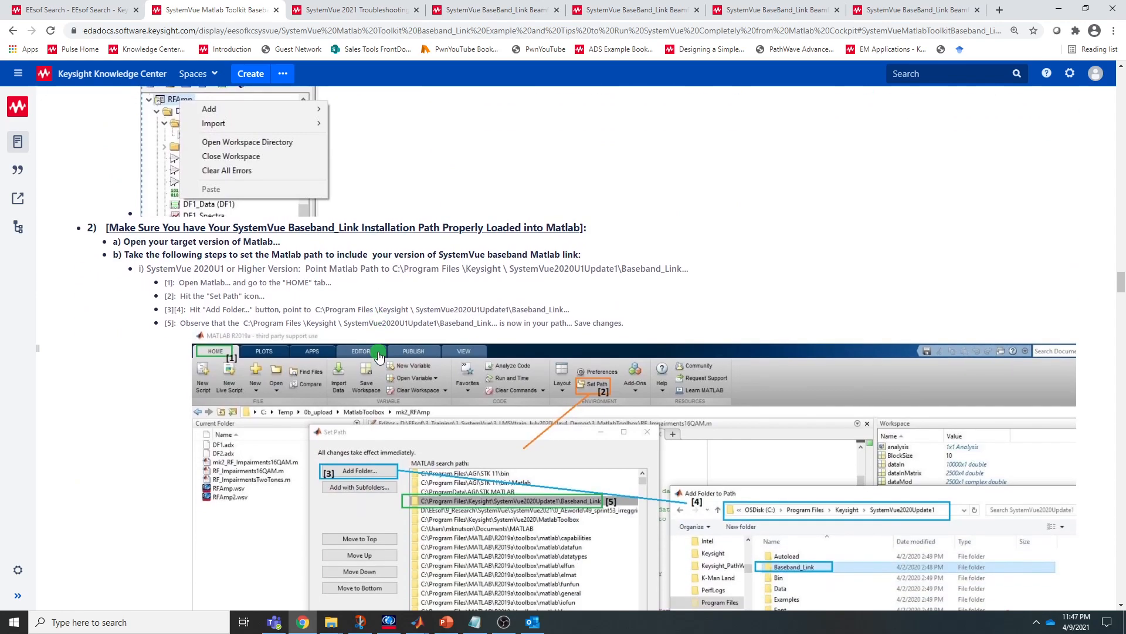
pyautogui.scroll(-3)
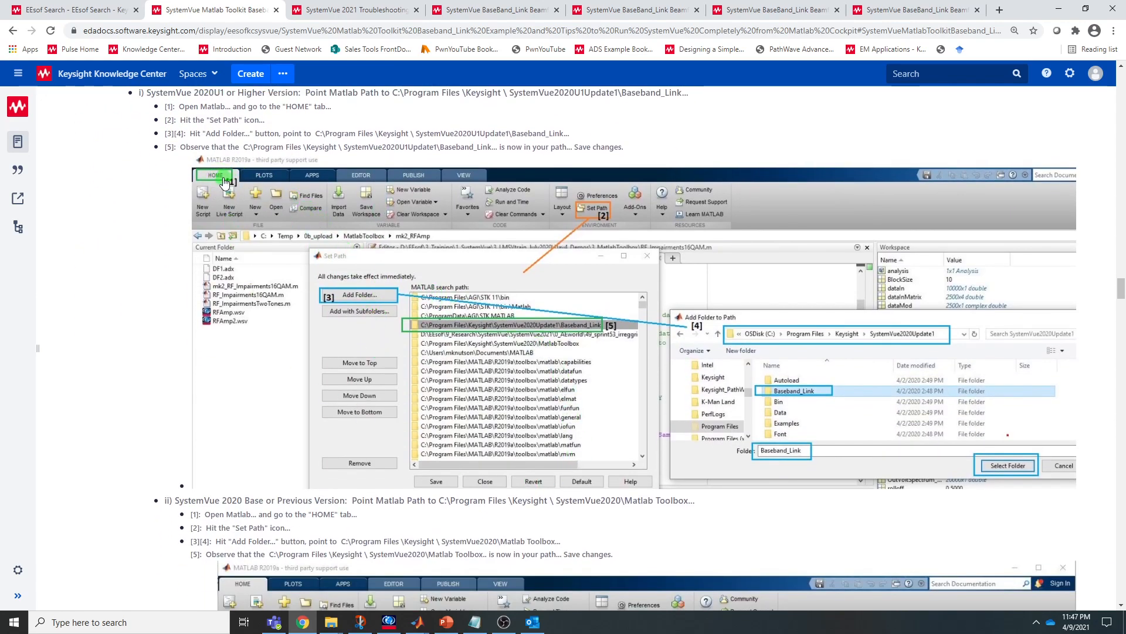
pyautogui.moveTo(578, 241)
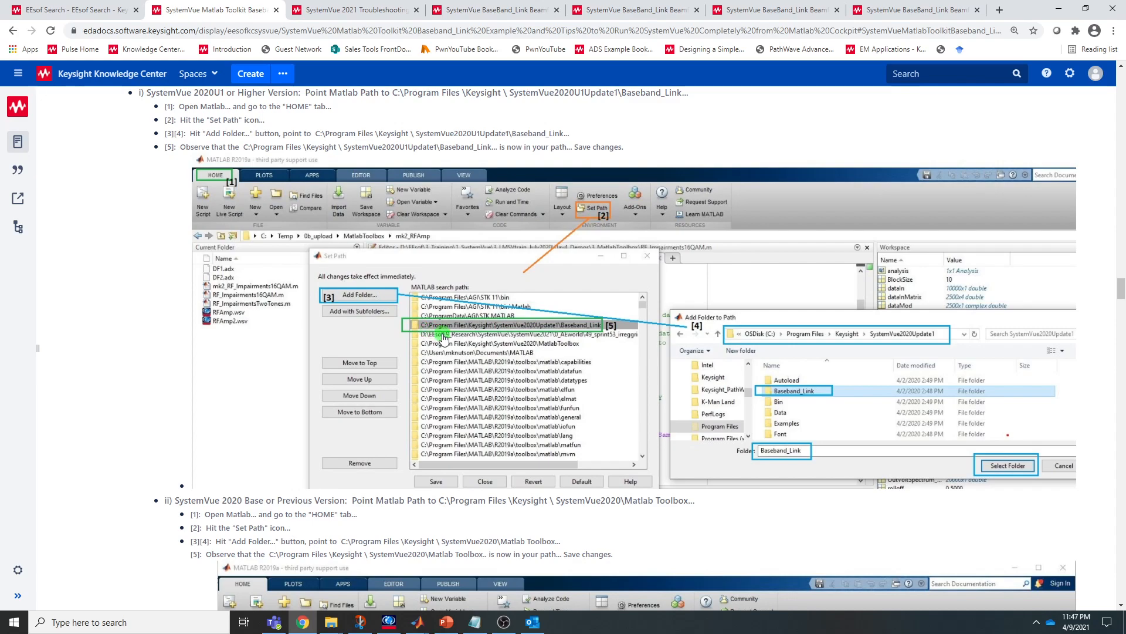
pyautogui.moveTo(486, 332)
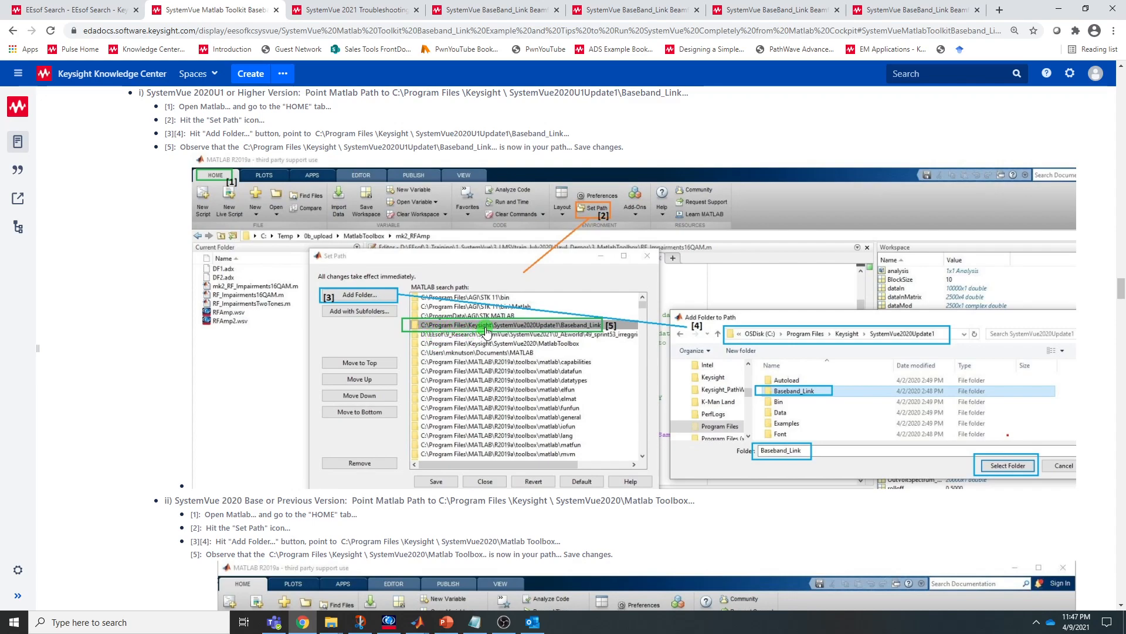
pyautogui.moveTo(537, 328)
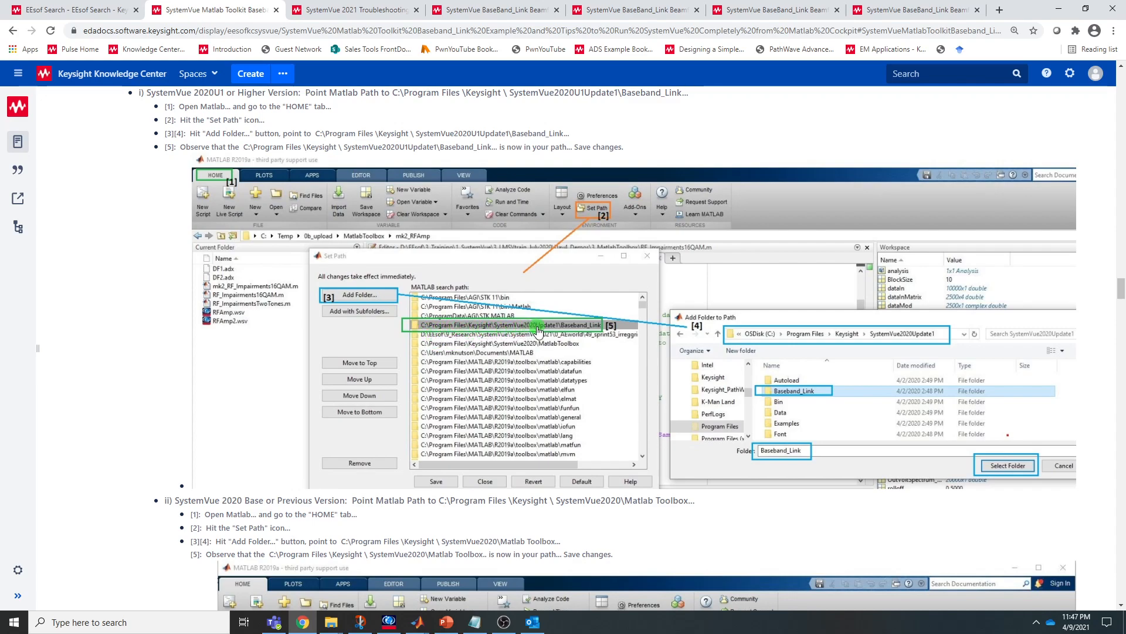
pyautogui.moveTo(578, 338)
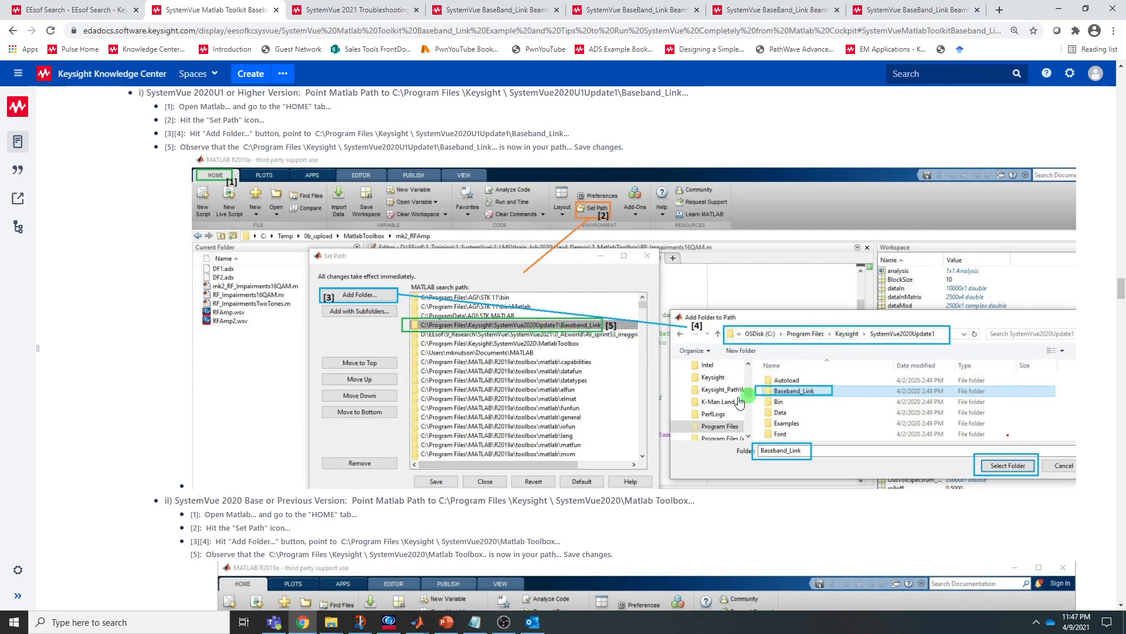
pyautogui.scroll(-3)
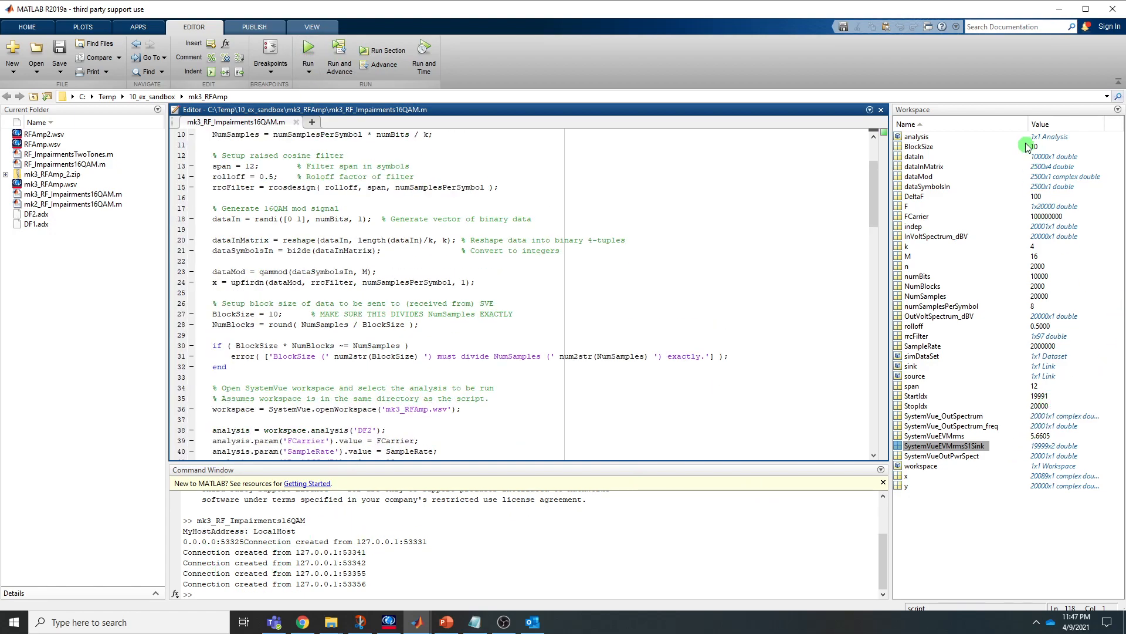
pyautogui.moveTo(293, 183)
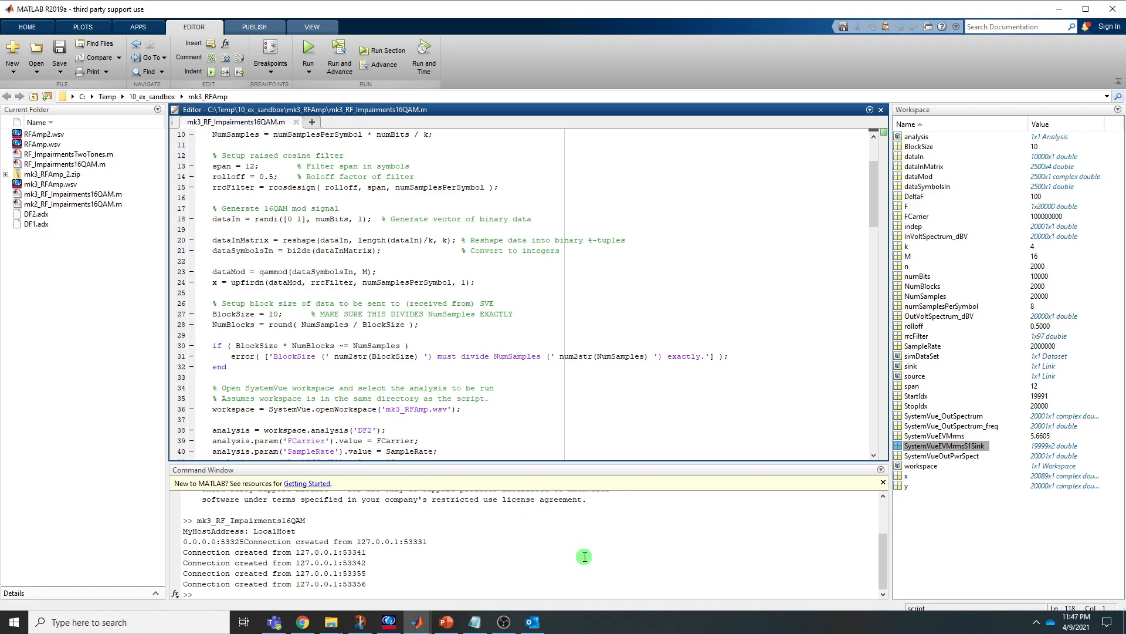
pyautogui.moveTo(415, 621)
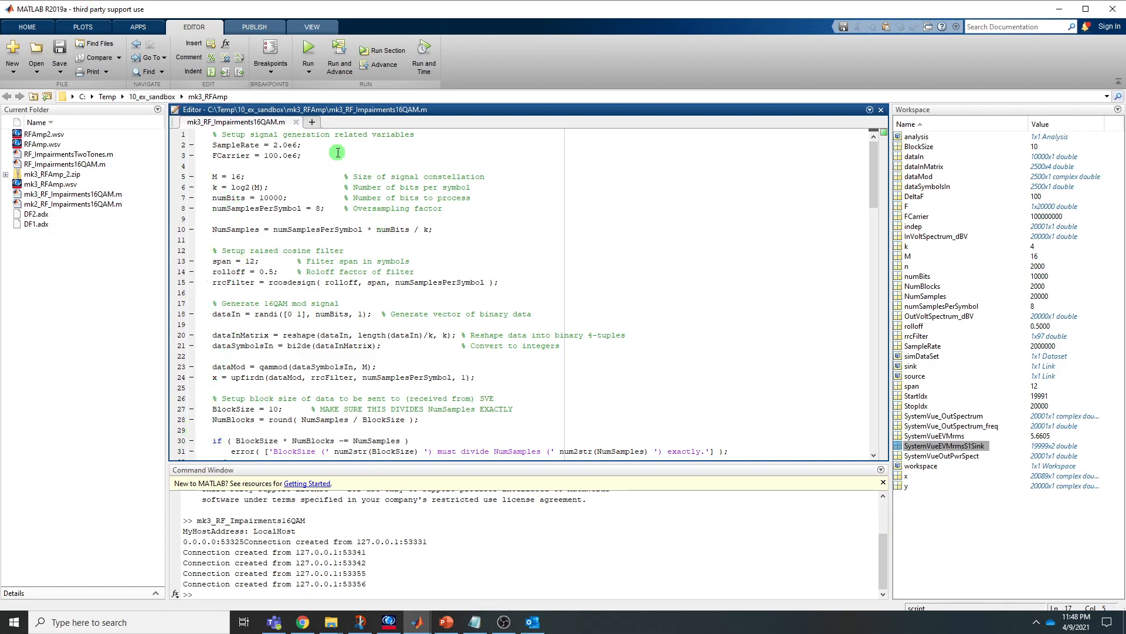
pyautogui.moveTo(234, 155)
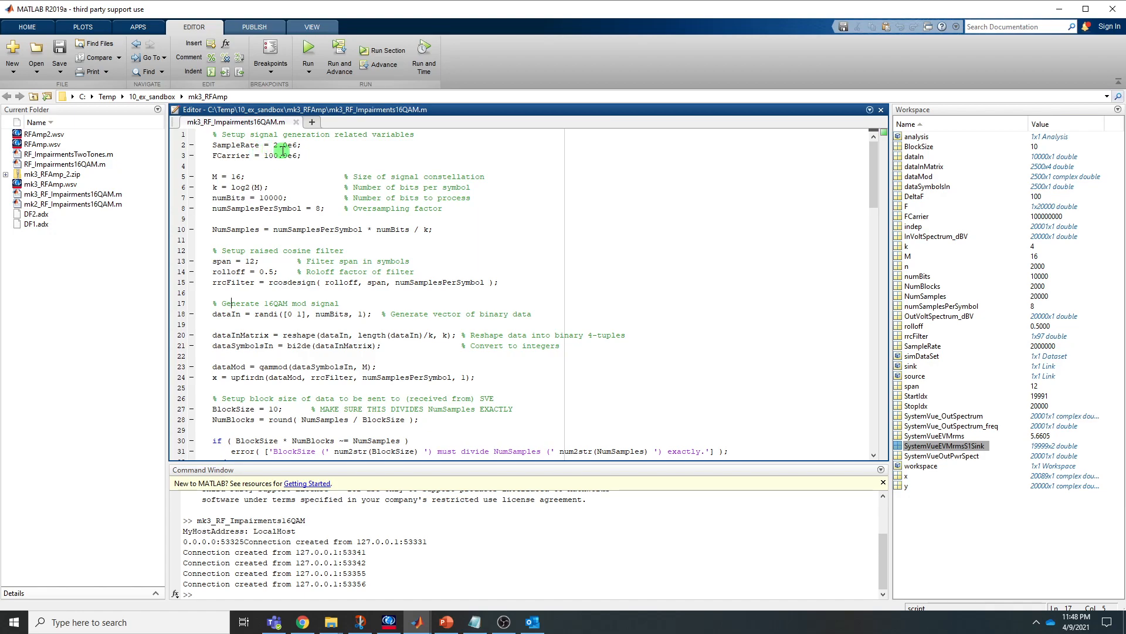
pyautogui.moveTo(265, 182)
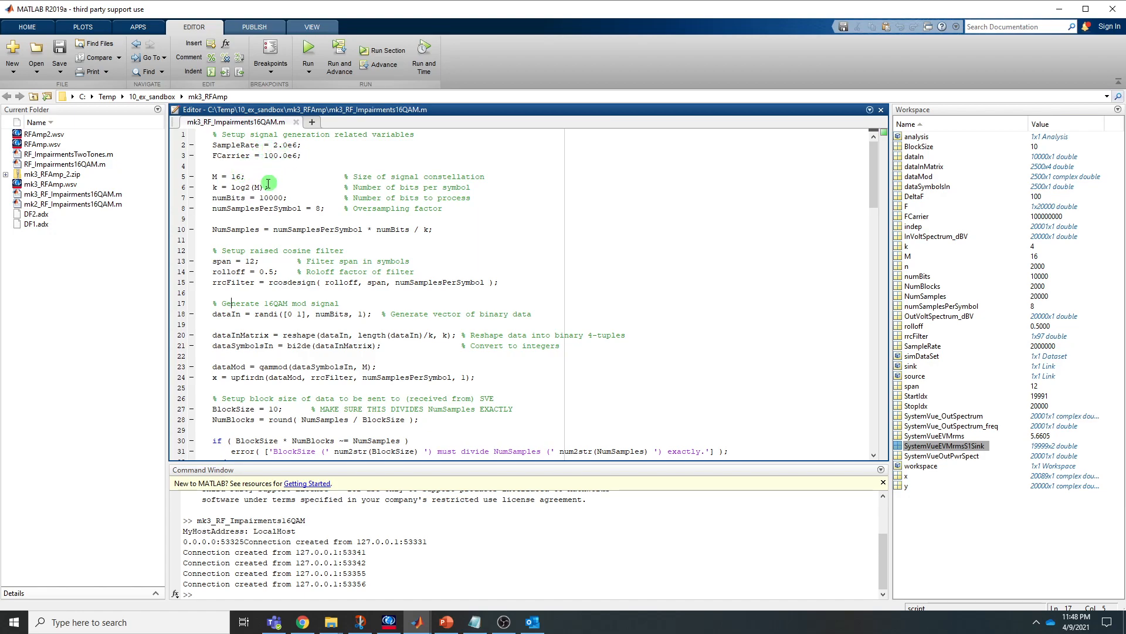
pyautogui.moveTo(249, 391)
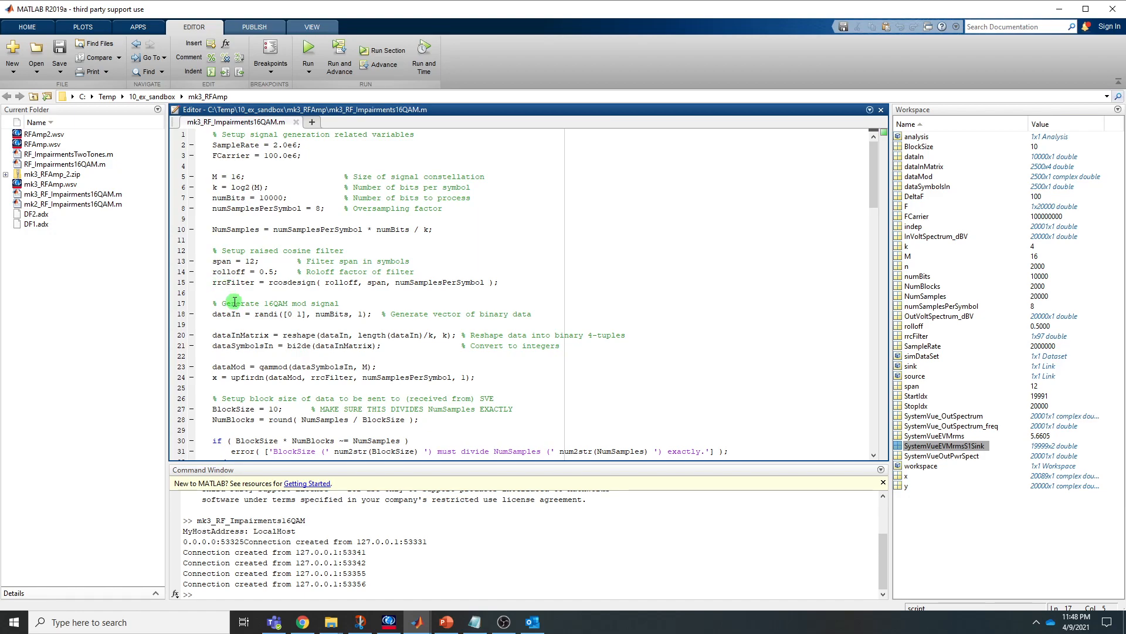
pyautogui.moveTo(208, 388)
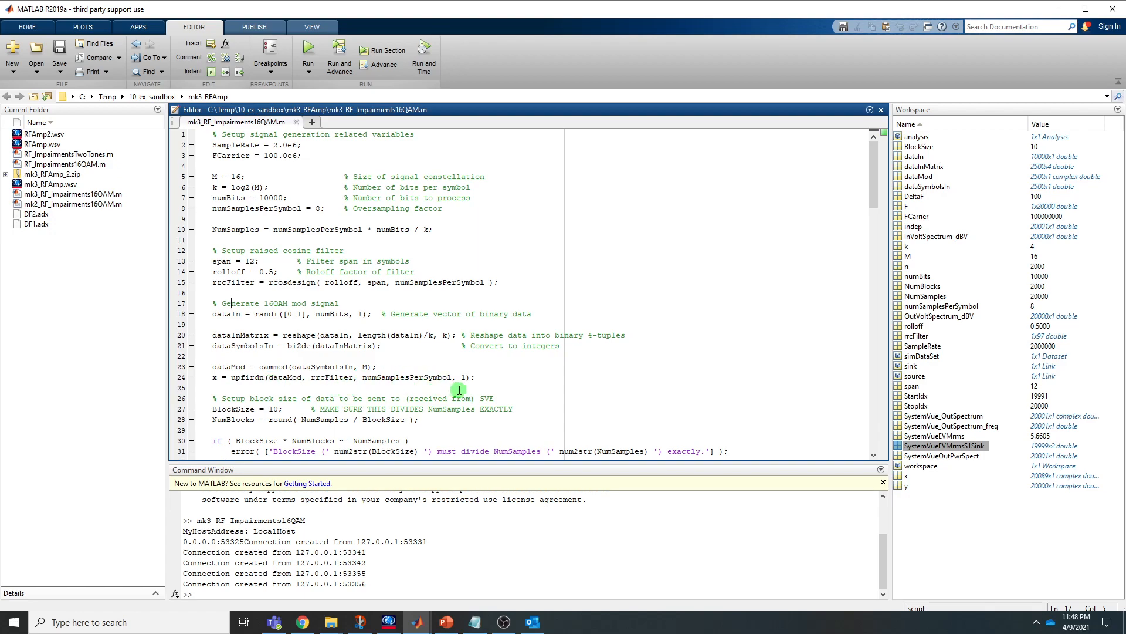
# Scroll mk3_RF_Impairments16QAM.m to the openWorkspace and analysis.param lines.
pyautogui.scroll(-3)
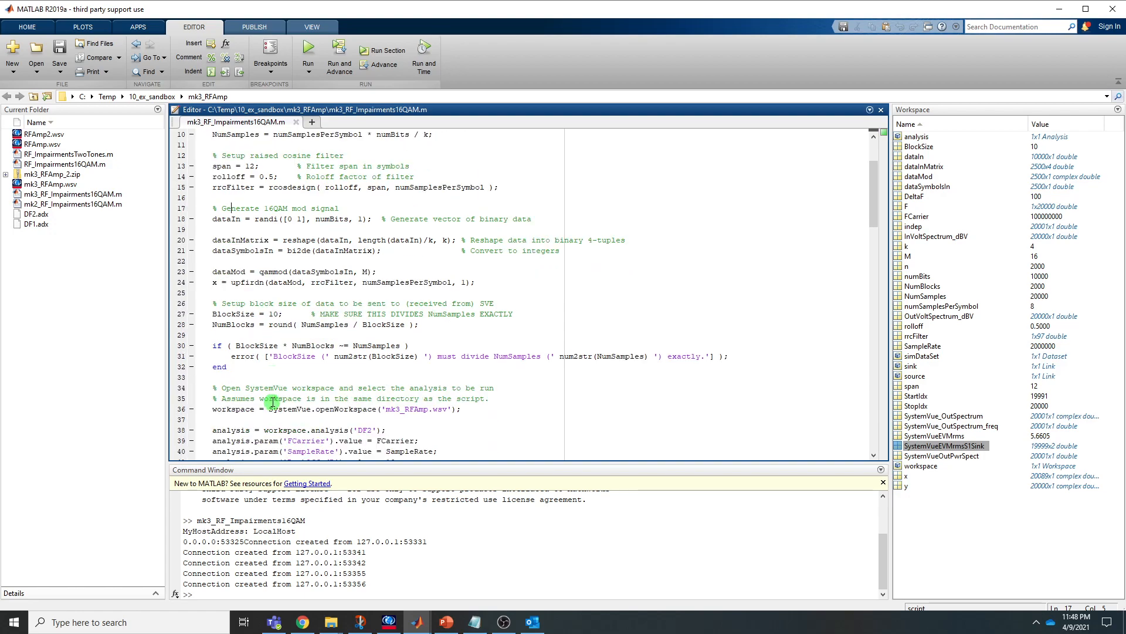
pyautogui.moveTo(259, 361)
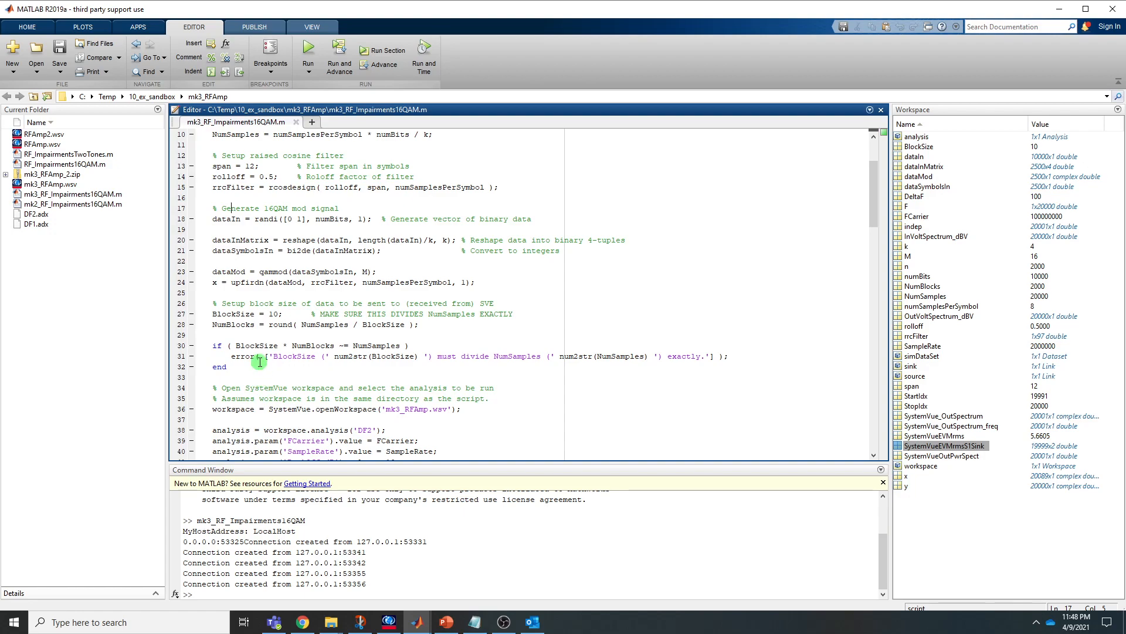
pyautogui.scroll(-3)
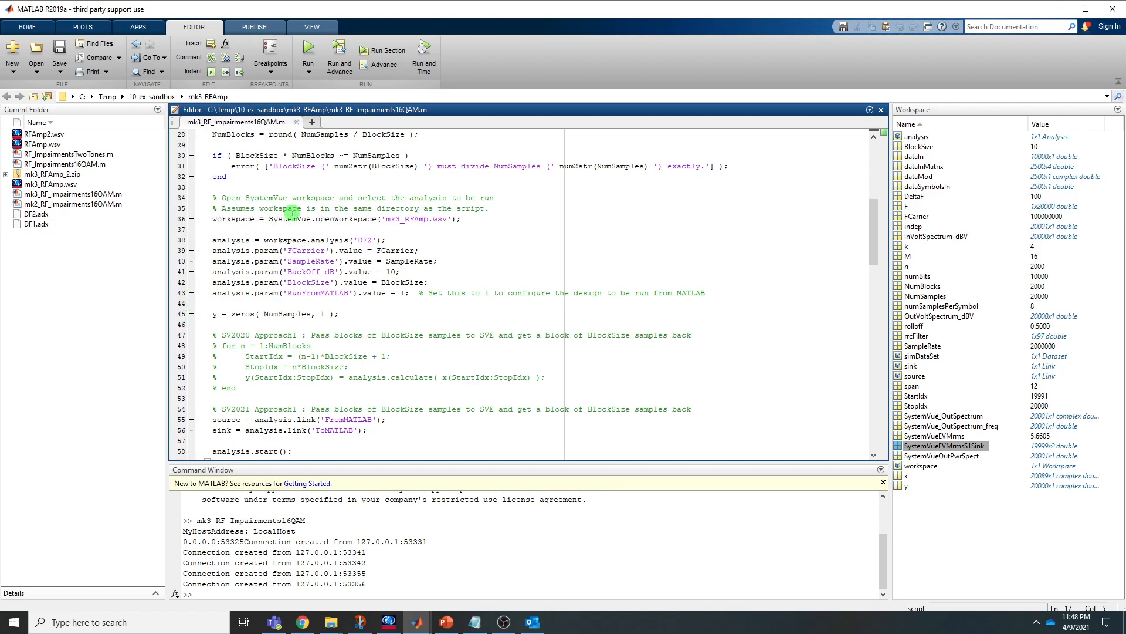
pyautogui.moveTo(239, 228)
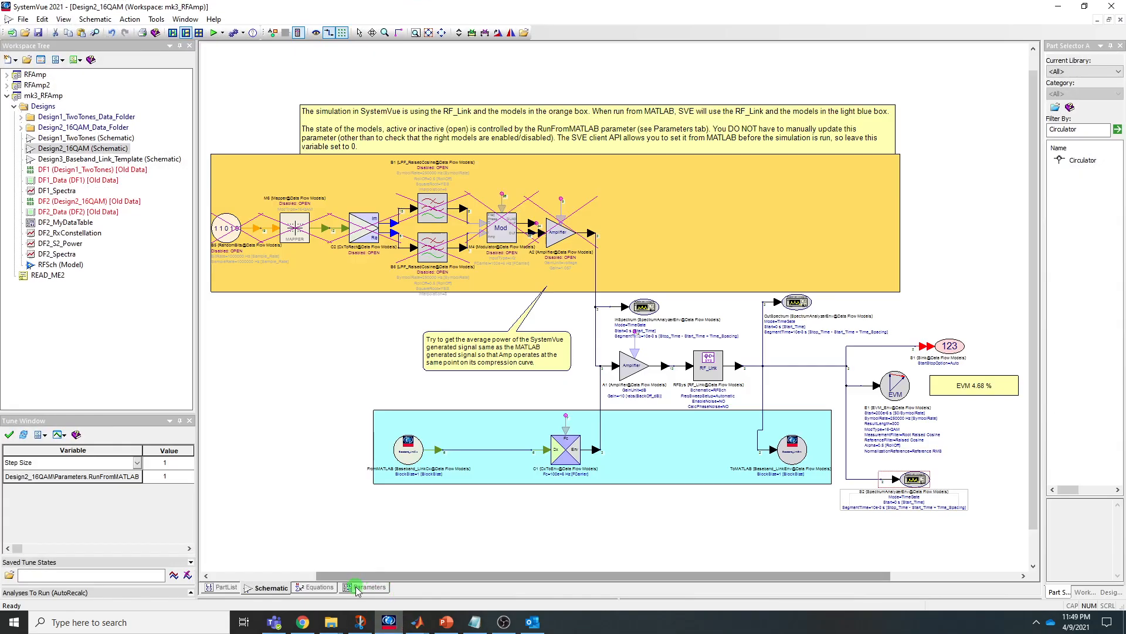
pyautogui.click(369, 587)
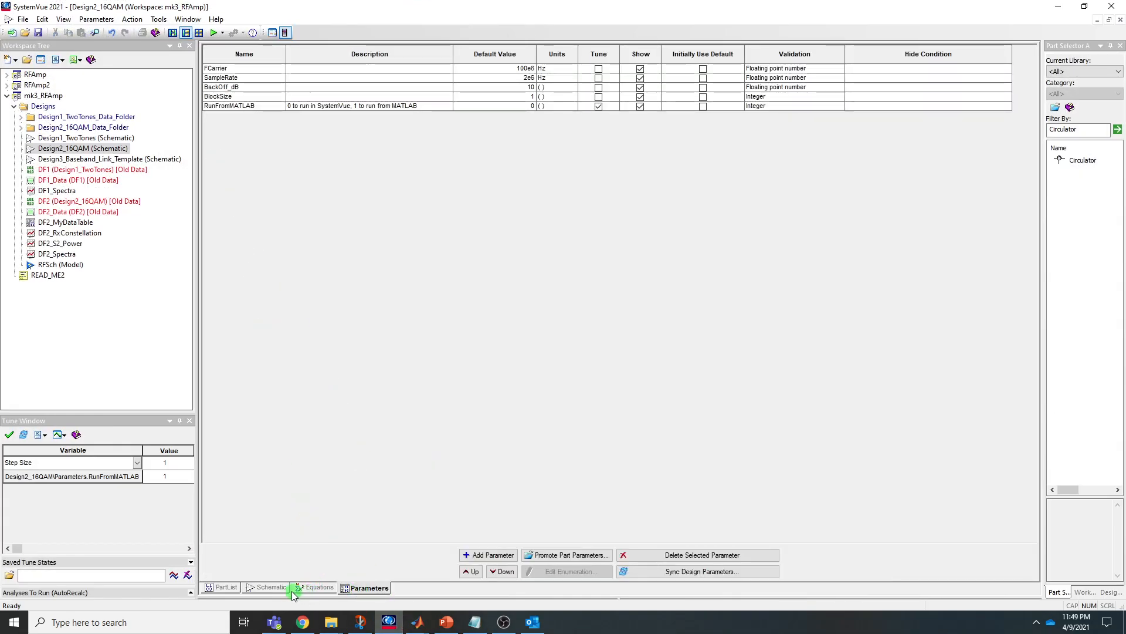
pyautogui.click(272, 587)
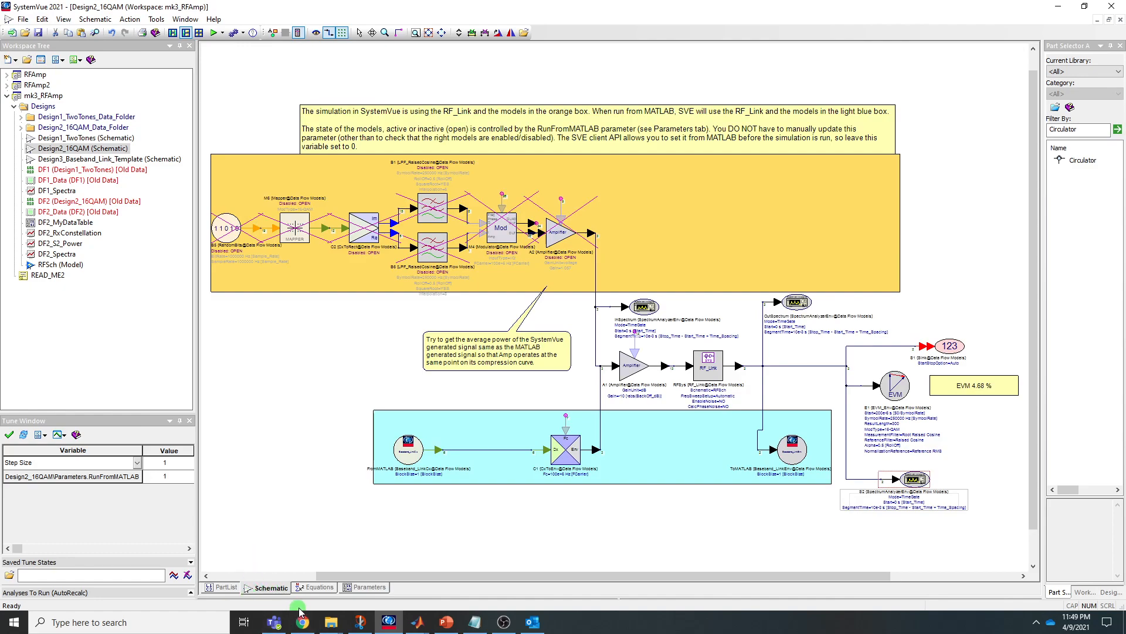
pyautogui.moveTo(157, 169)
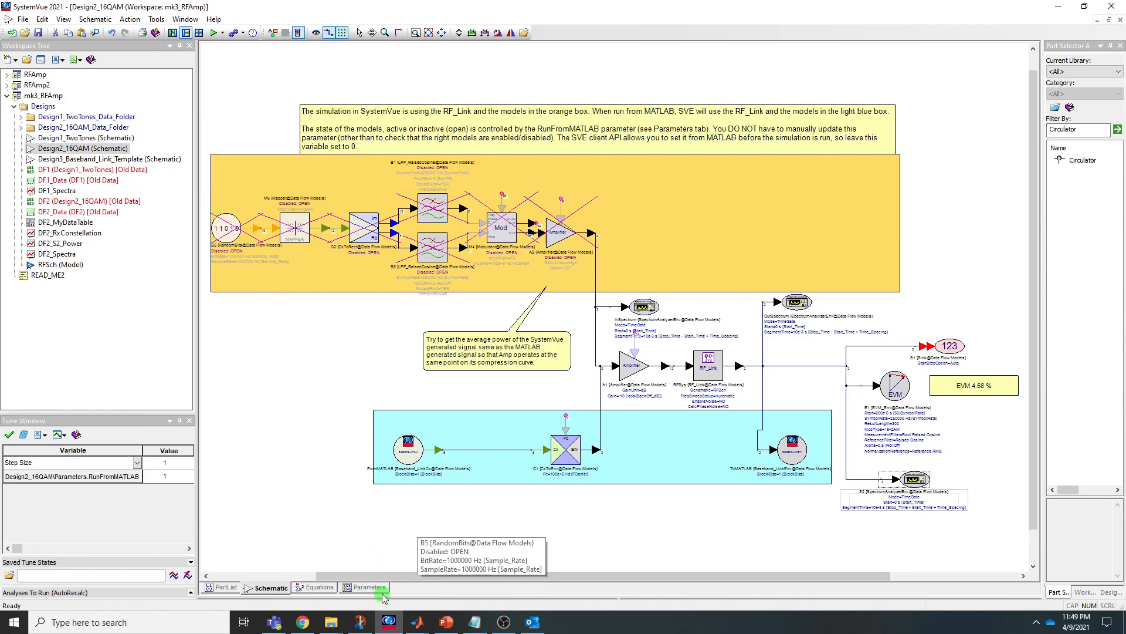
pyautogui.click(368, 587)
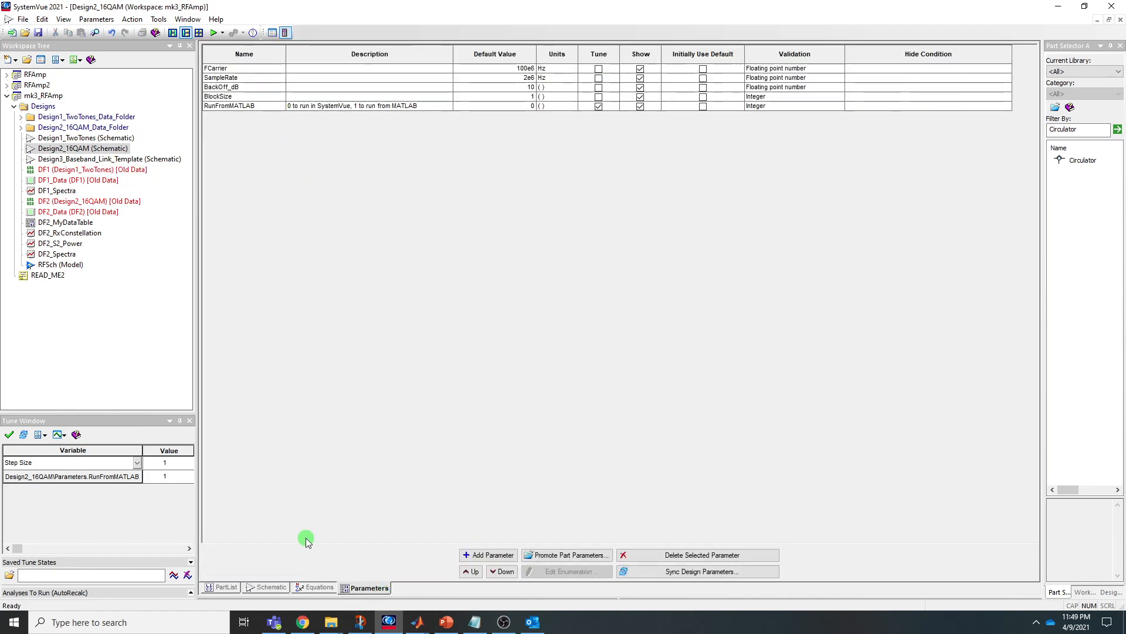
pyautogui.click(319, 587)
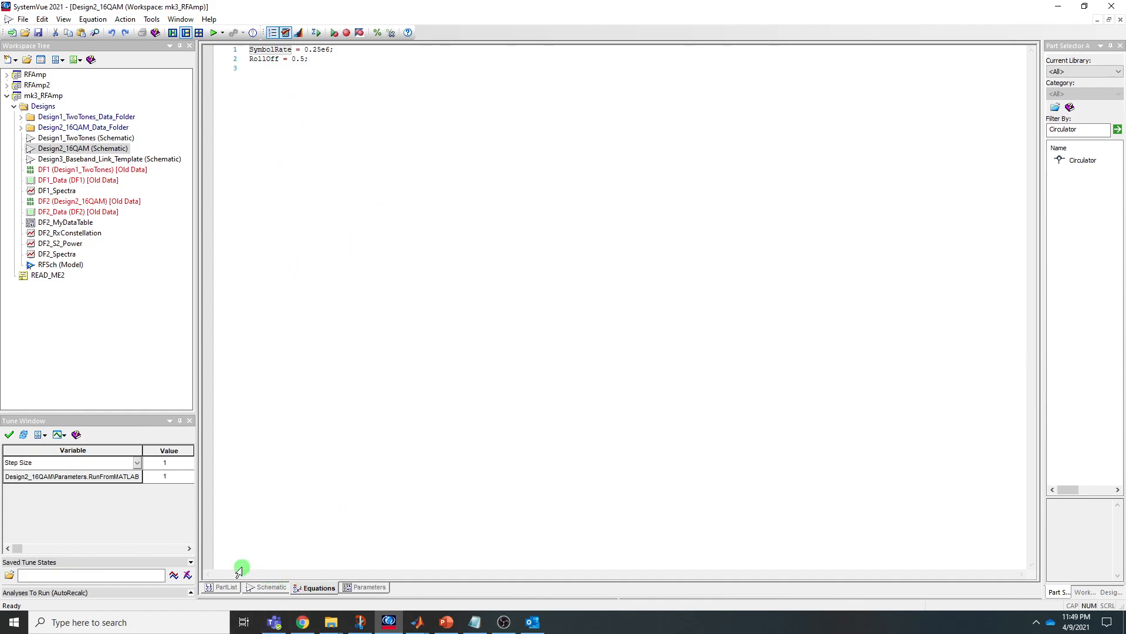
pyautogui.moveTo(50, 94)
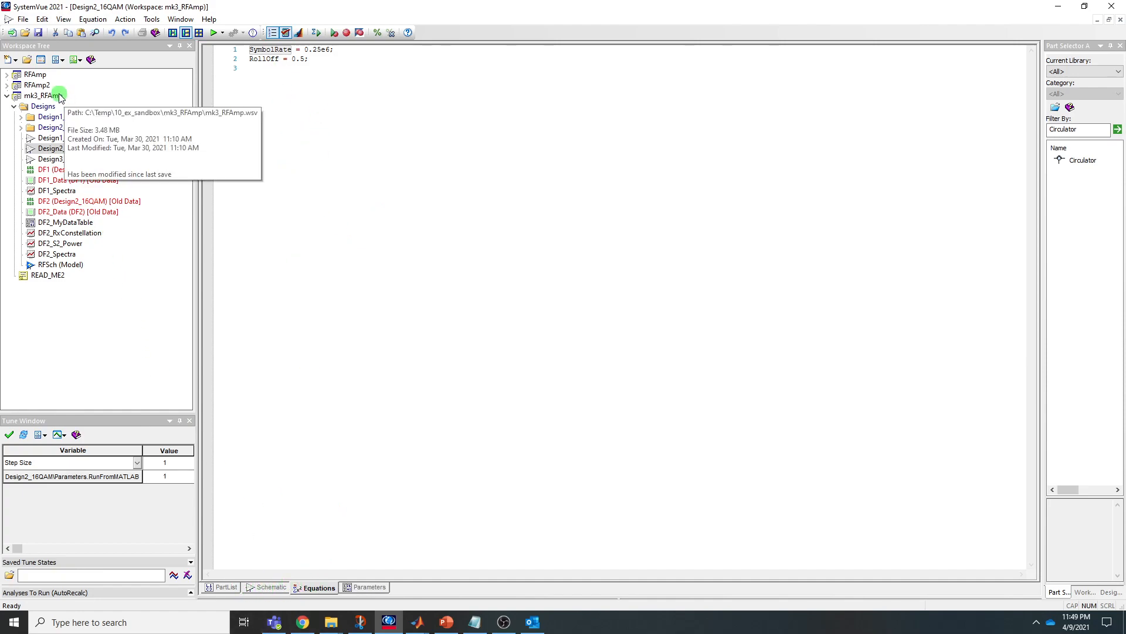
pyautogui.rightClick(42, 94)
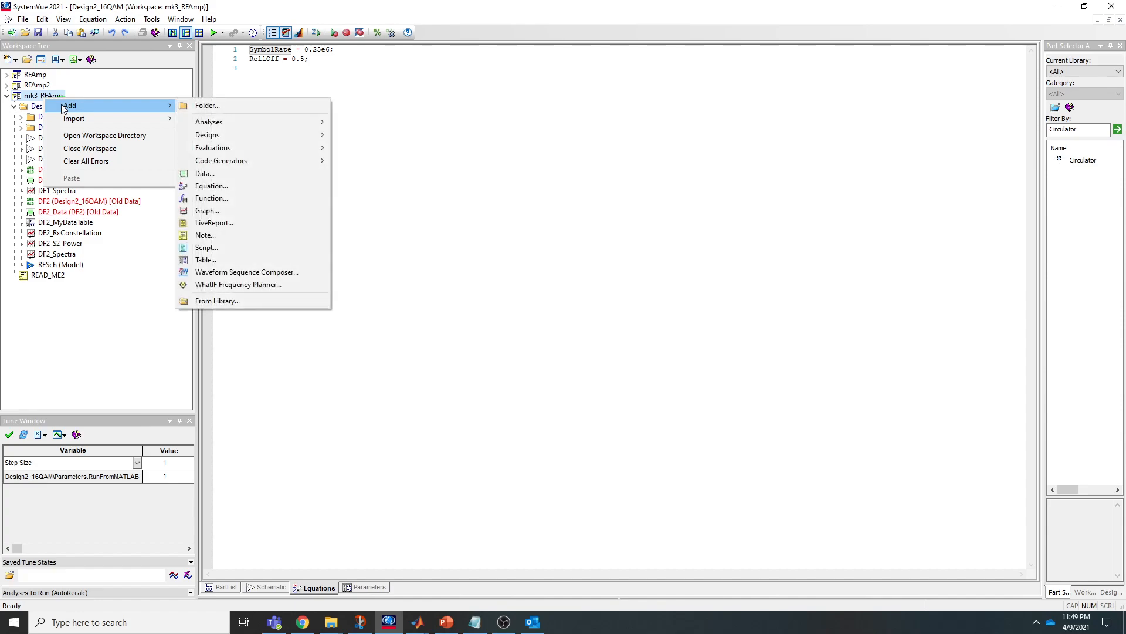
pyautogui.moveTo(211, 186)
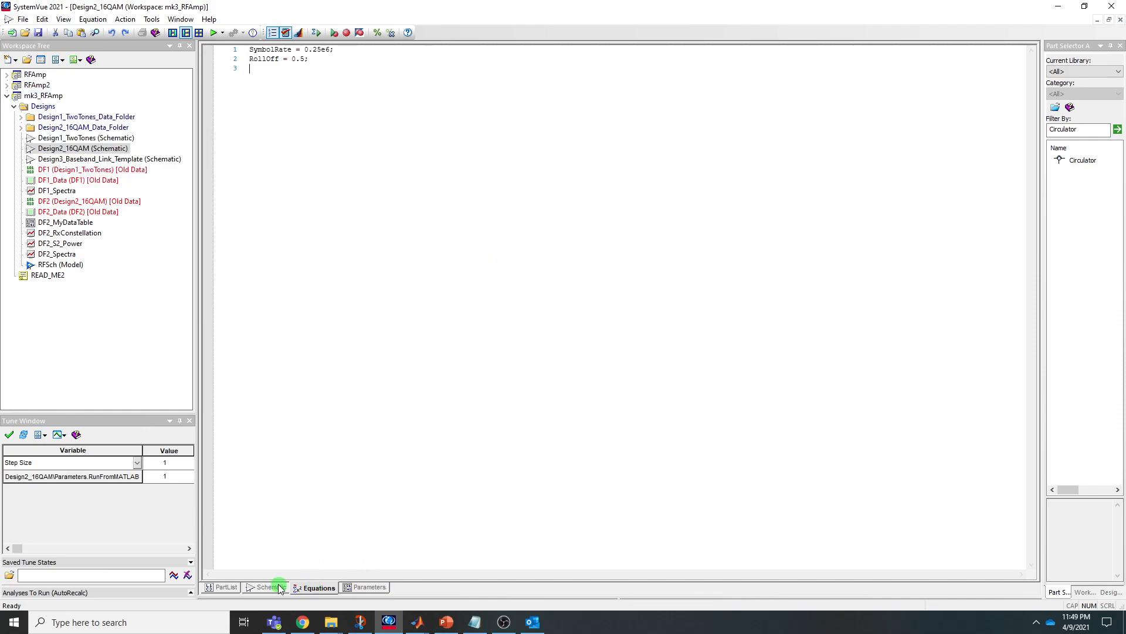
pyautogui.click(267, 587)
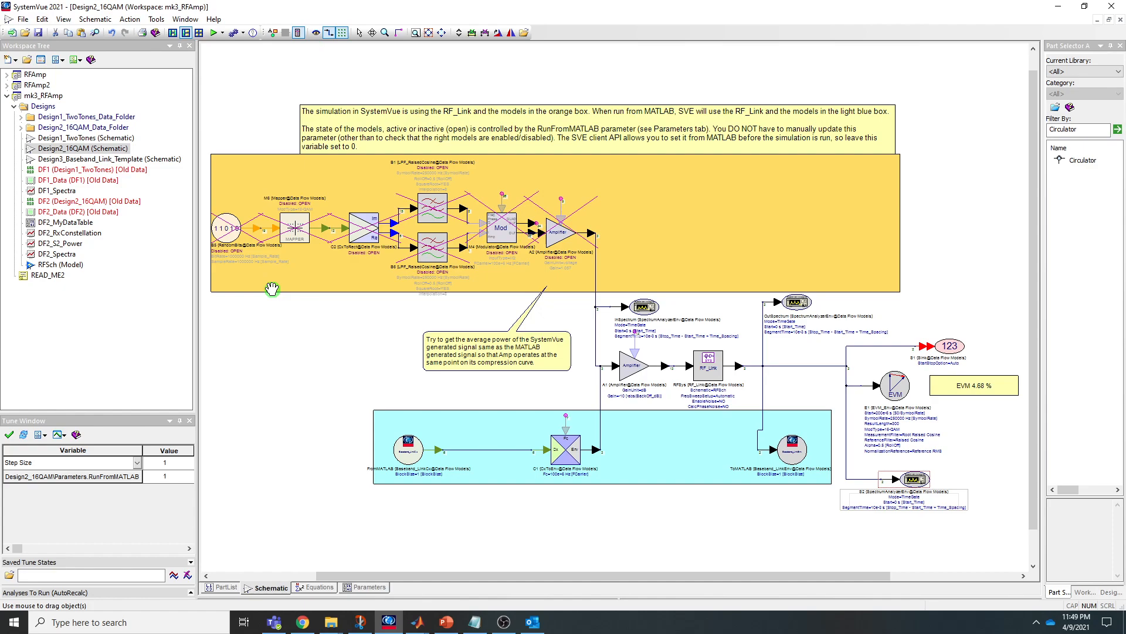
pyautogui.click(364, 587)
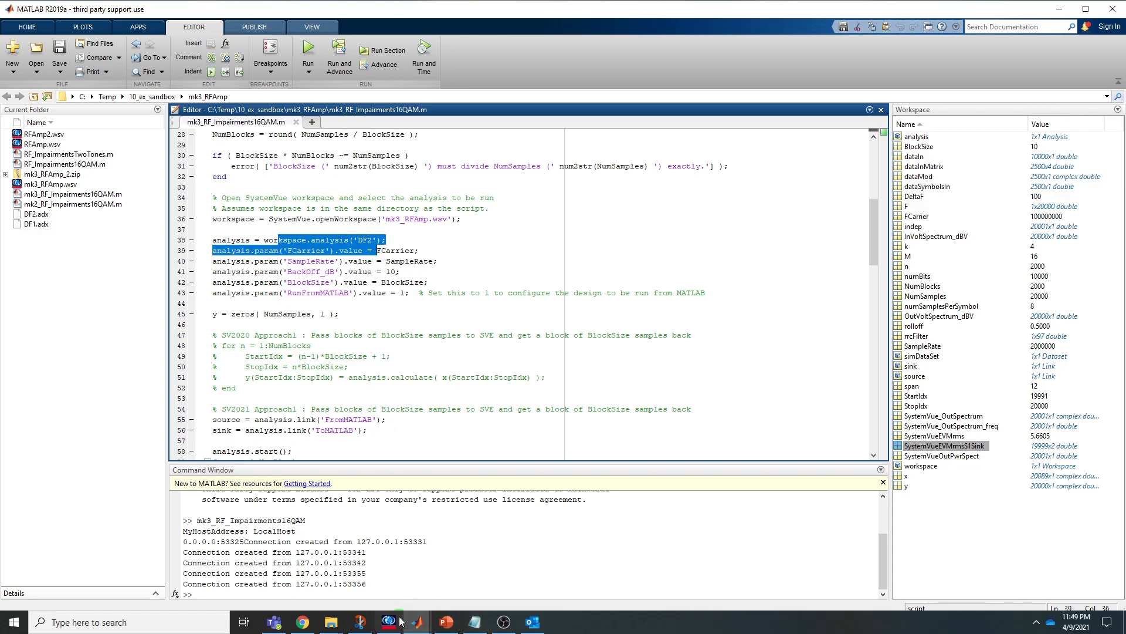
# Bring MATLAB forward and scroll through the analysis.param lines and block streaming loop.
pyautogui.click(389, 621)
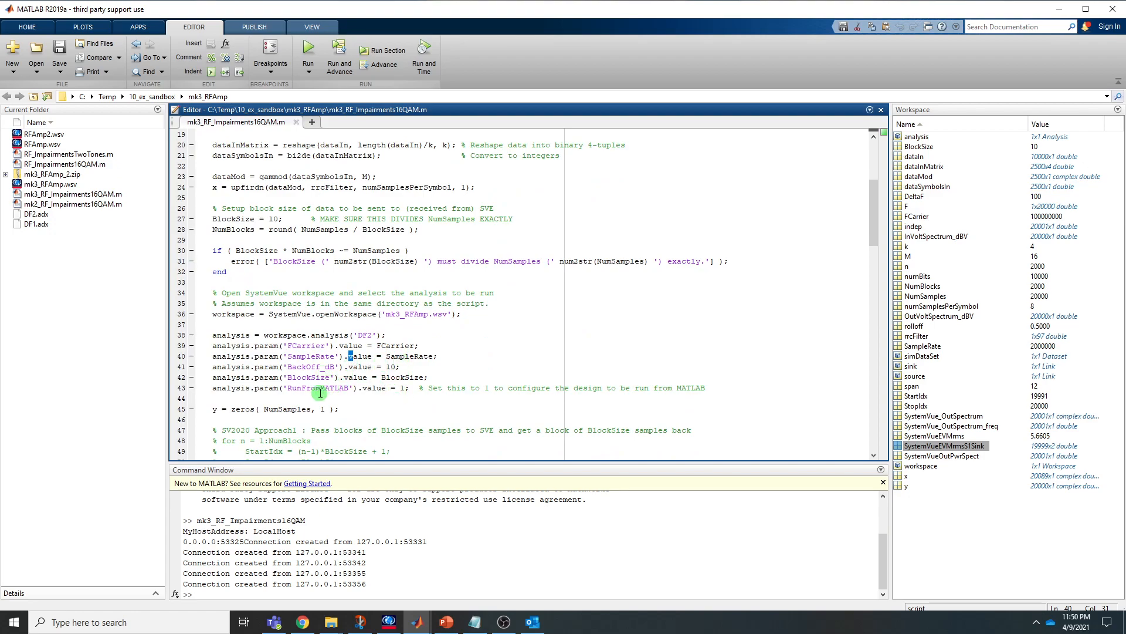
pyautogui.moveTo(376, 397)
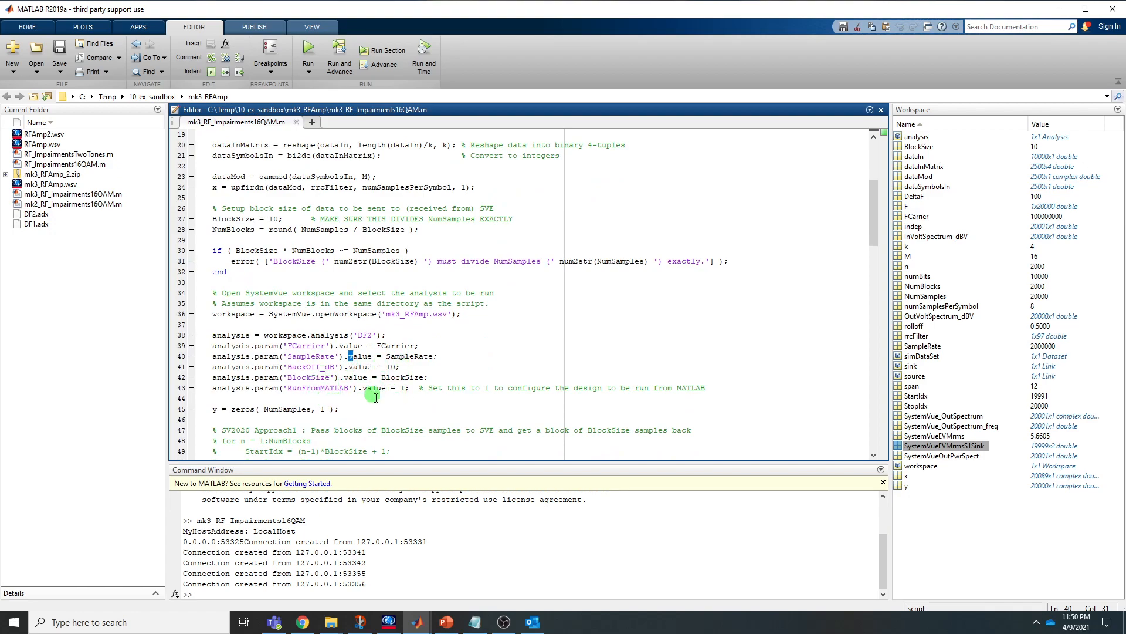
pyautogui.scroll(-3)
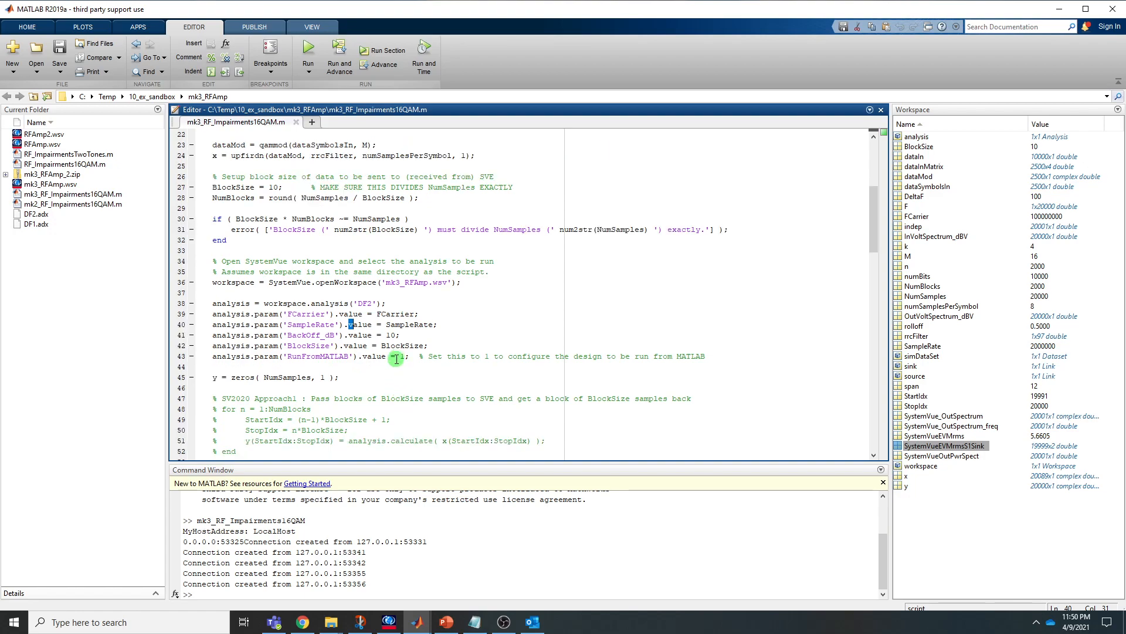
pyautogui.scroll(-3)
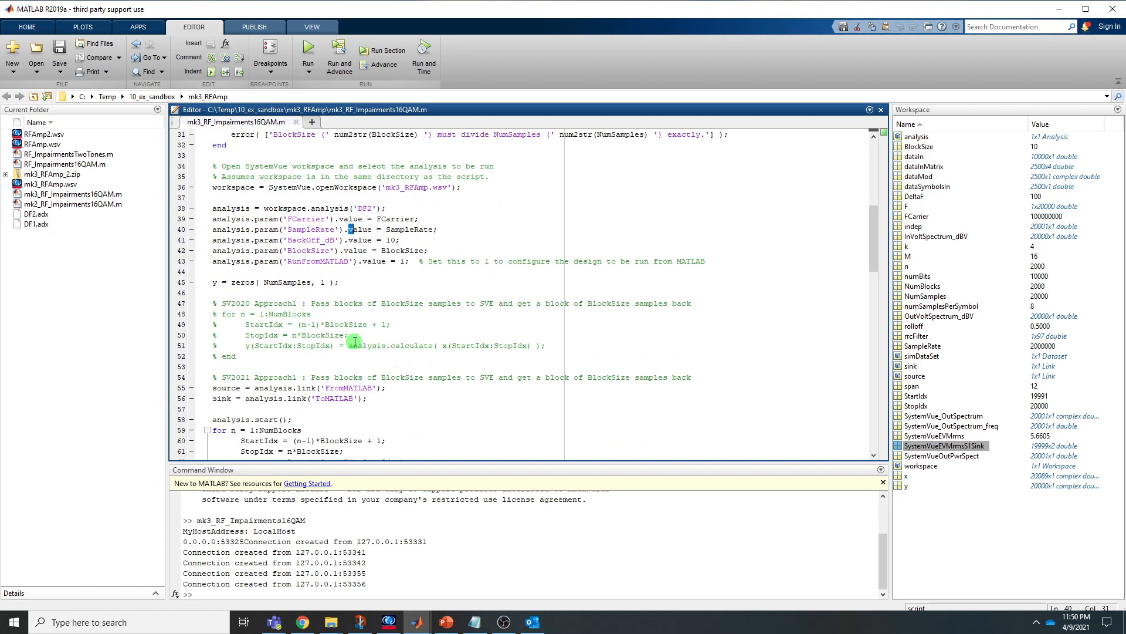
pyautogui.moveTo(340, 335)
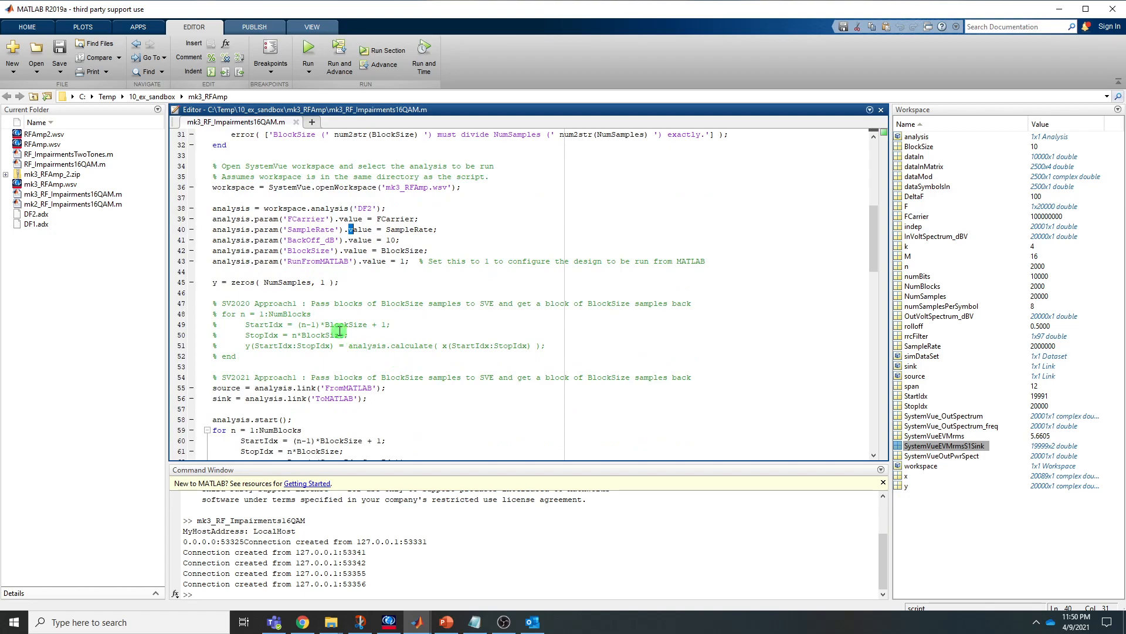
pyautogui.scroll(-3)
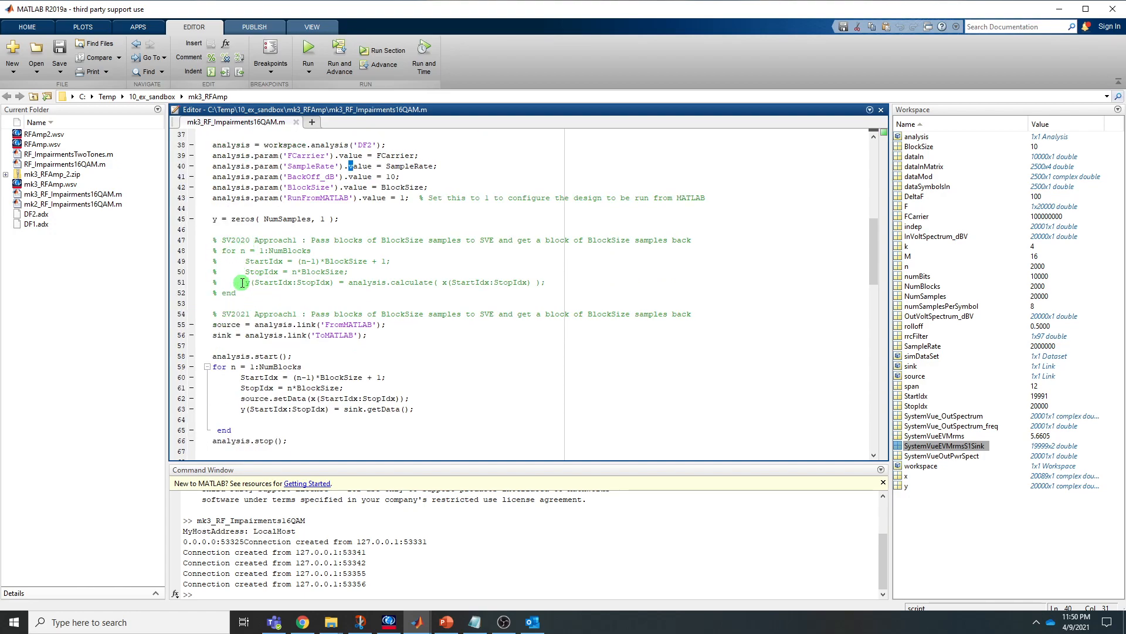
pyautogui.scroll(-3)
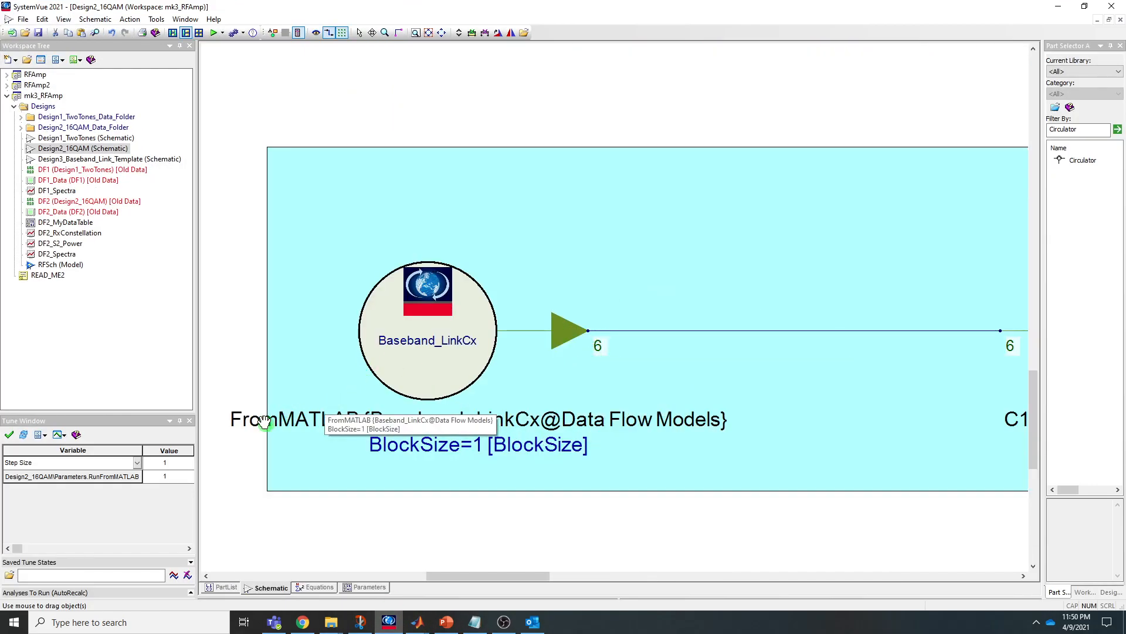
pyautogui.moveTo(474, 369)
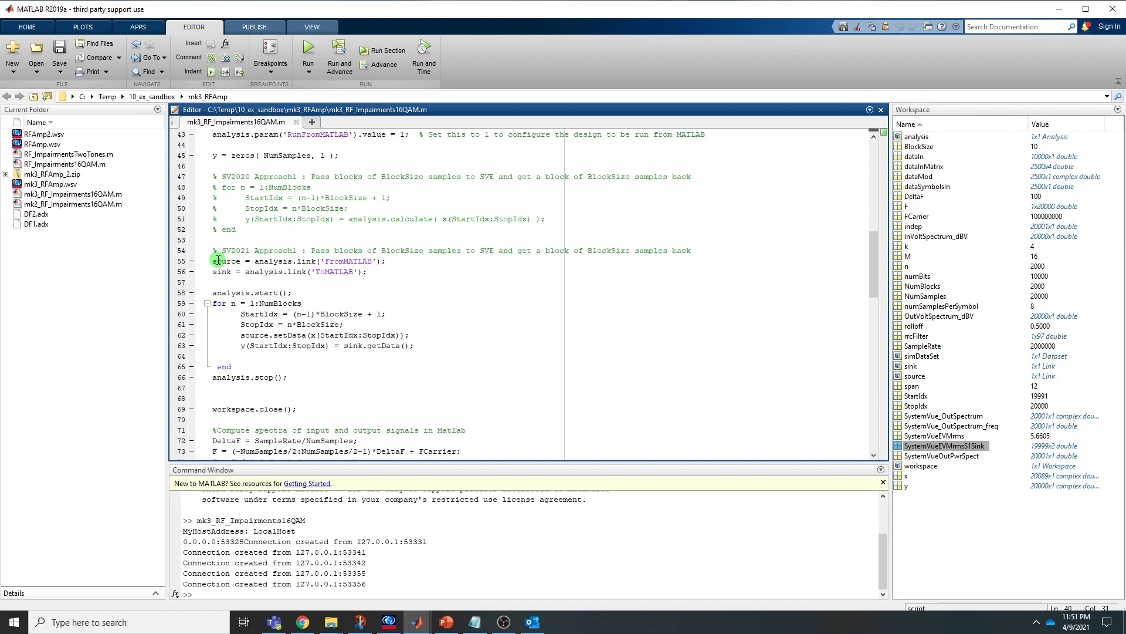
pyautogui.doubleClick(225, 260)
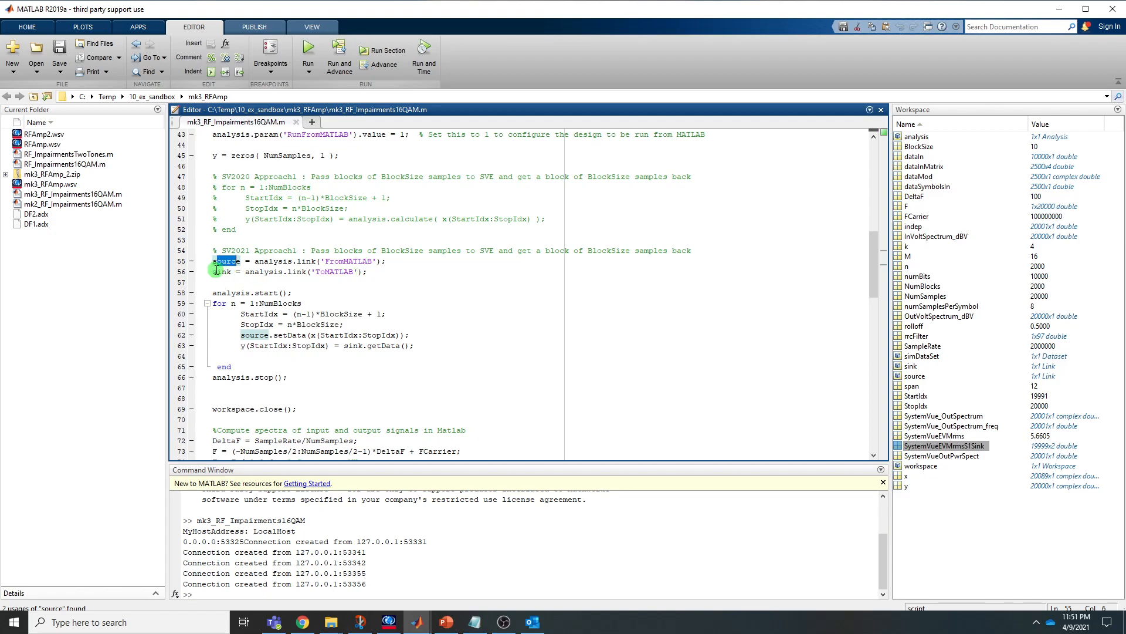
pyautogui.moveTo(350, 279)
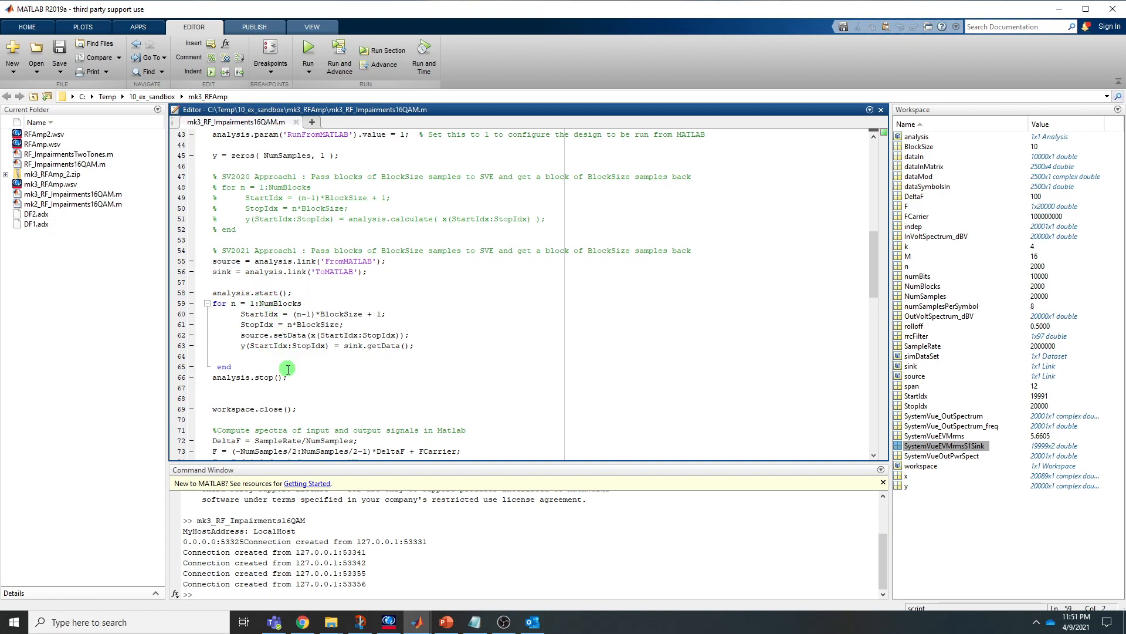
pyautogui.moveTo(296, 360)
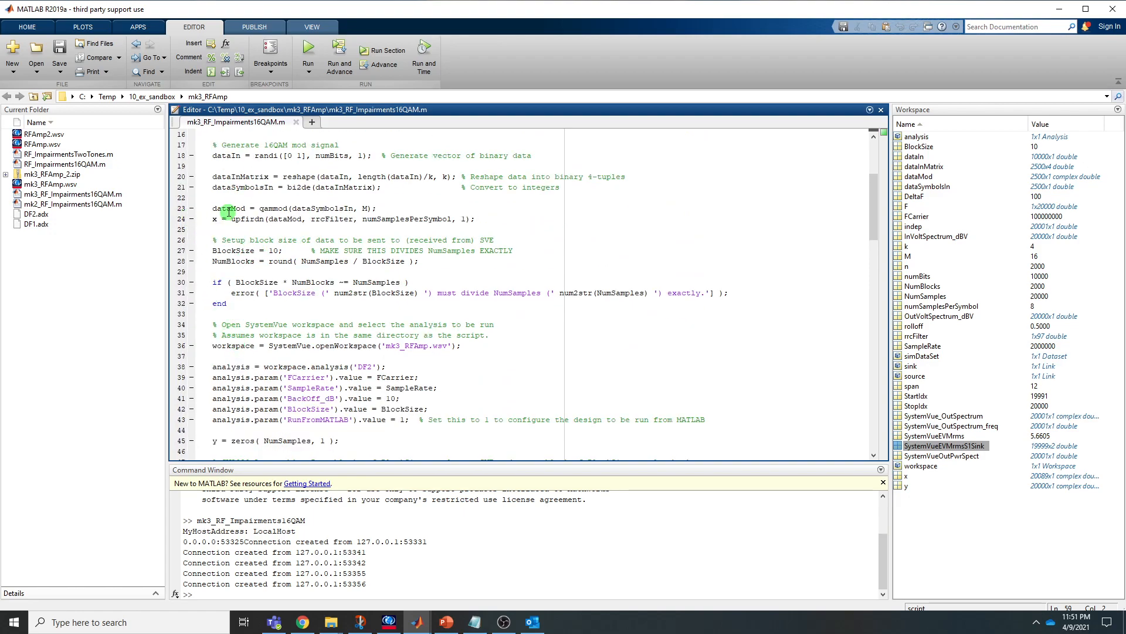
pyautogui.scroll(-3)
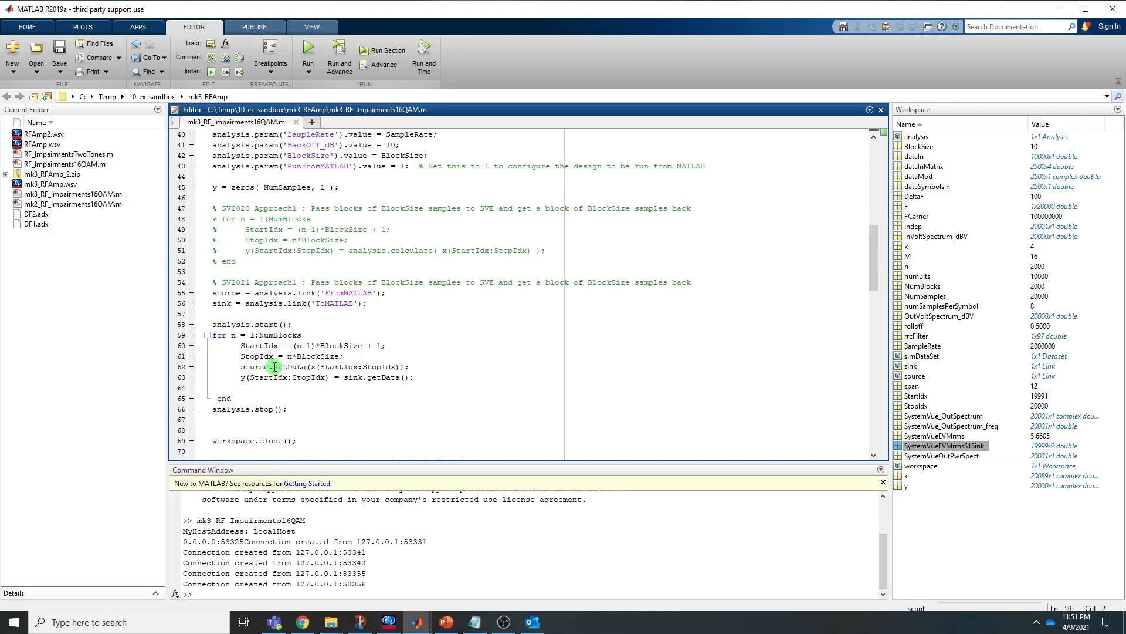
pyautogui.doubleClick(289, 366)
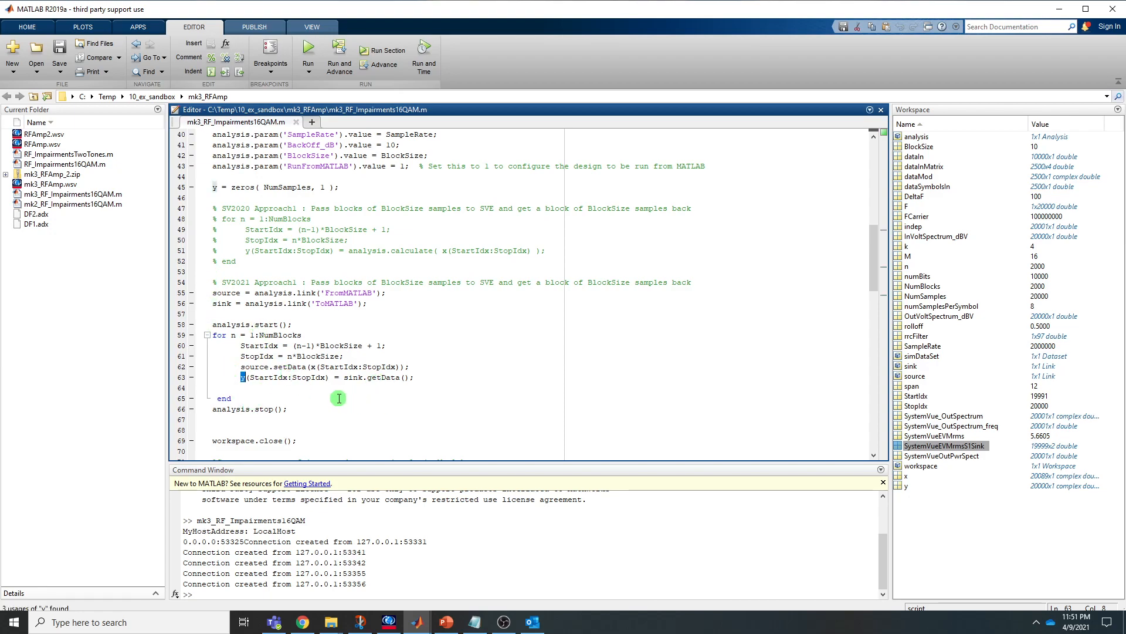
pyautogui.moveTo(346, 377)
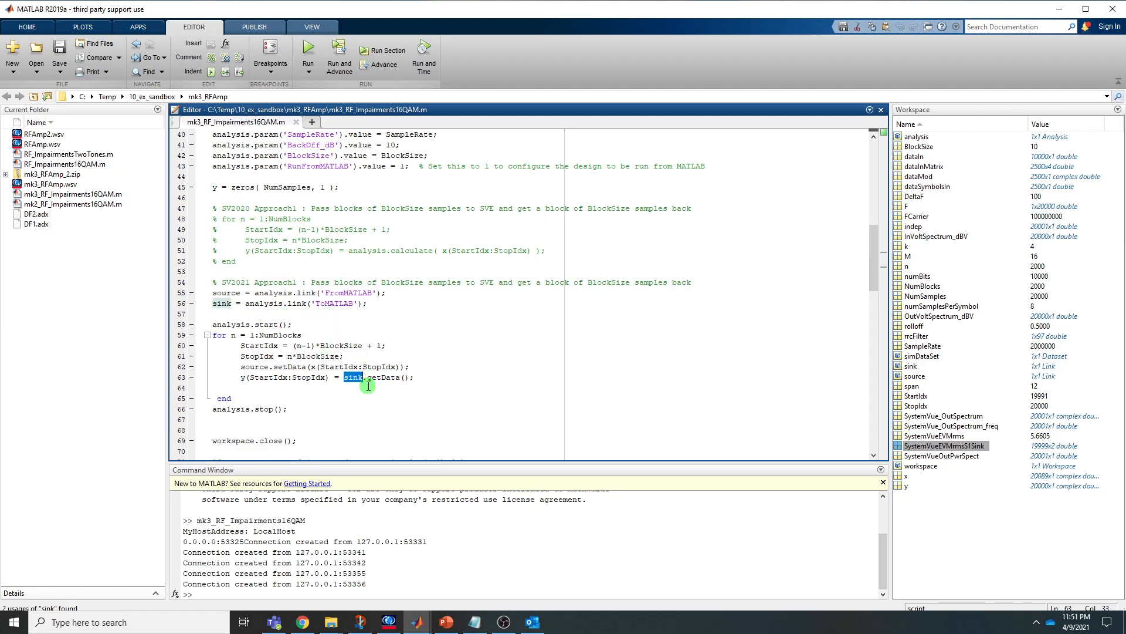
pyautogui.moveTo(374, 381)
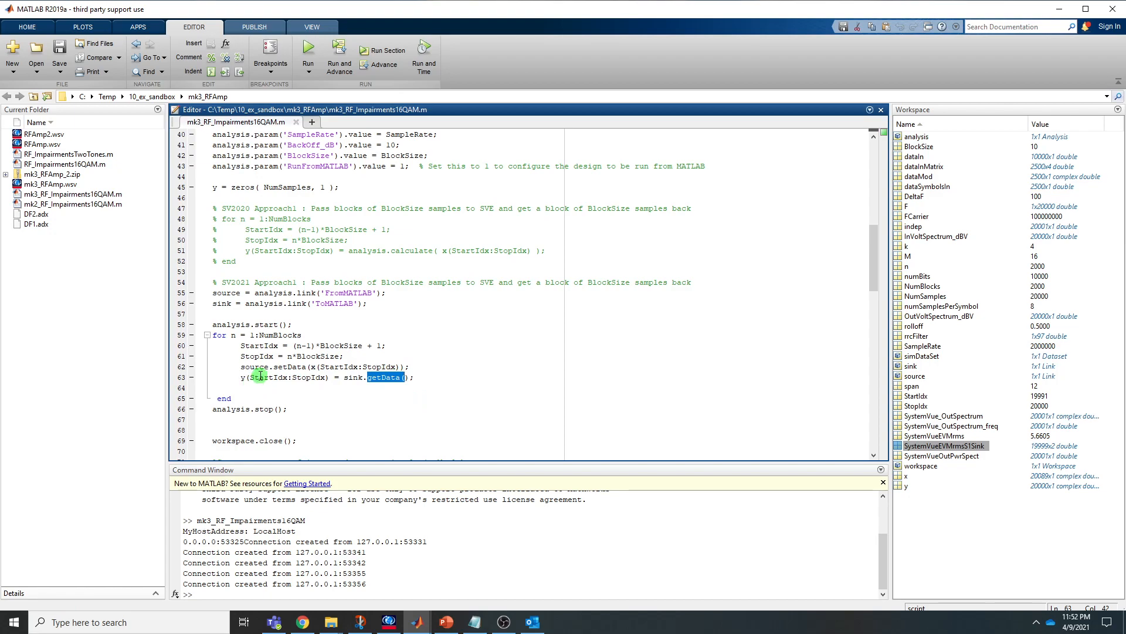
pyautogui.scroll(-3)
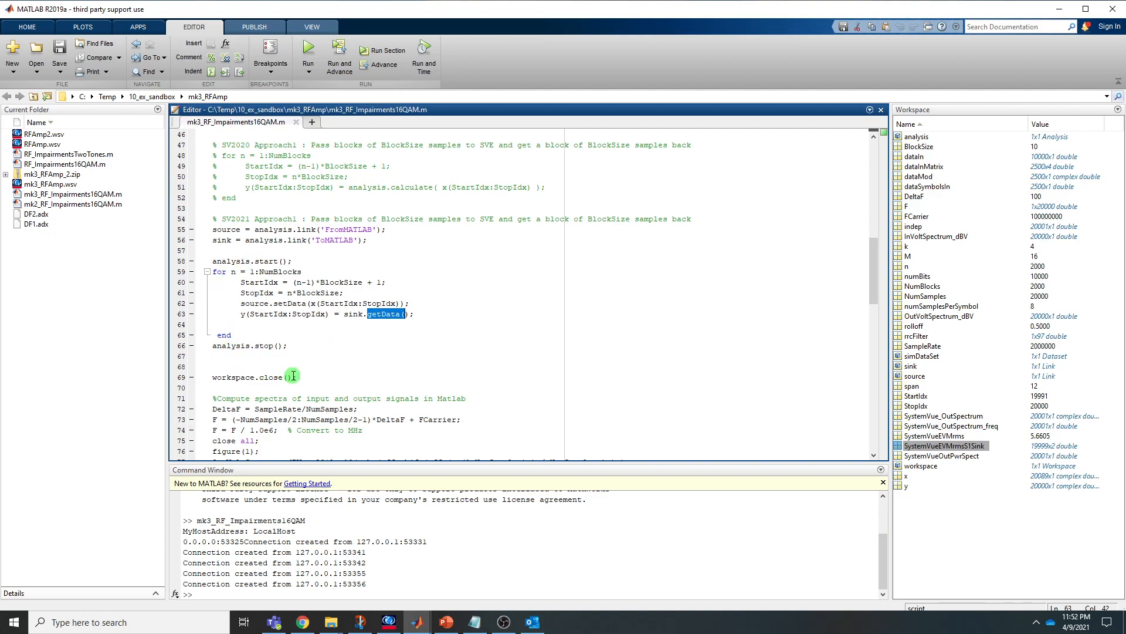
pyautogui.moveTo(273, 352)
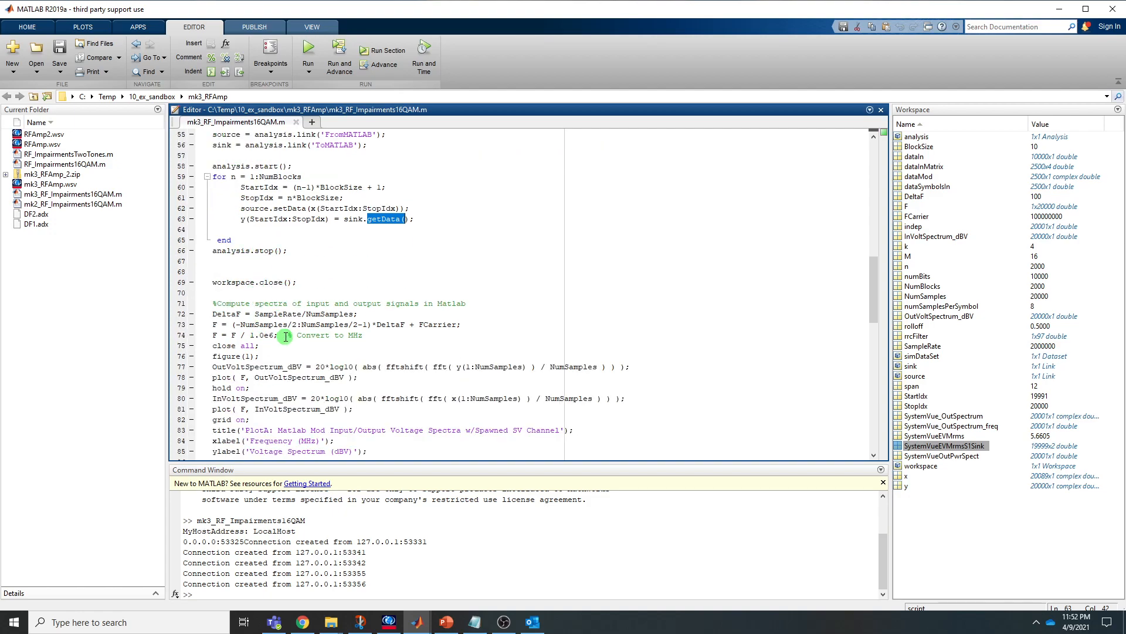
pyautogui.moveTo(321, 390)
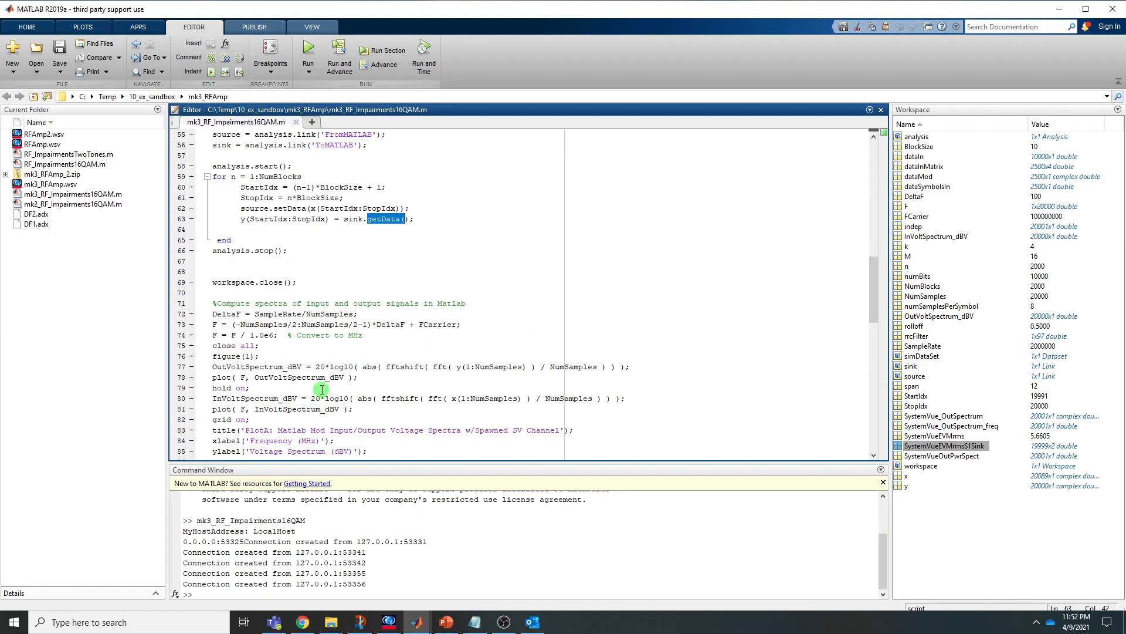
pyautogui.scroll(-3)
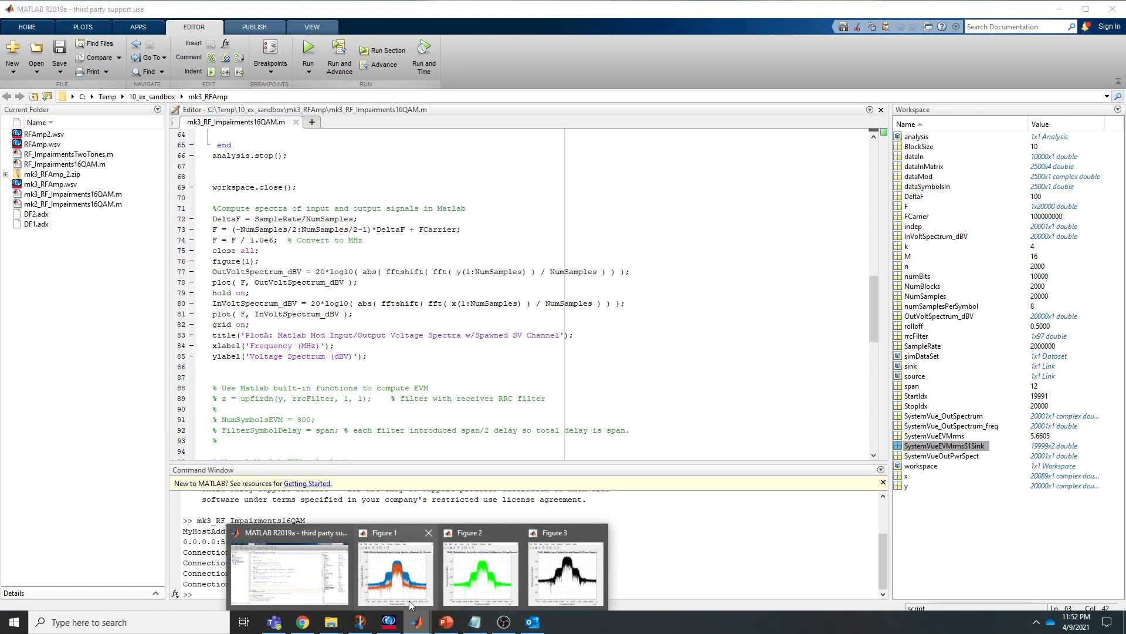
# Bring up Figure 1 showing the input and output voltage spectra near 100 MHz.
pyautogui.click(395, 572)
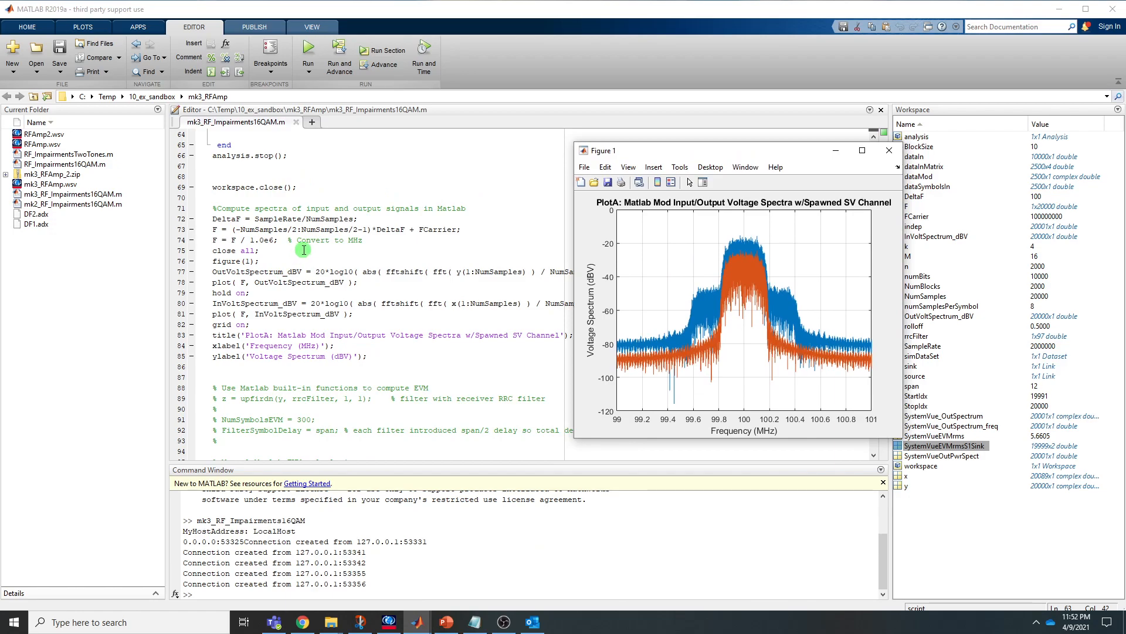
pyautogui.moveTo(674, 140)
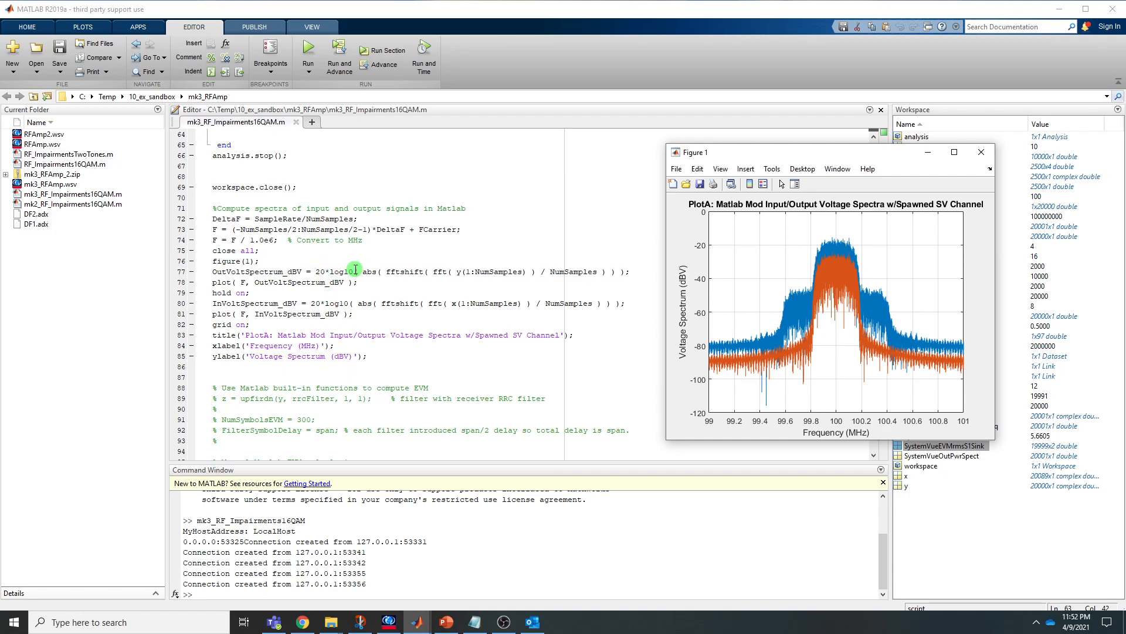
pyautogui.moveTo(479, 319)
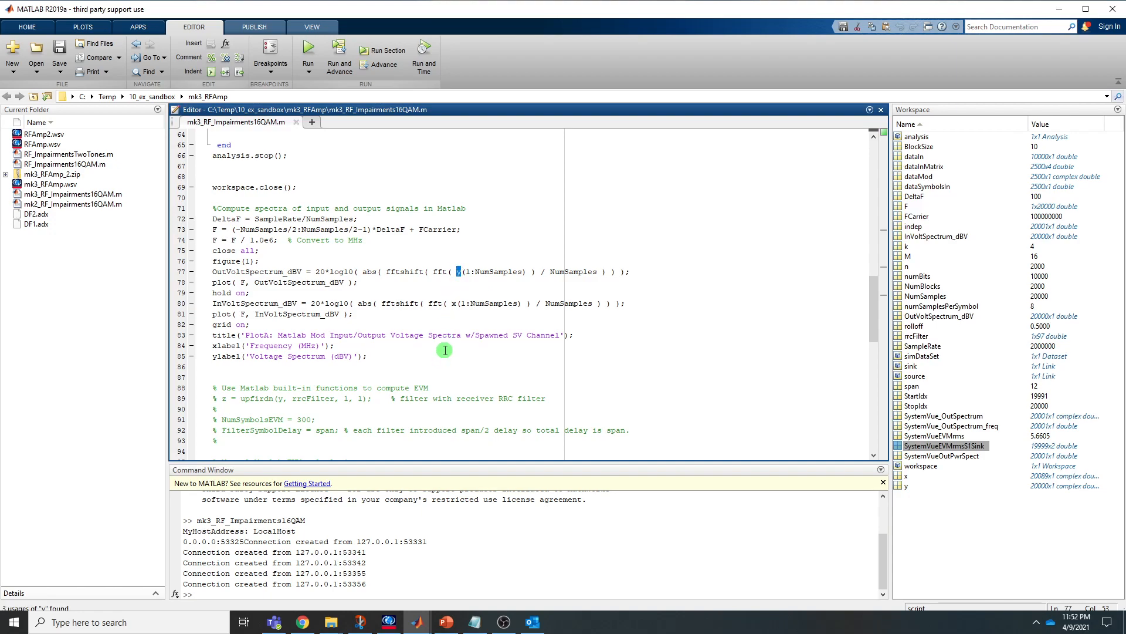
pyautogui.moveTo(454, 304)
pyautogui.write('y')
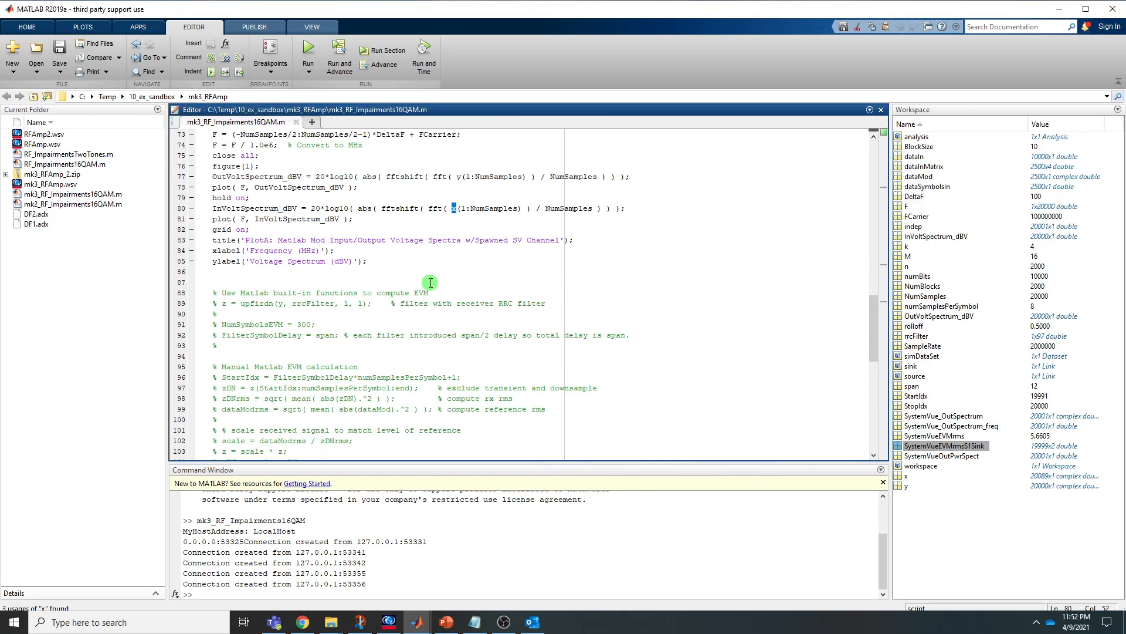
# Scroll to the DF2.adx openDataset line, then switch to the SystemVue schematic.
pyautogui.scroll(-3)
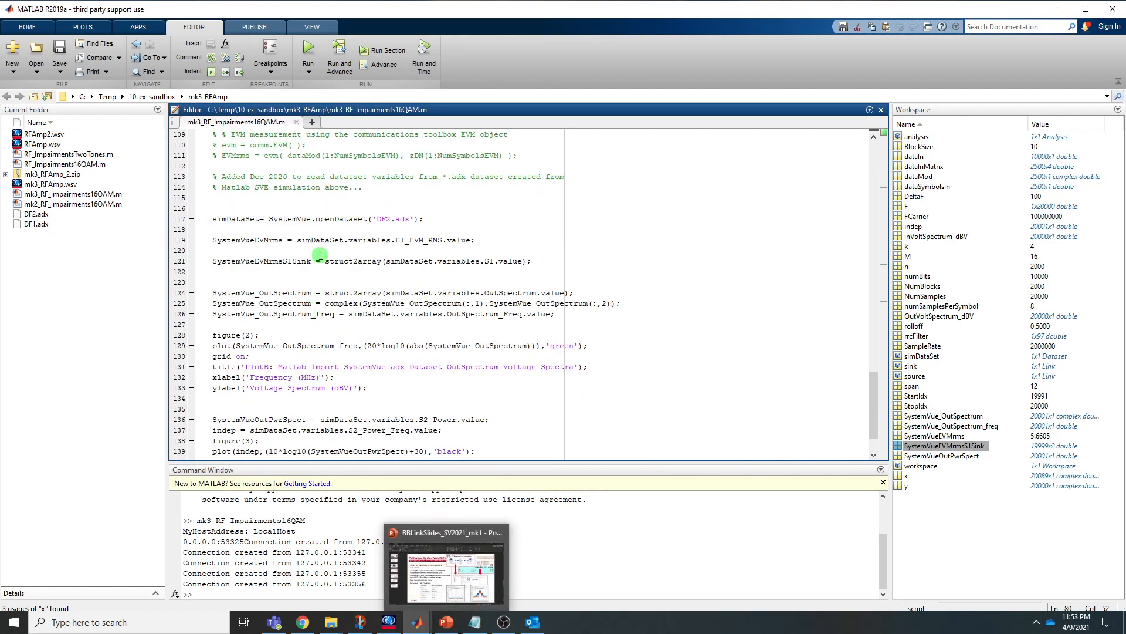
pyautogui.scroll(-3)
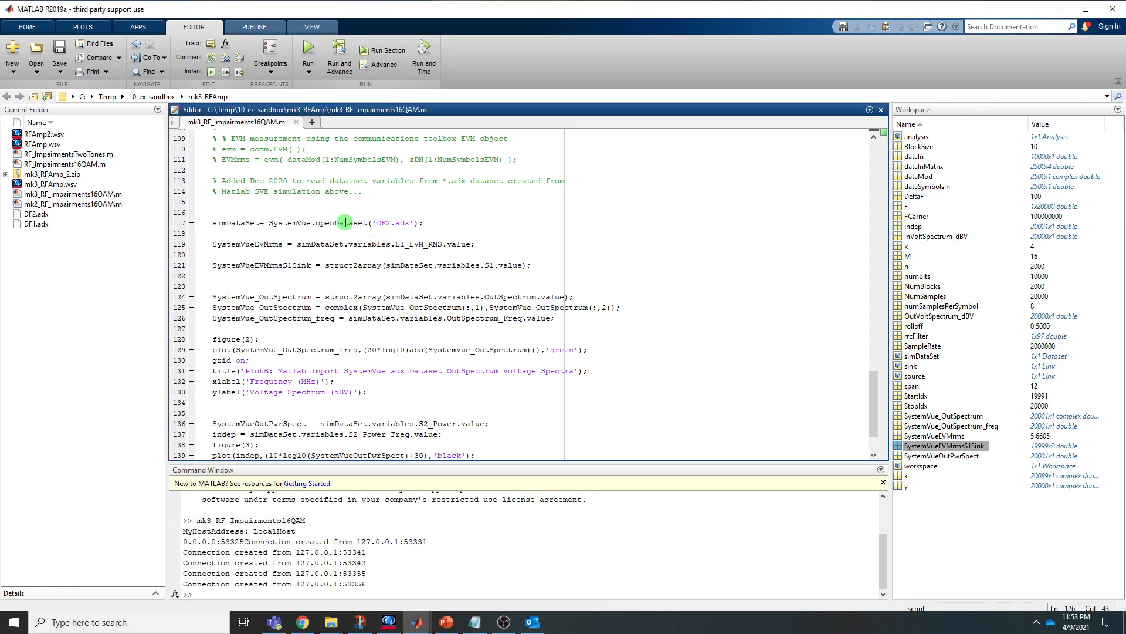
pyautogui.moveTo(347, 218)
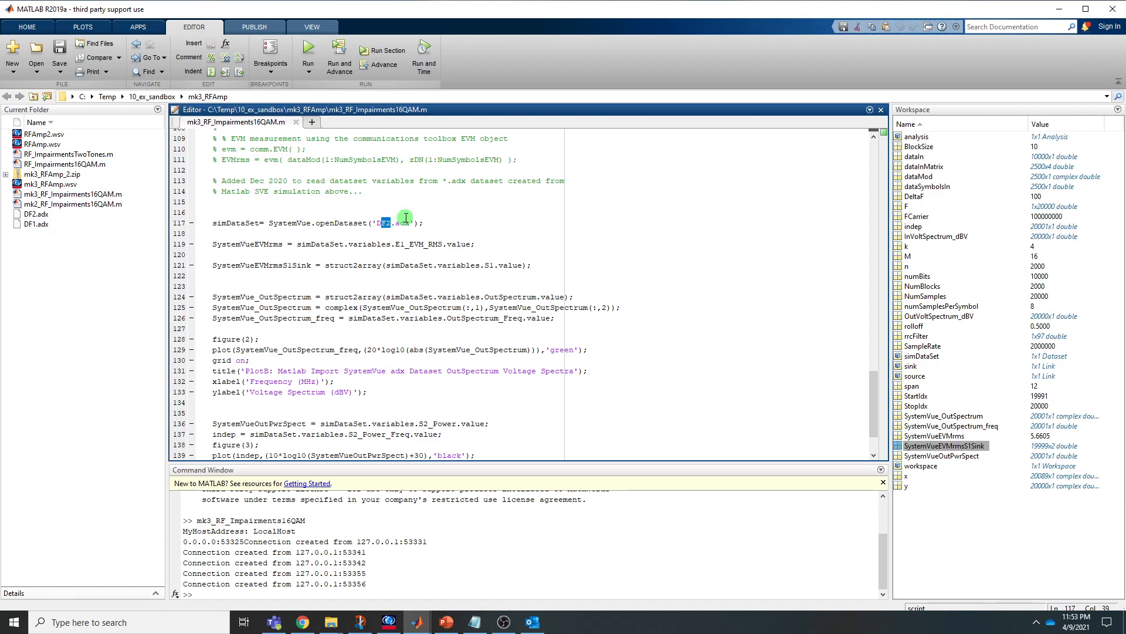
pyautogui.moveTo(398, 250)
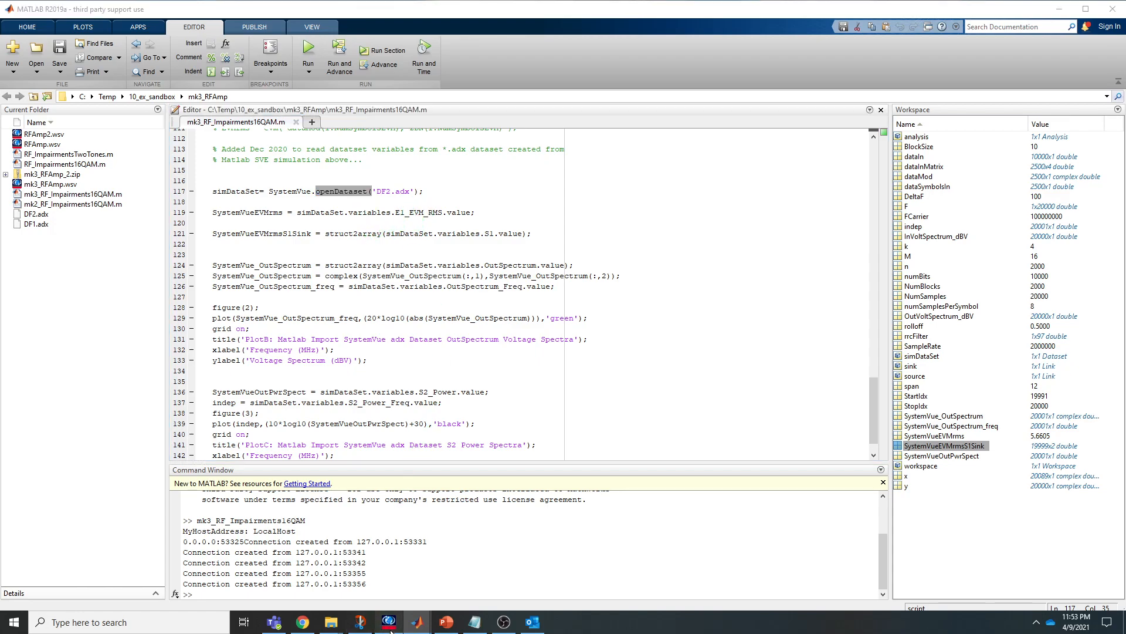
pyautogui.click(389, 621)
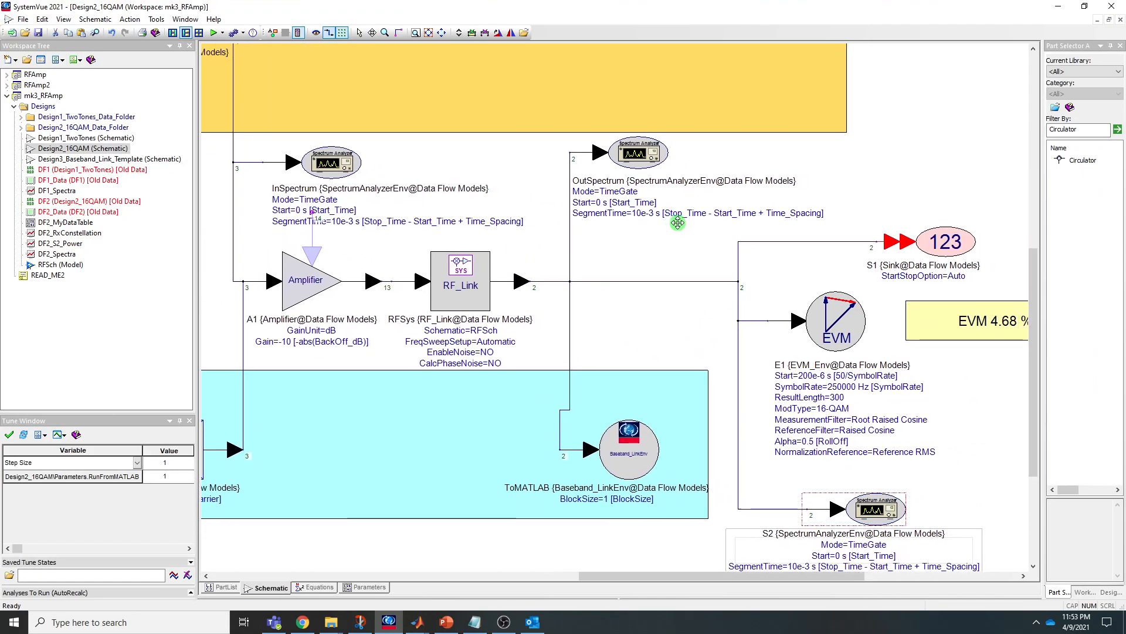
pyautogui.doubleClick(639, 152)
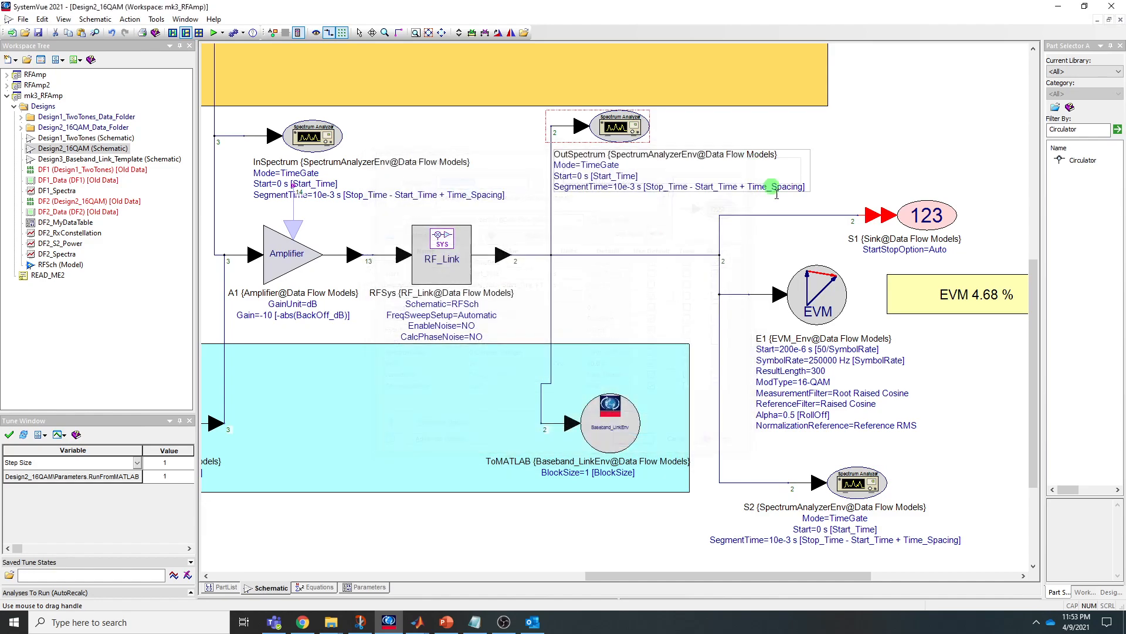
pyautogui.doubleClick(818, 294)
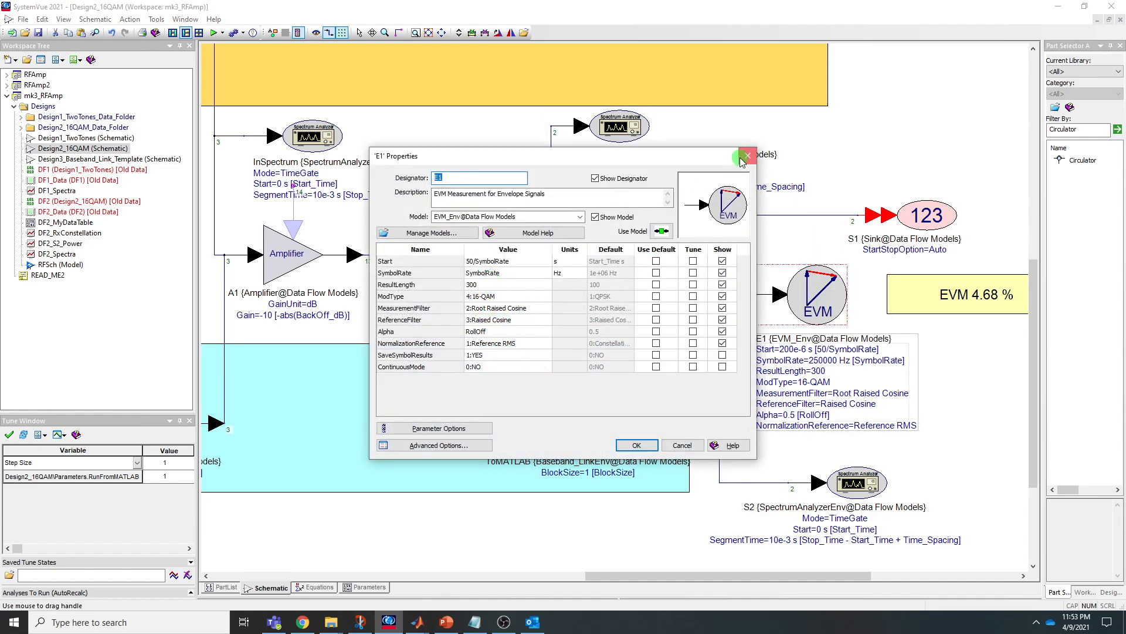
pyautogui.click(745, 156)
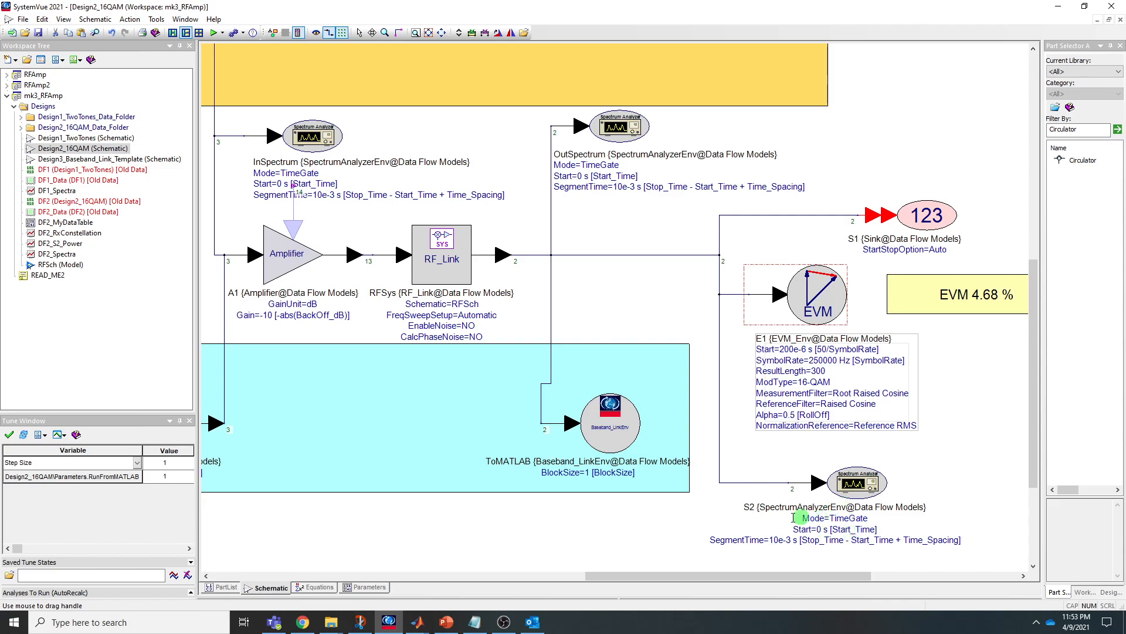
pyautogui.doubleClick(856, 482)
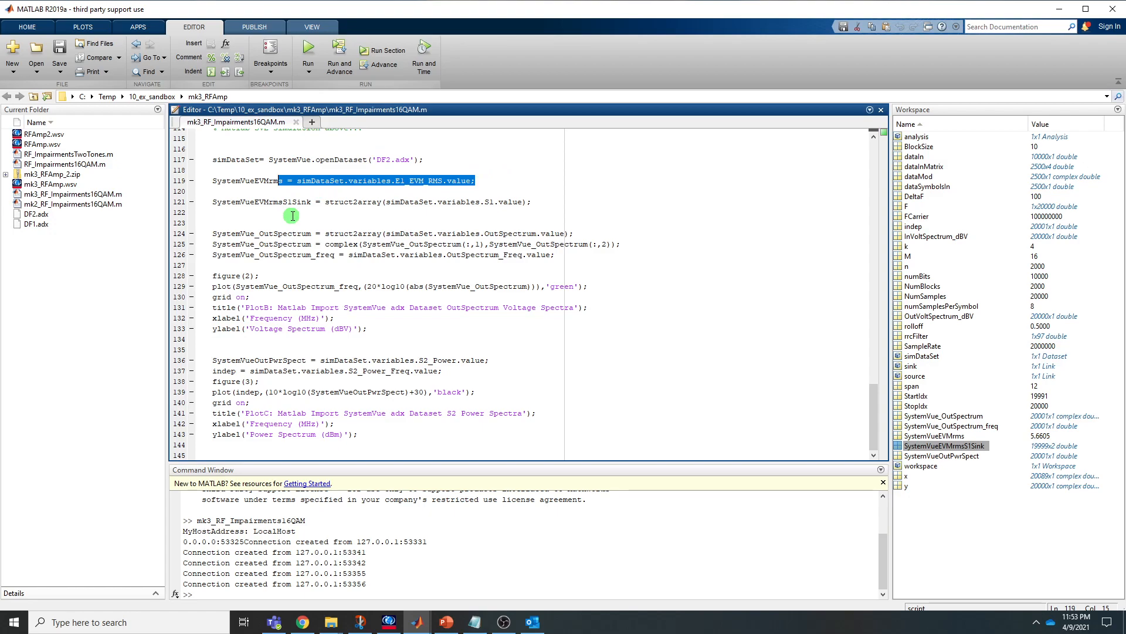
pyautogui.moveTo(817, 270)
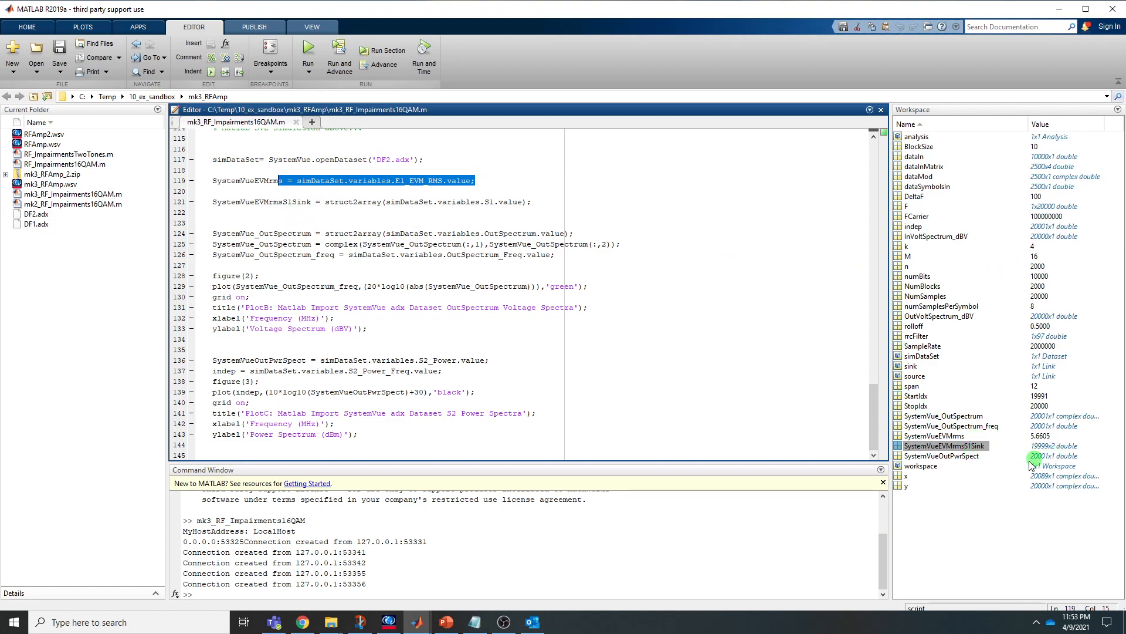
pyautogui.moveTo(280, 227)
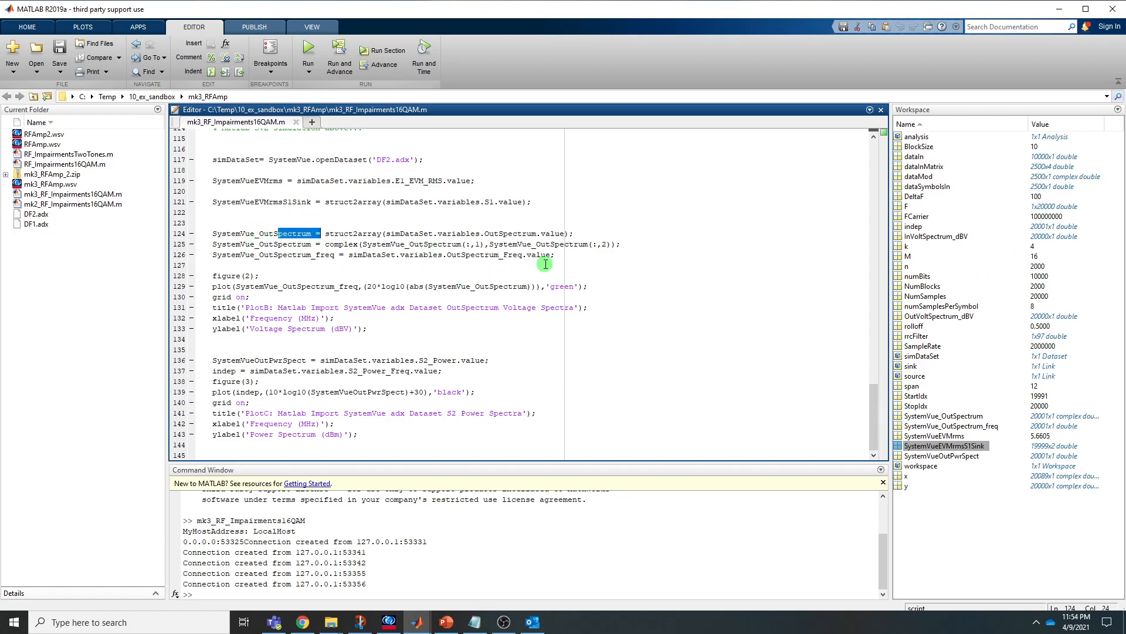
pyautogui.moveTo(264, 276)
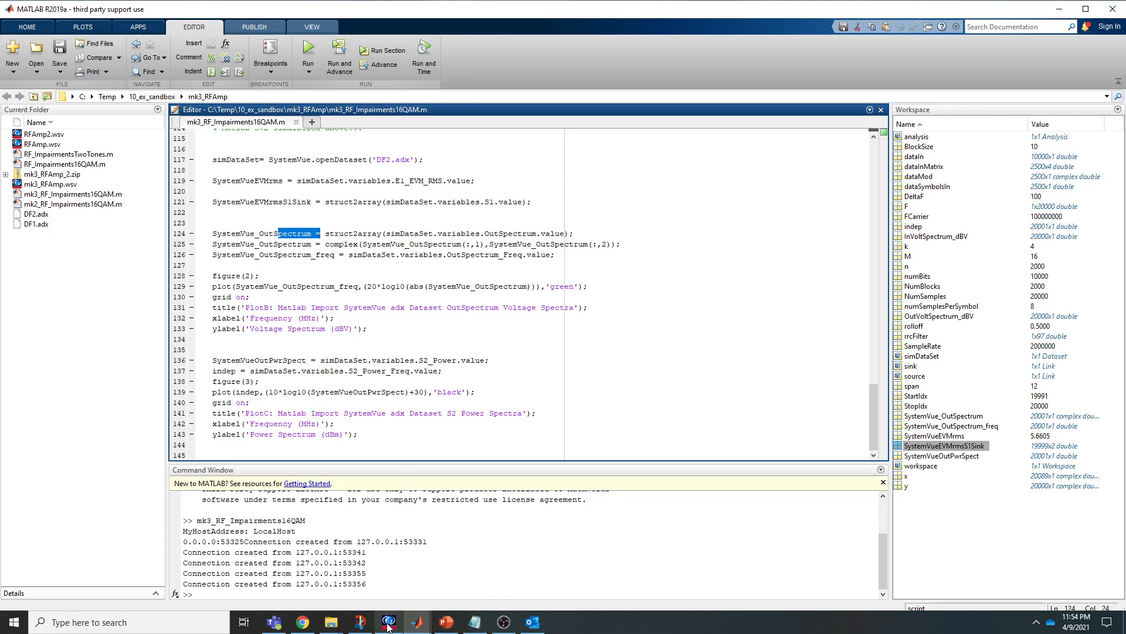
# Return to the Design2_16QAM schematic with the OutSpectrum analyzer and EVM readout.
pyautogui.click(388, 622)
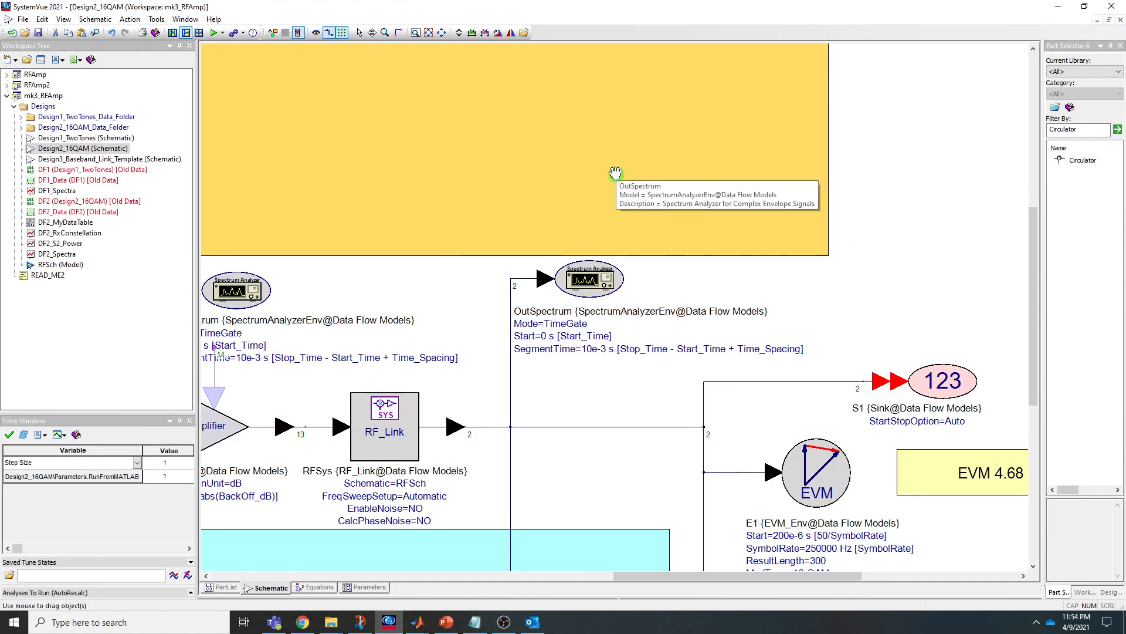
pyautogui.doubleClick(589, 278)
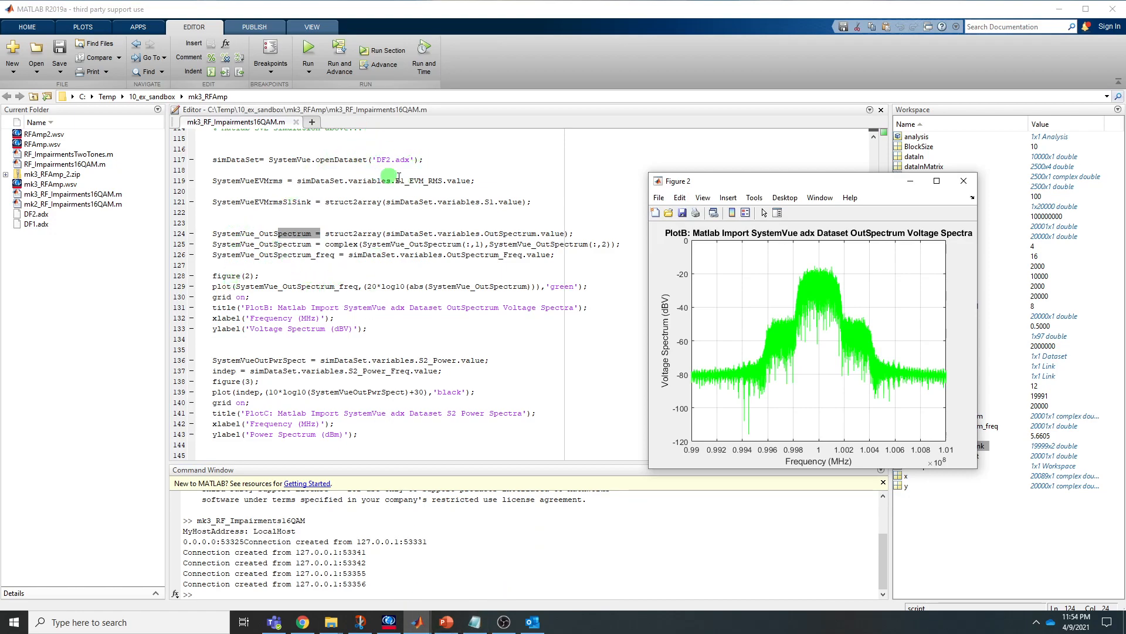
pyautogui.moveTo(343, 301)
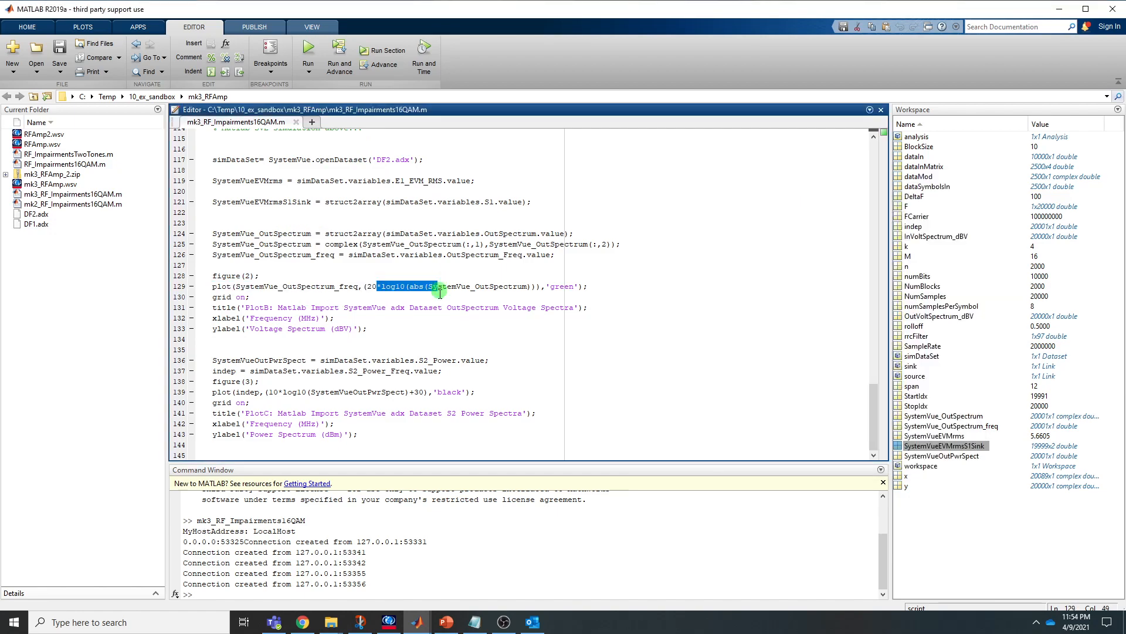
pyautogui.moveTo(420, 622)
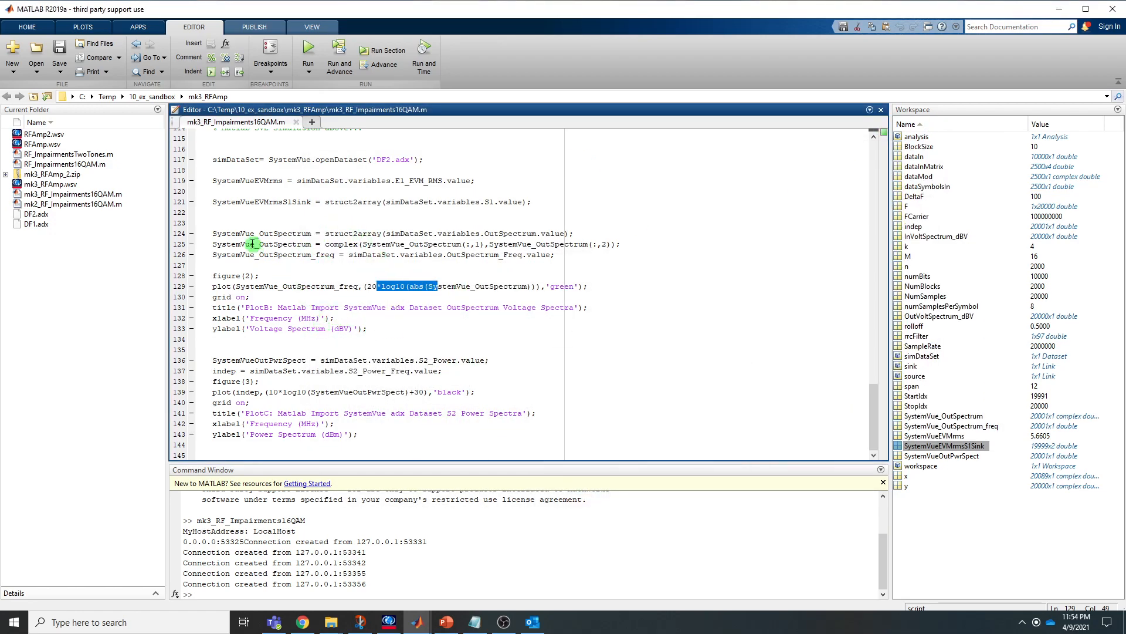
pyautogui.moveTo(340, 177)
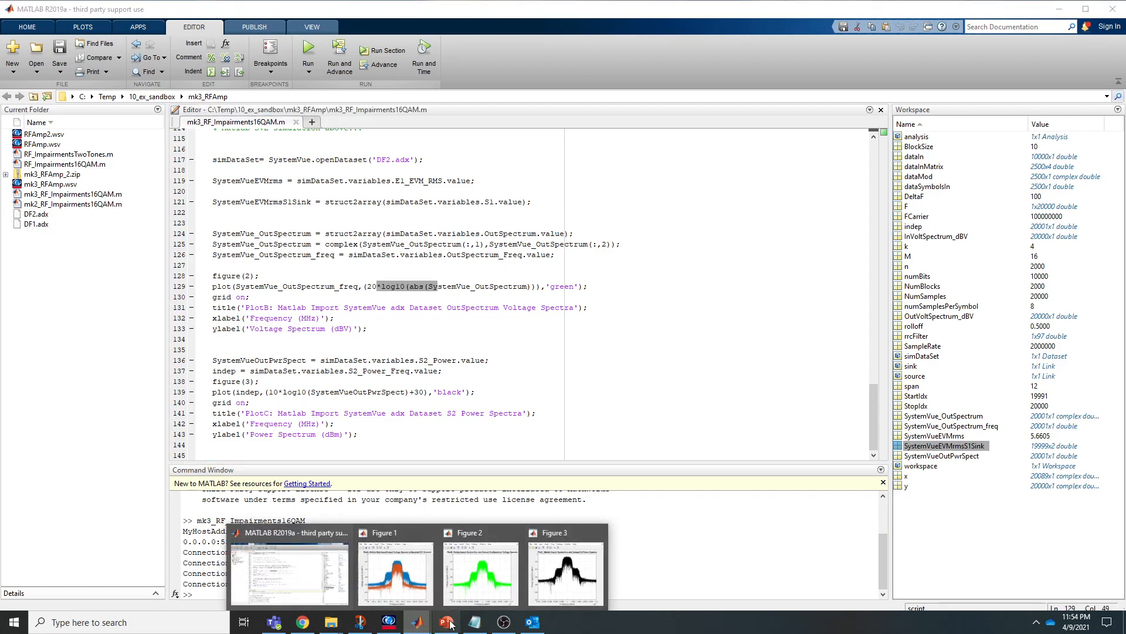
# Bring up Figure 3, the S2 power spectrum in dBm near 1 GHz.
pyautogui.click(566, 573)
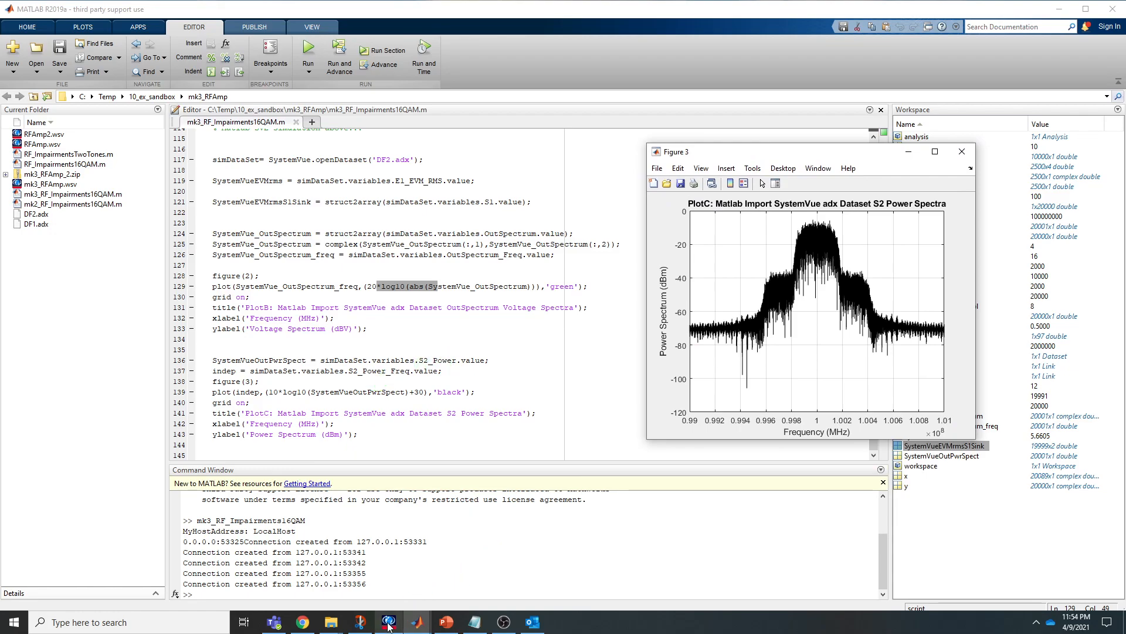
# Return to the Design2_16QAM schematic showing the S1 sink, 4.68% EVM and ToMATLAB block.
pyautogui.click(389, 623)
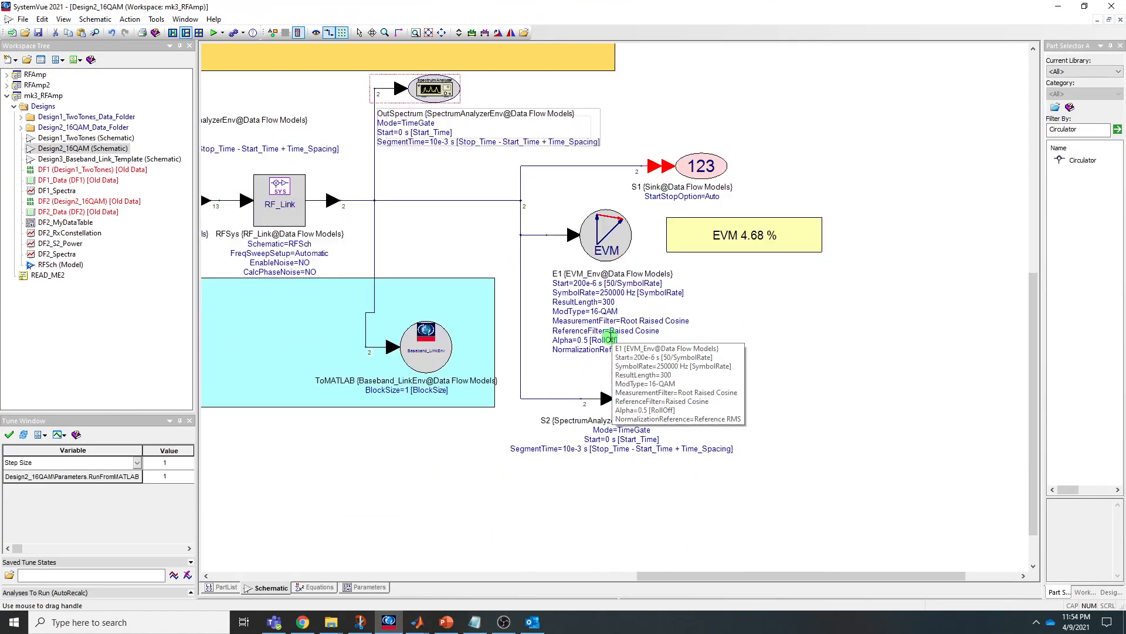
pyautogui.moveTo(640, 403)
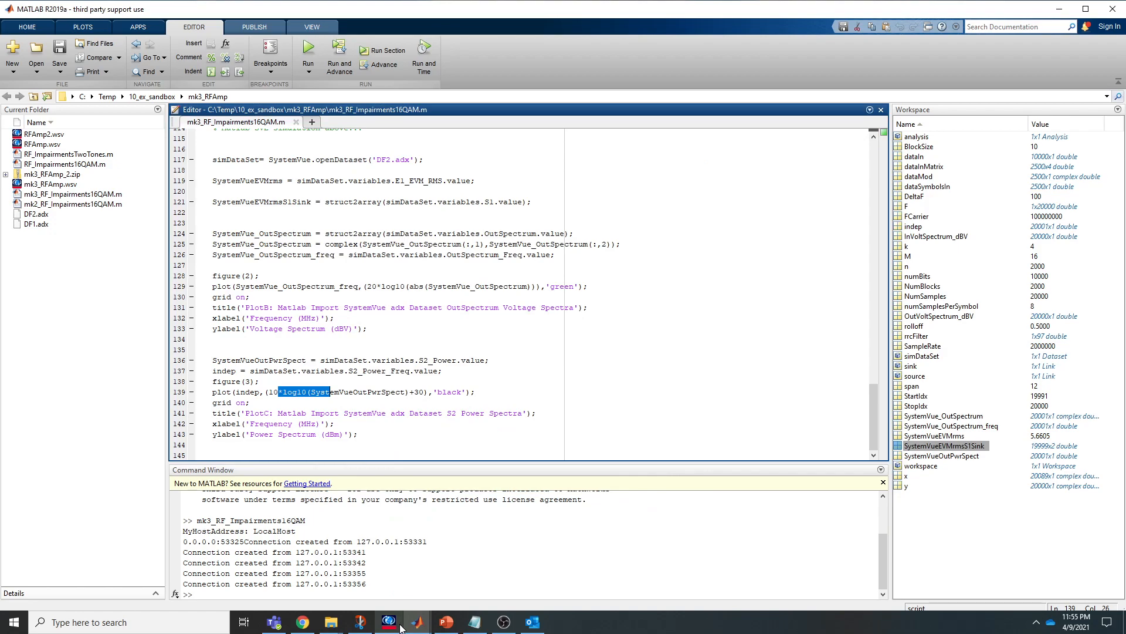
pyautogui.moveTo(446, 621)
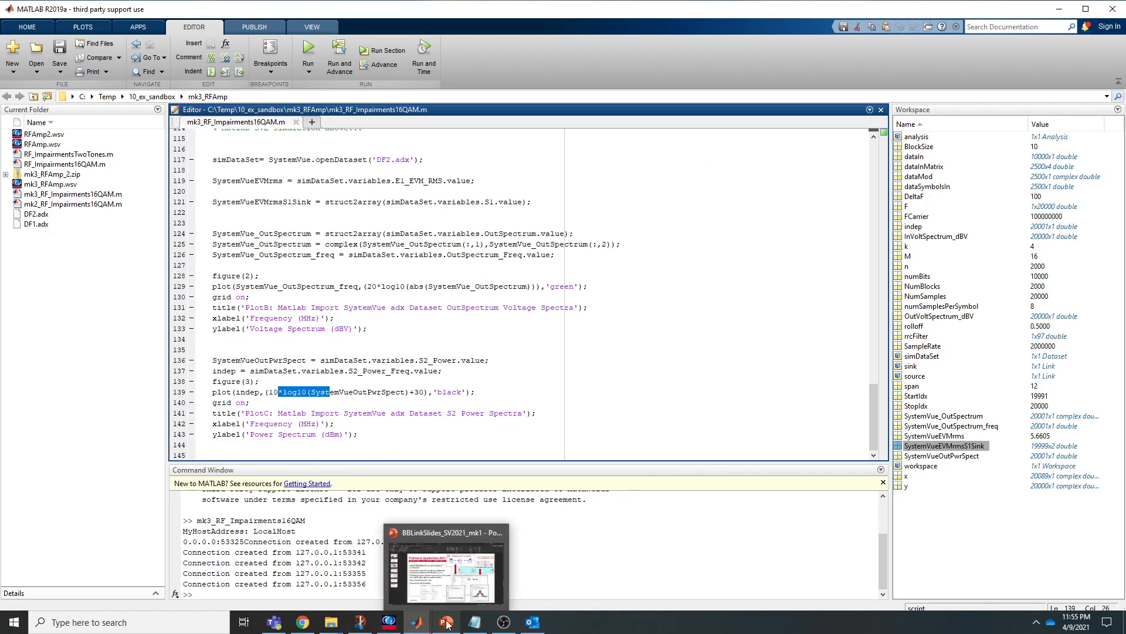
pyautogui.moveTo(446, 621)
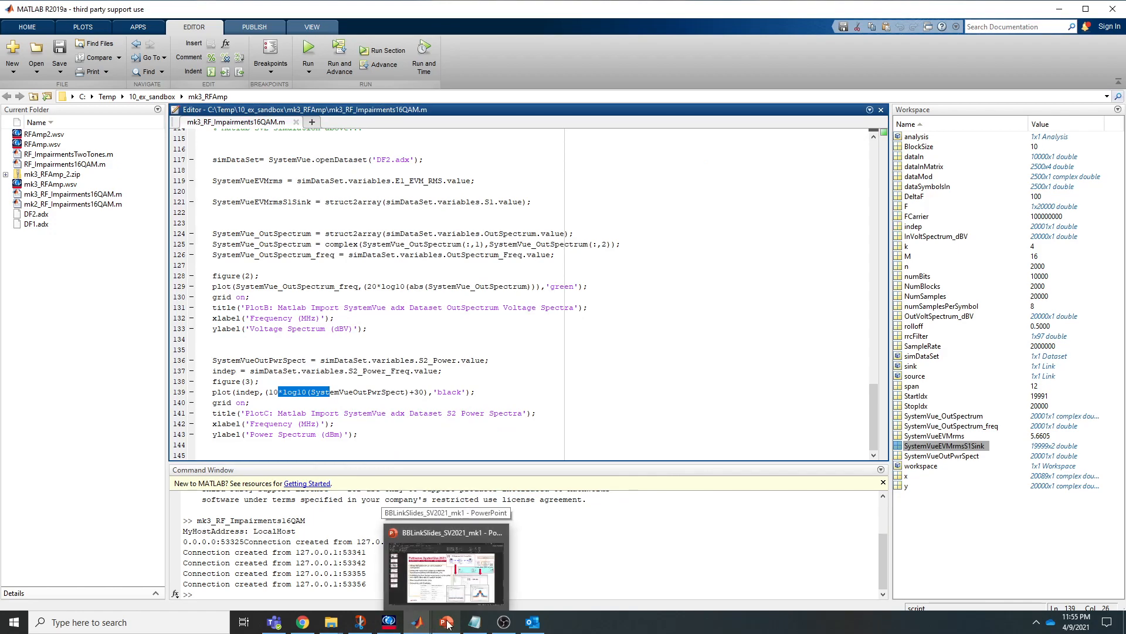